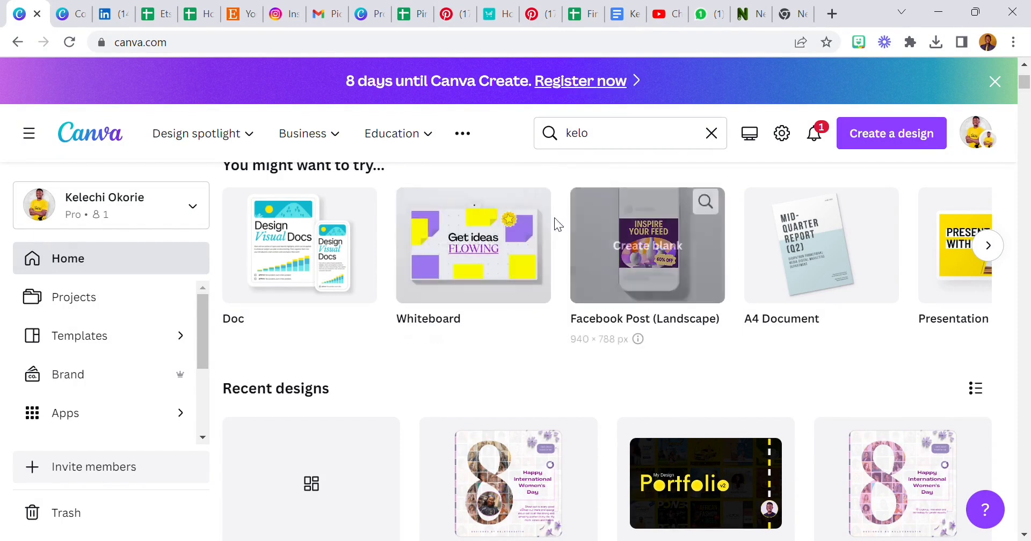
{"action": "mouse_move", "coordinate": [515, 140]}
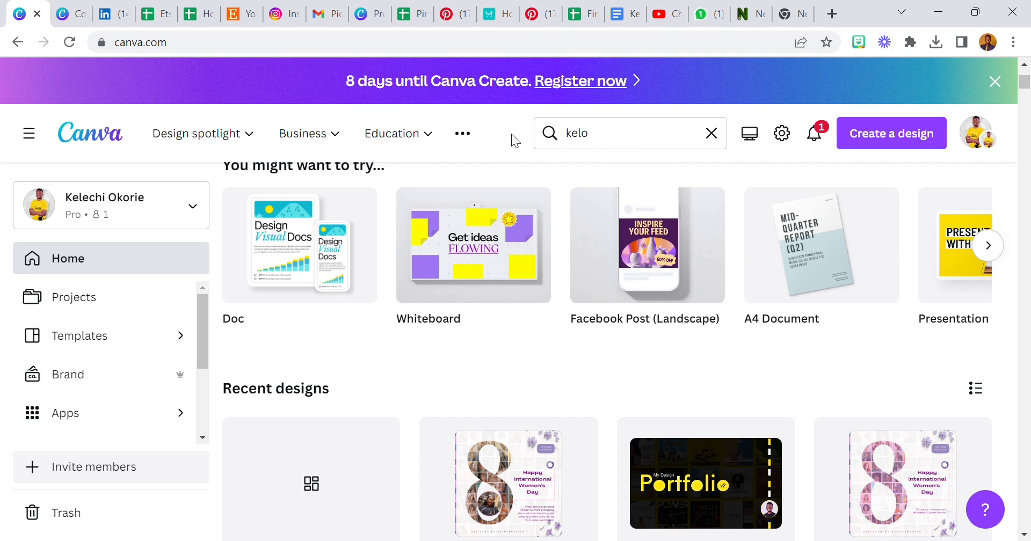
{"action": "mouse_move", "coordinate": [555, 179]}
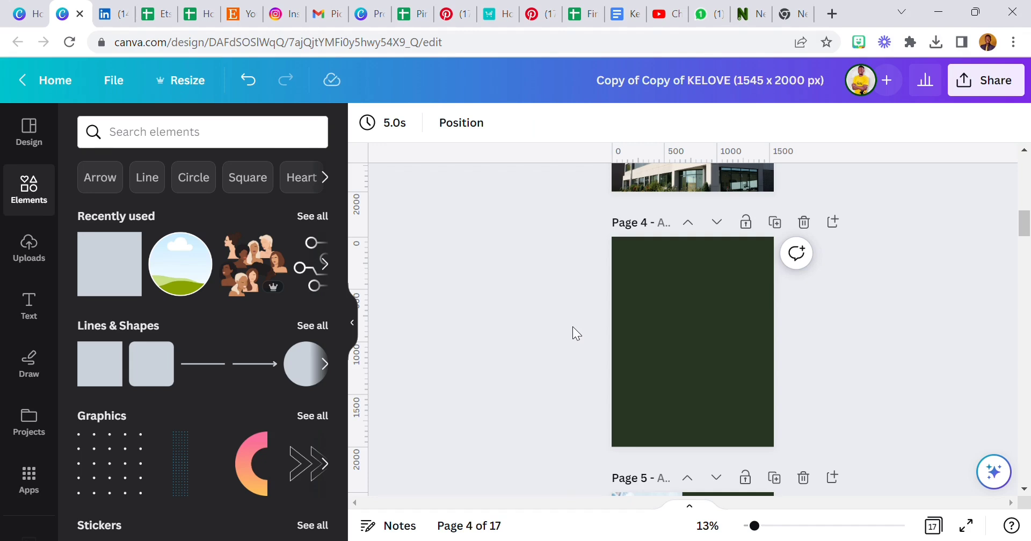
{"action": "mouse_move", "coordinate": [501, 347]}
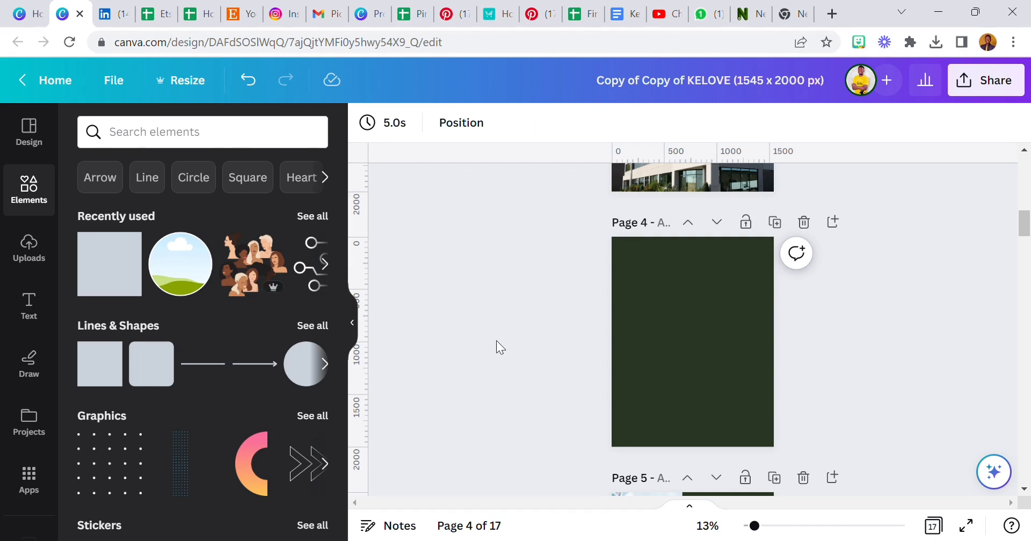
{"action": "mouse_move", "coordinate": [512, 360]}
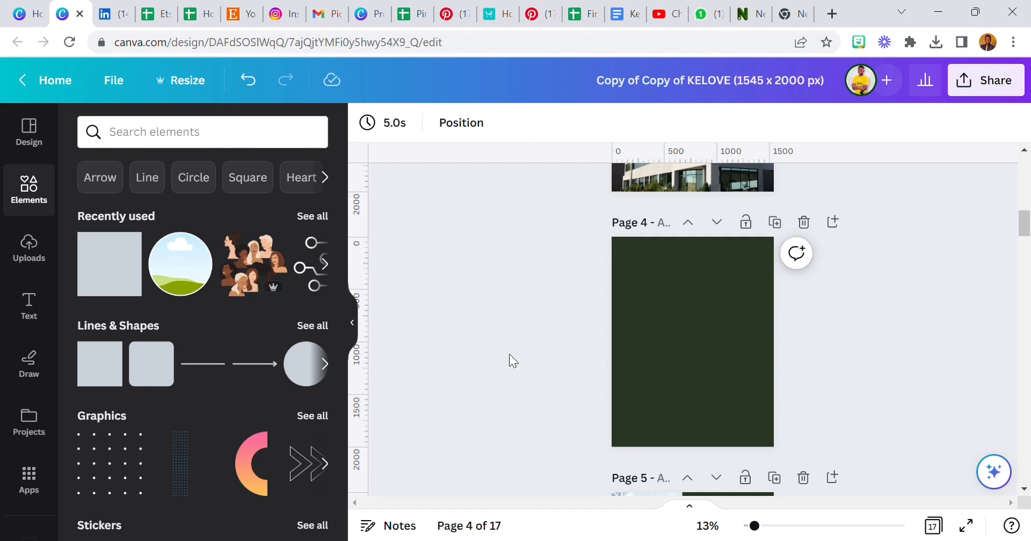
{"action": "mouse_move", "coordinate": [503, 333]}
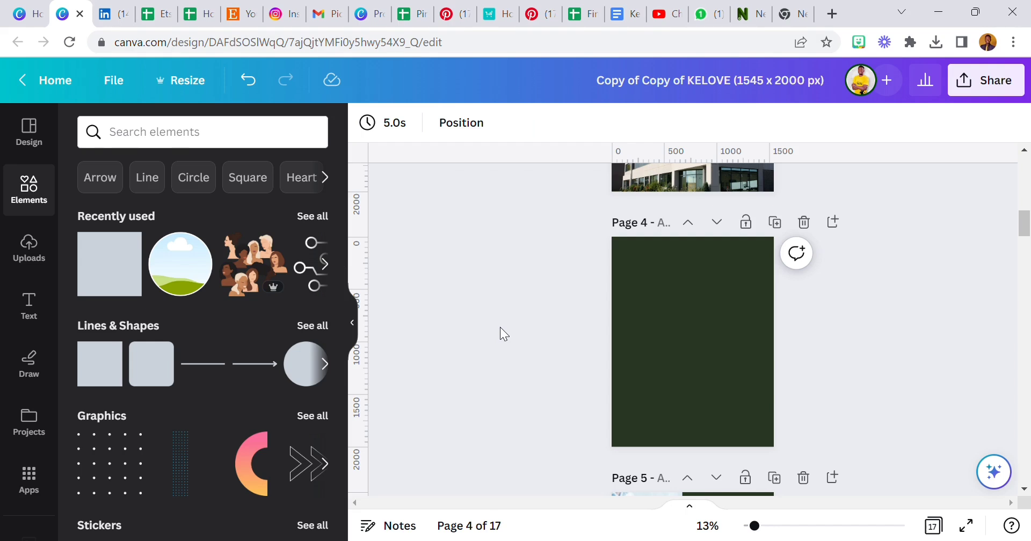
{"action": "mouse_move", "coordinate": [513, 323]}
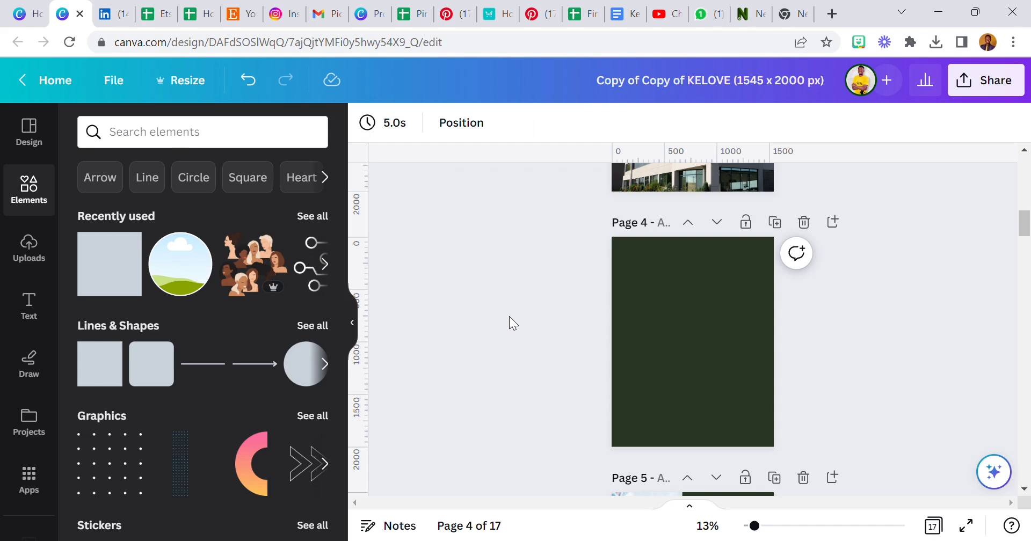
{"action": "left_click", "coordinate": [692, 341]}
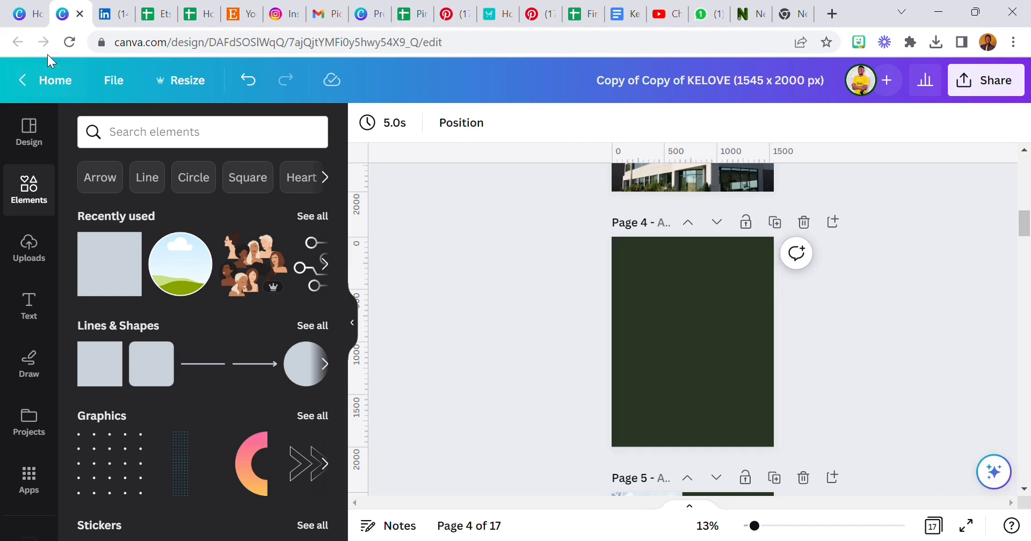
{"action": "mouse_move", "coordinate": [844, 506]}
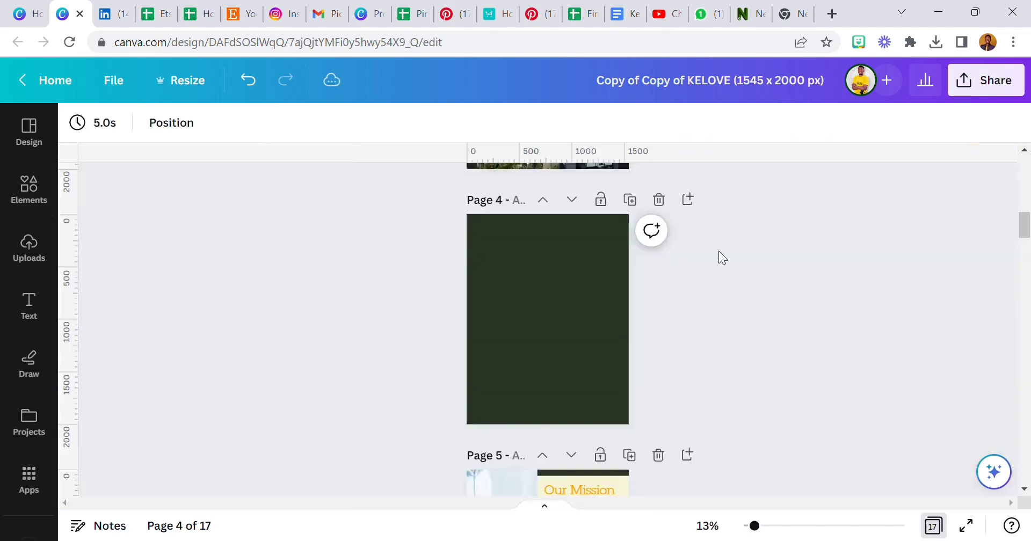
{"action": "left_click", "coordinate": [29, 191]}
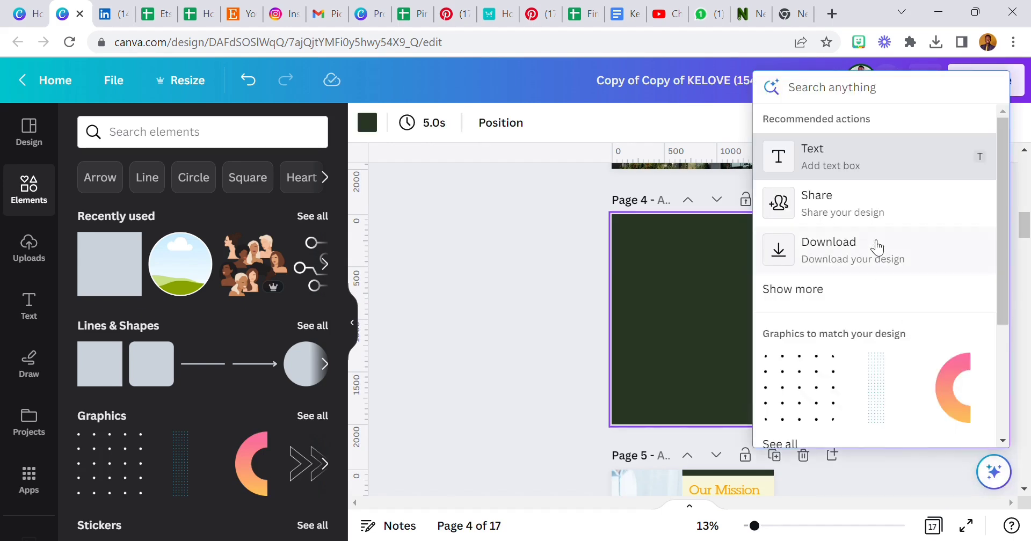
{"action": "mouse_move", "coordinate": [849, 164]}
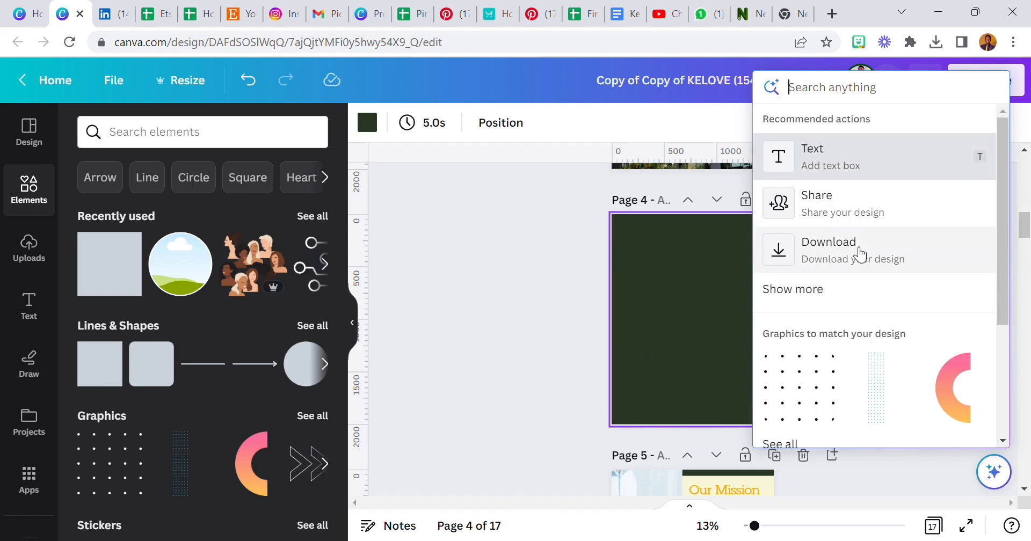
{"action": "mouse_move", "coordinate": [826, 246]}
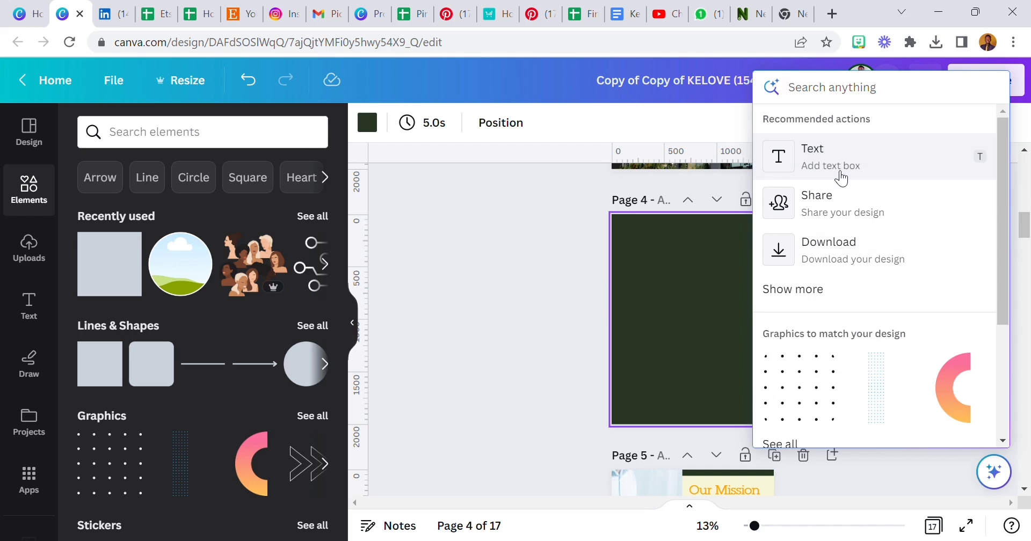
Step: Add an empty text box to page 4 using the Assistant's Add text box action
{"action": "left_click", "coordinate": [830, 157]}
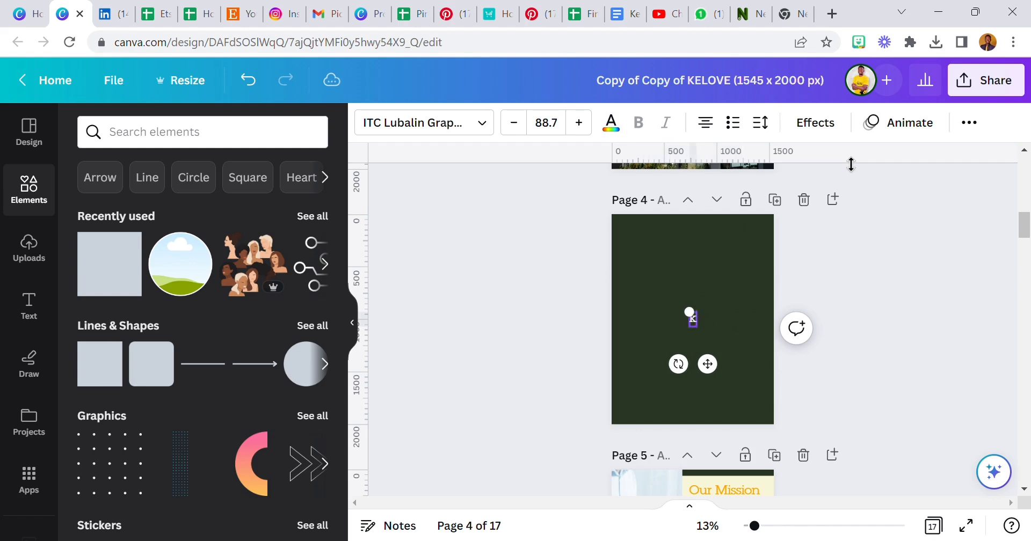
{"action": "type", "text": "keloveaustin"}
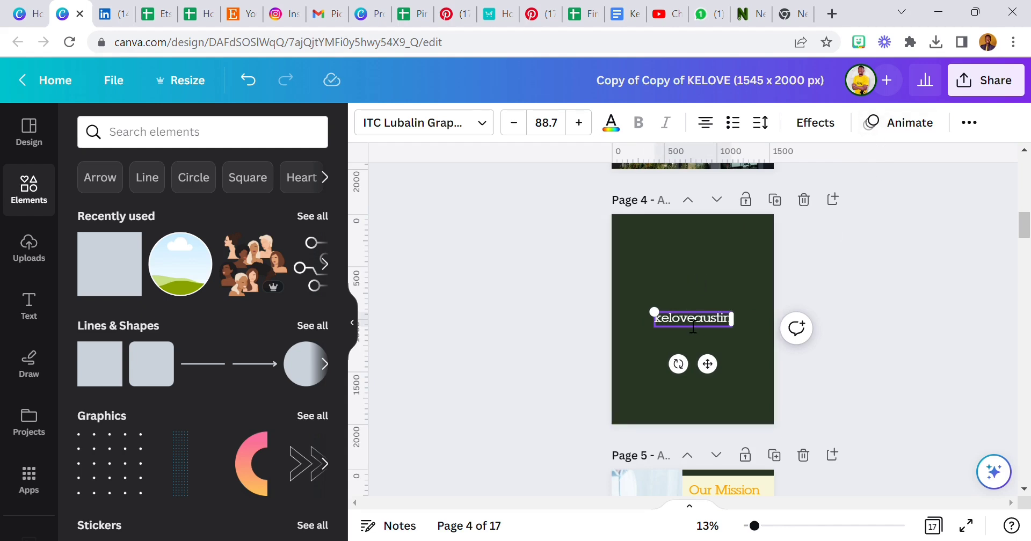
{"action": "left_click_drag", "start_coordinate": [692, 319], "coordinate": [692, 311]}
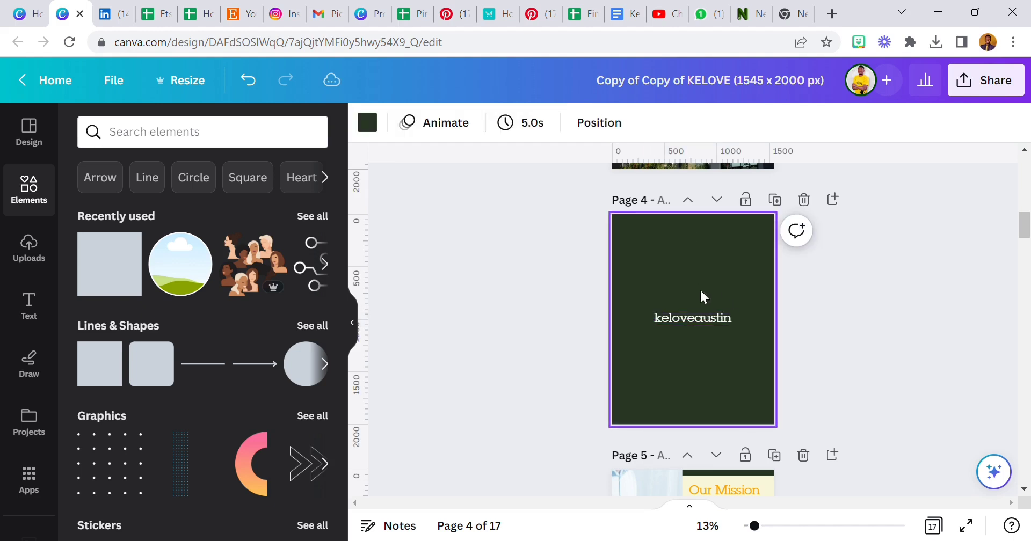
{"action": "right_click", "coordinate": [693, 318]}
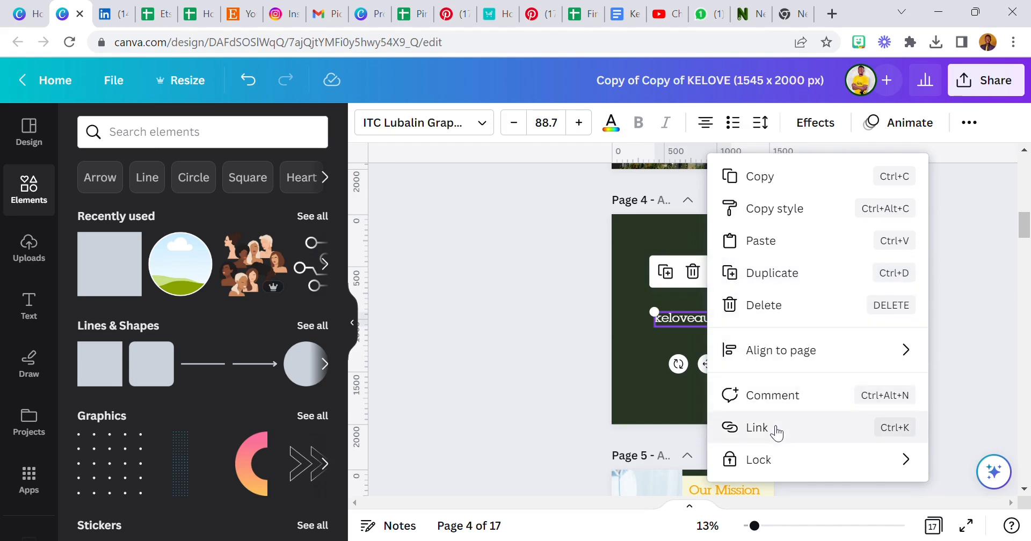
{"action": "left_click", "coordinate": [757, 427]}
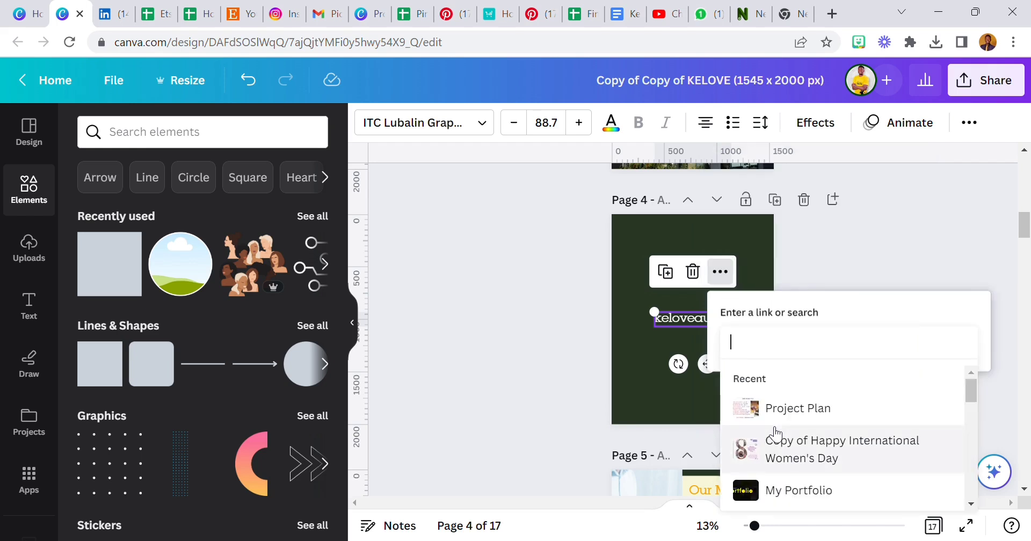
{"action": "type", "text": "www,"}
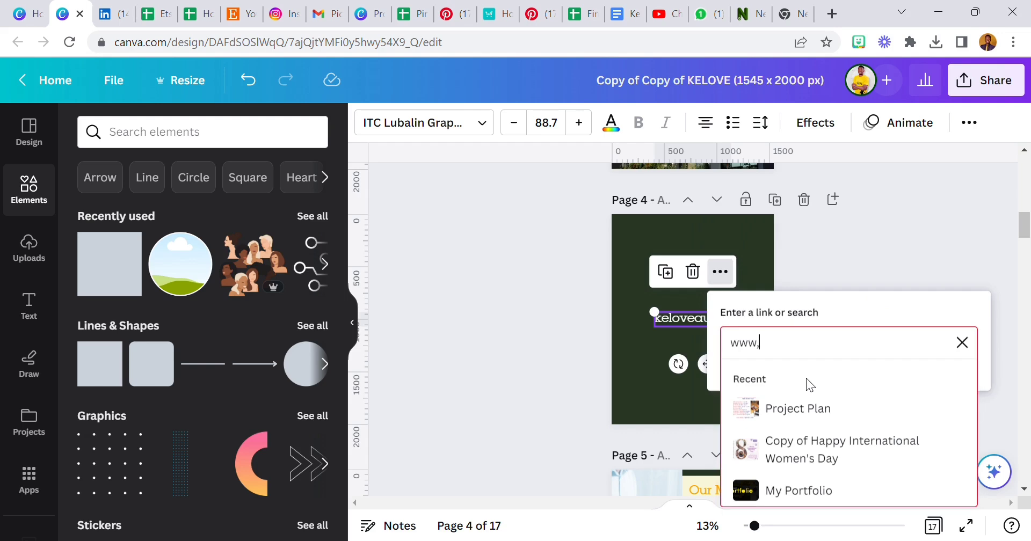
{"action": "type", "text": "ins"}
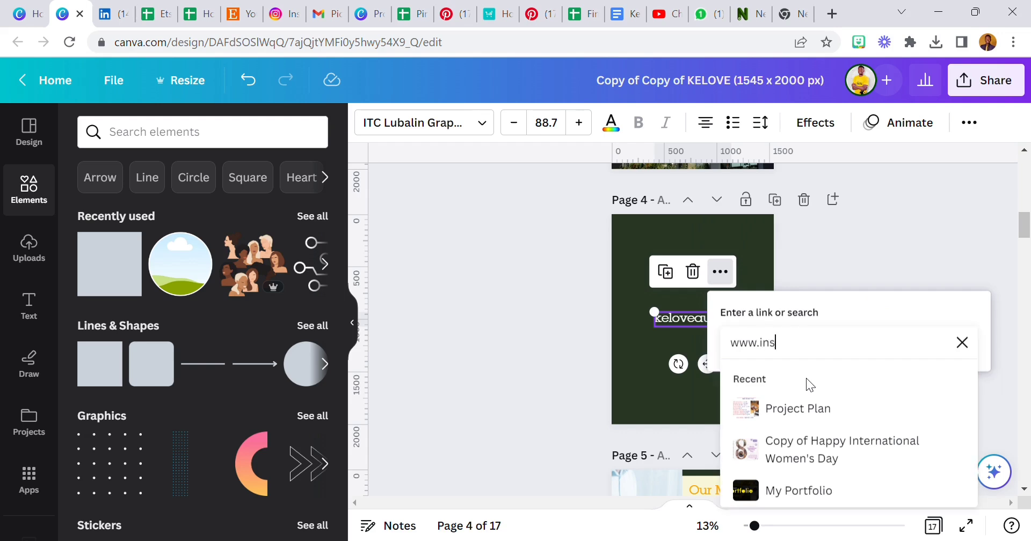
{"action": "type", "text": "tagram.com"}
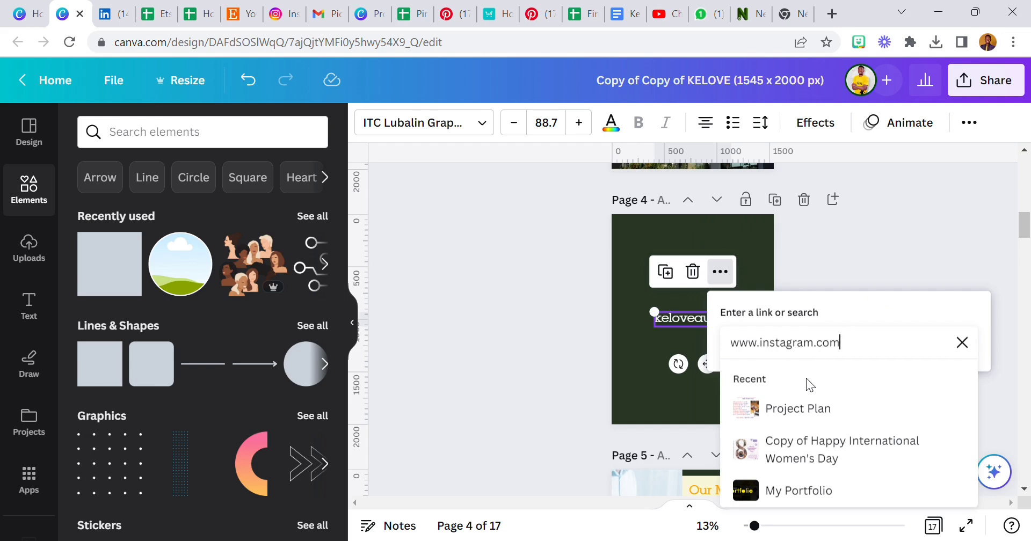
{"action": "type", "text": "kr"}
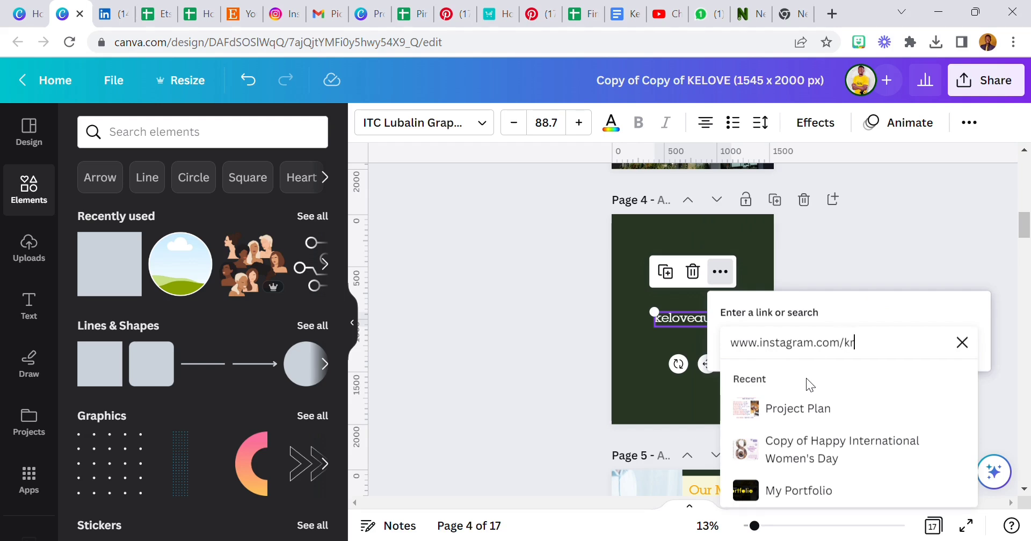
{"action": "type", "text": "eloveau"}
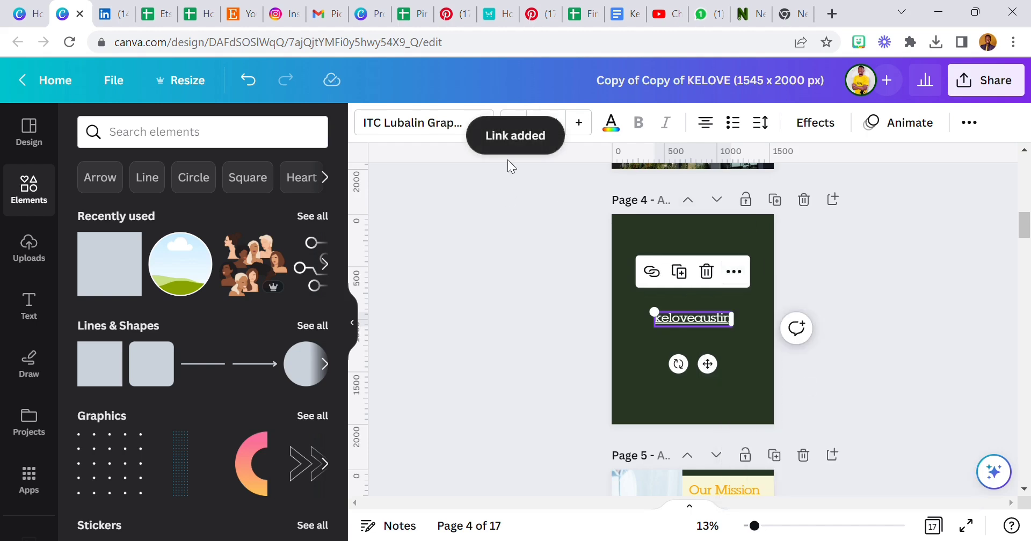
{"action": "mouse_move", "coordinate": [683, 333]}
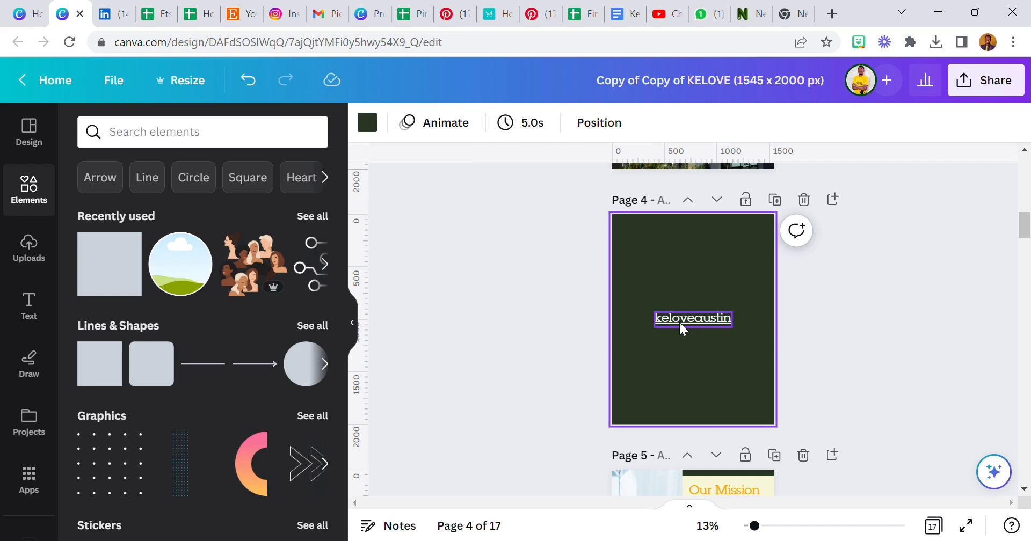
{"action": "mouse_move", "coordinate": [684, 328]}
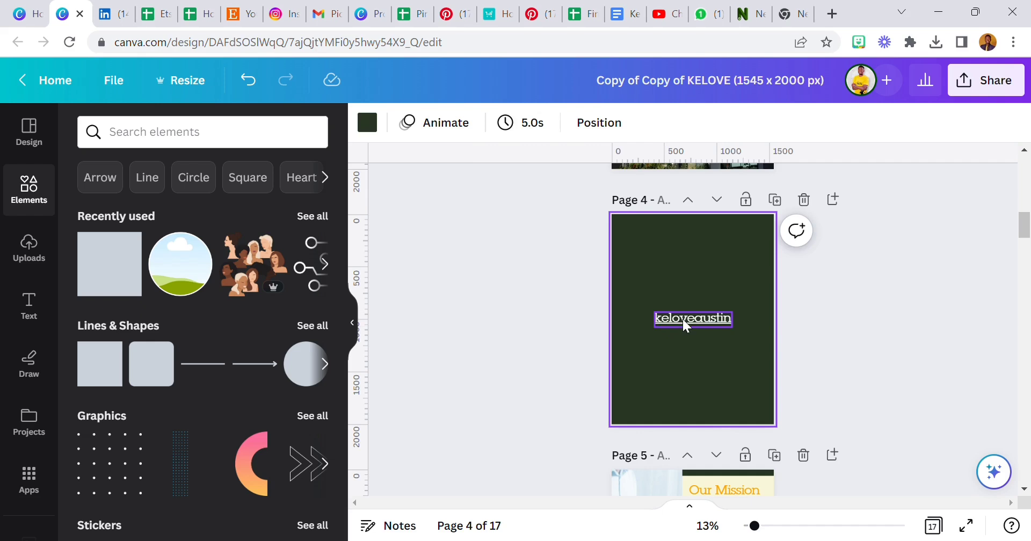
Step: Open the username text's attached Instagram link in a new browser tab
{"action": "right_click", "coordinate": [692, 319]}
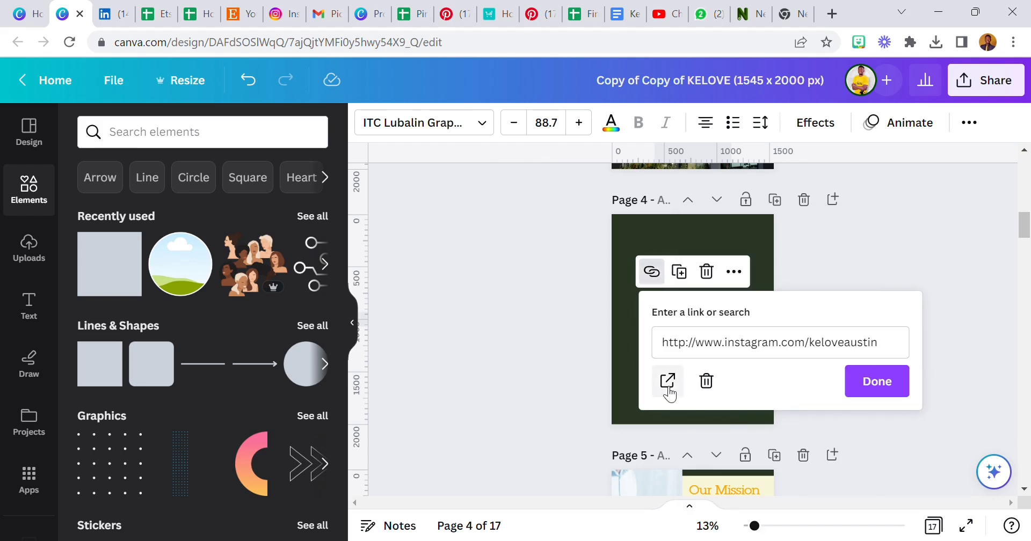
{"action": "left_click", "coordinate": [667, 381]}
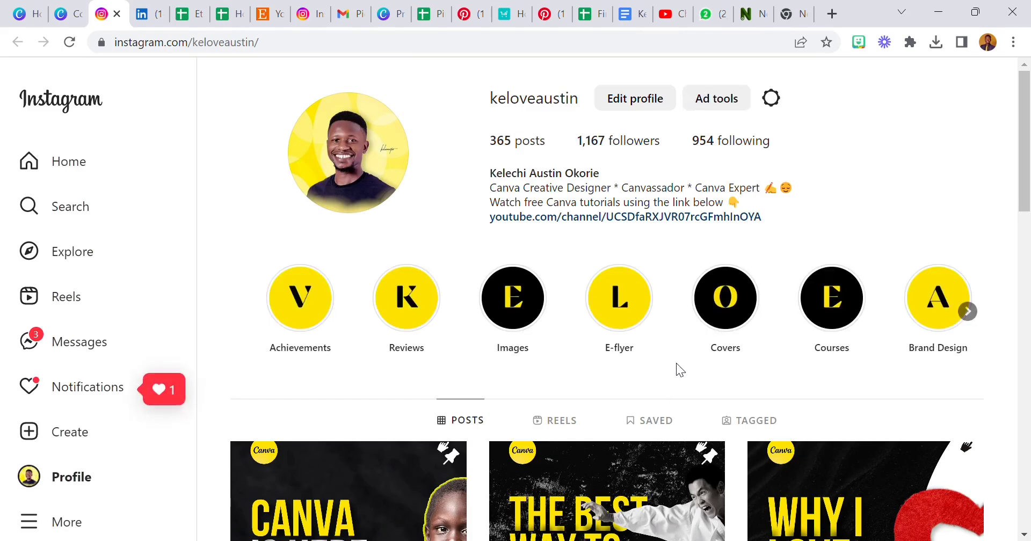
Step: Scroll down the linked Instagram profile page to look it over
{"action": "scroll", "scroll_direction": "down", "scroll_amount": 3}
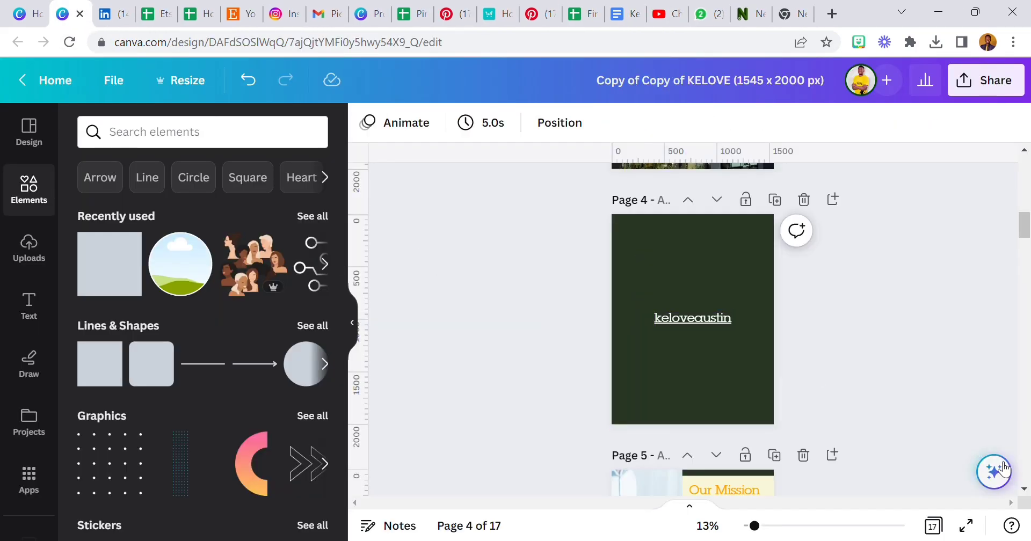
Step: Show page 3's Layers panel via the Assistant's expanded recommended actions
{"action": "left_click", "coordinate": [994, 471]}
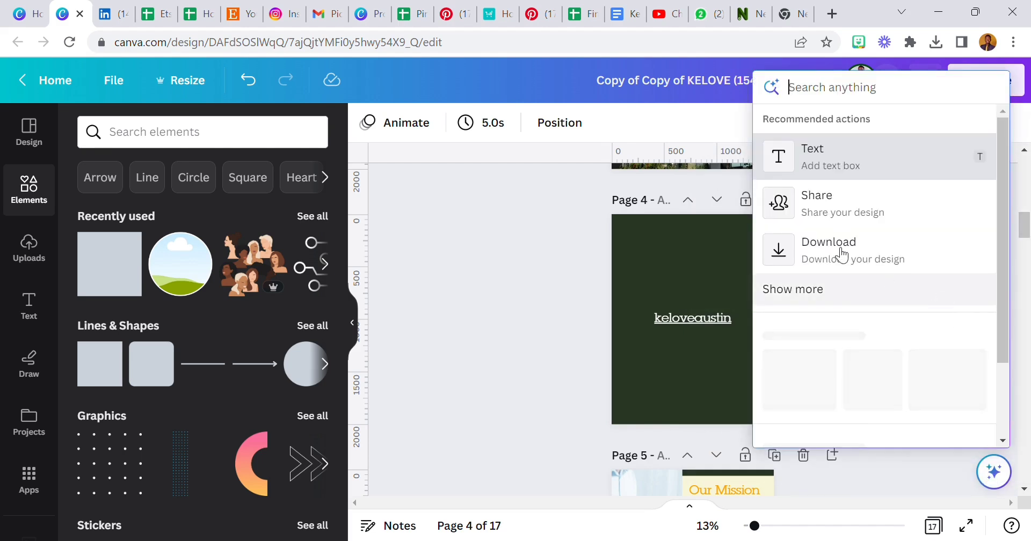
{"action": "left_click", "coordinate": [793, 289]}
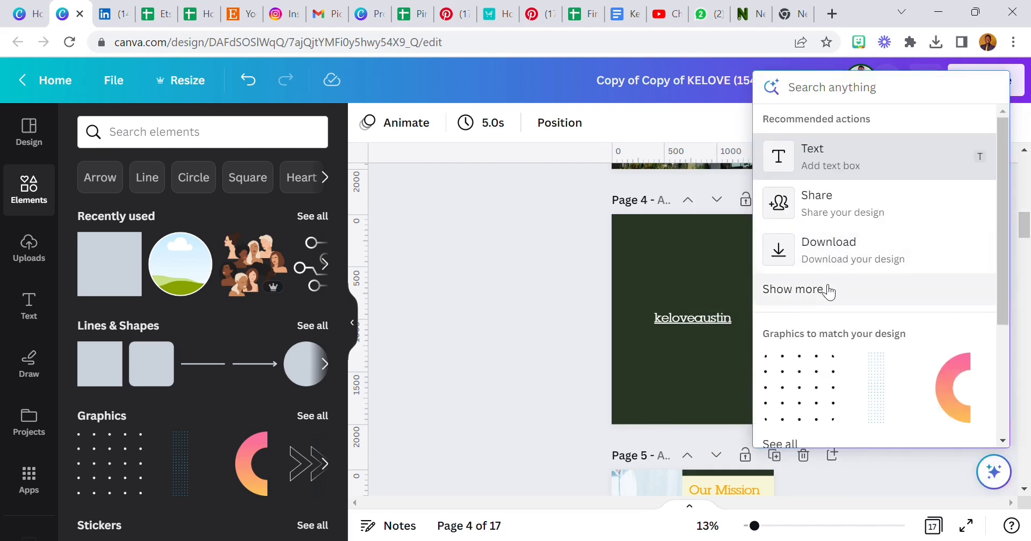
{"action": "left_click", "coordinate": [794, 290]}
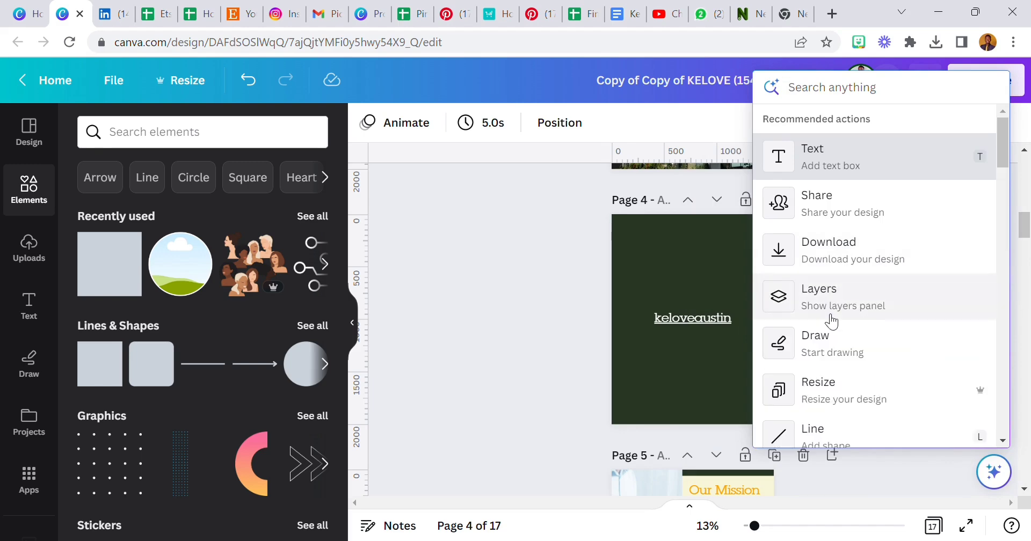
{"action": "left_click", "coordinate": [587, 319]}
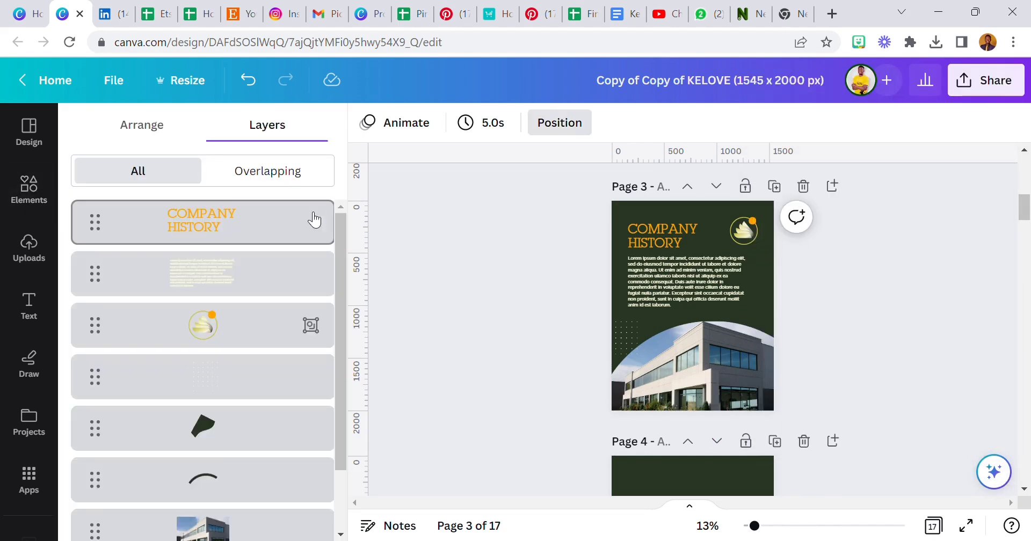
Step: Select the COMPANY HISTORY heading layer on page 3 and lock it
{"action": "left_click", "coordinate": [201, 221]}
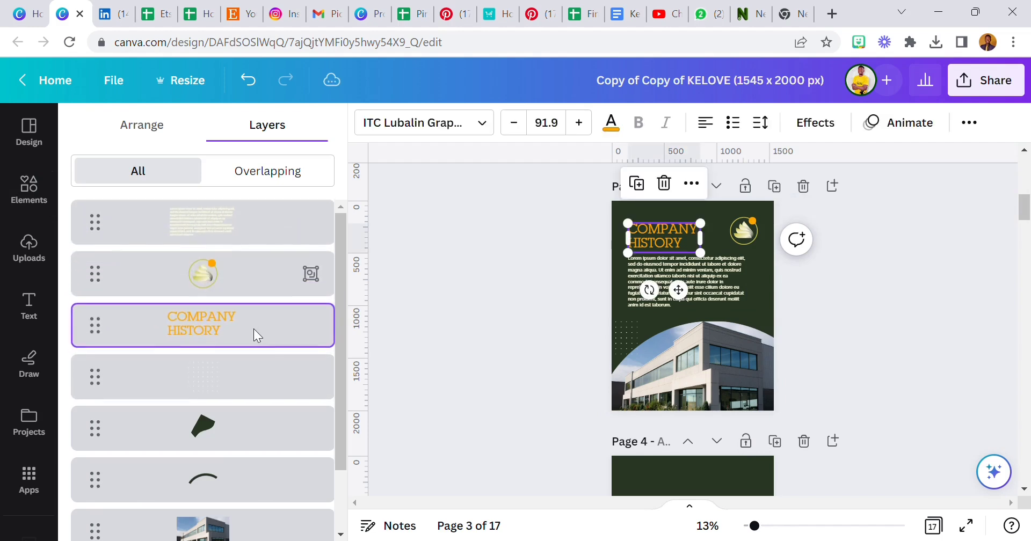
{"action": "mouse_move", "coordinate": [260, 334]}
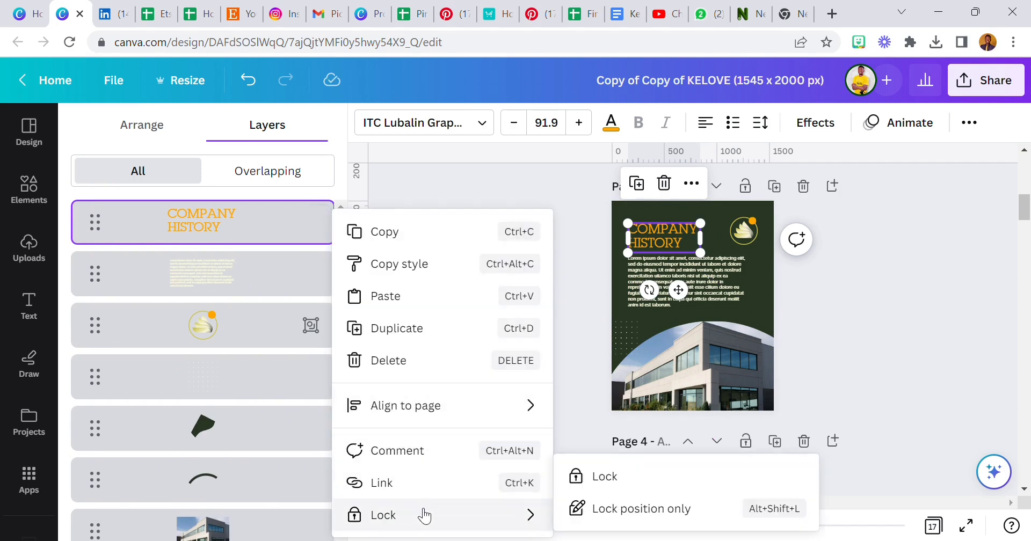
{"action": "left_click", "coordinate": [604, 476]}
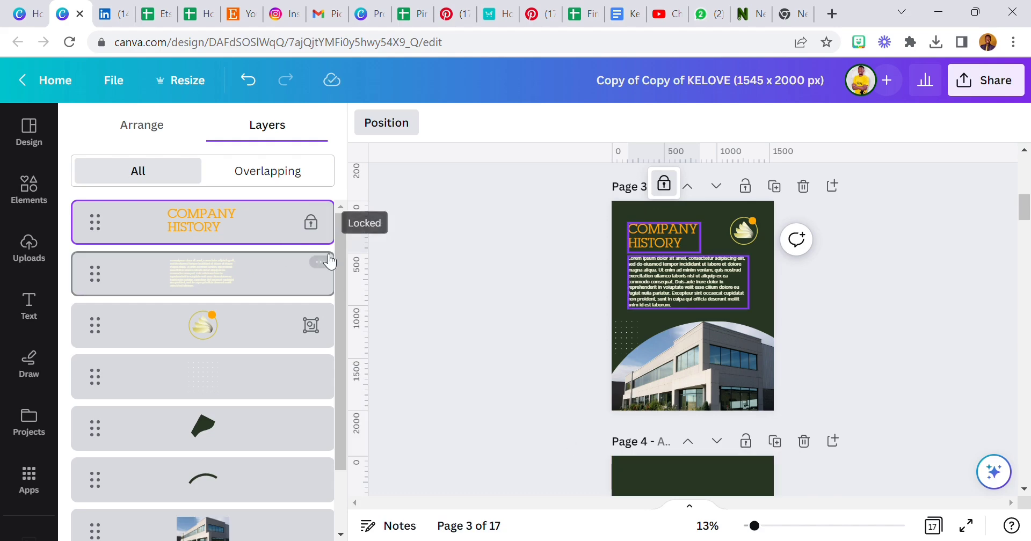
{"action": "right_click", "coordinate": [202, 274]}
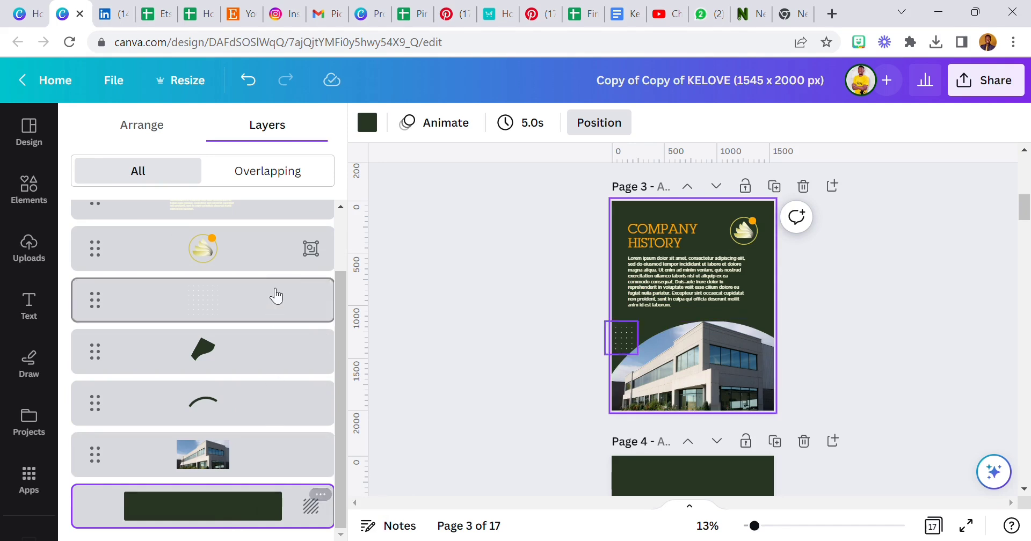
{"action": "left_click", "coordinate": [366, 123]}
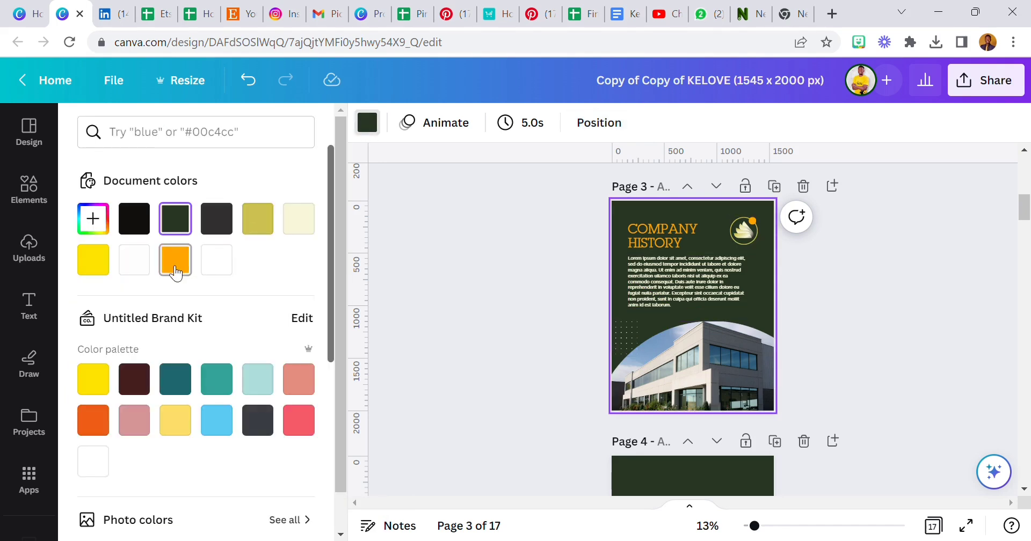
{"action": "left_click", "coordinate": [176, 259]}
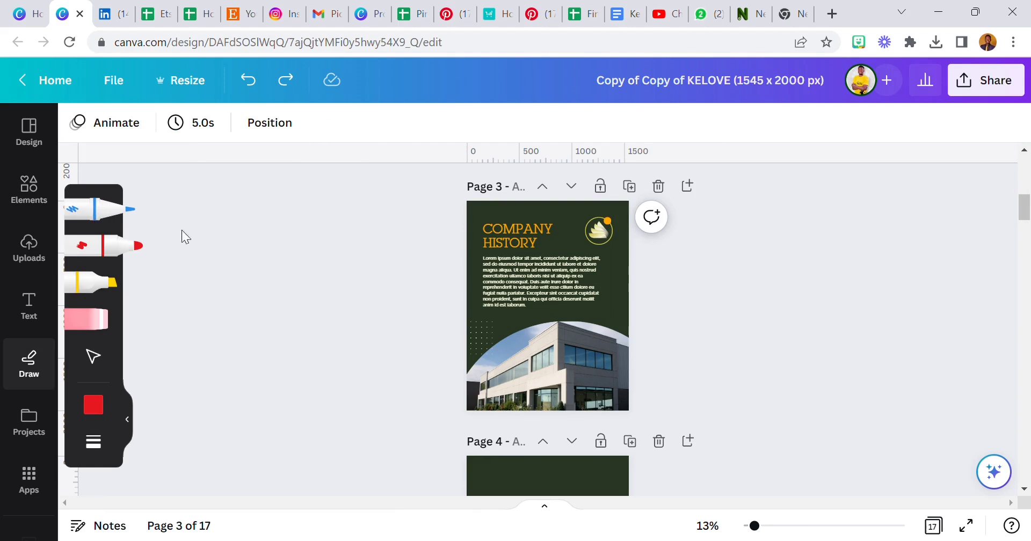
Step: Sketch a white face and head outline on page 4 with the Draw pen
{"action": "scroll", "scroll_direction": "down", "scroll_amount": 3}
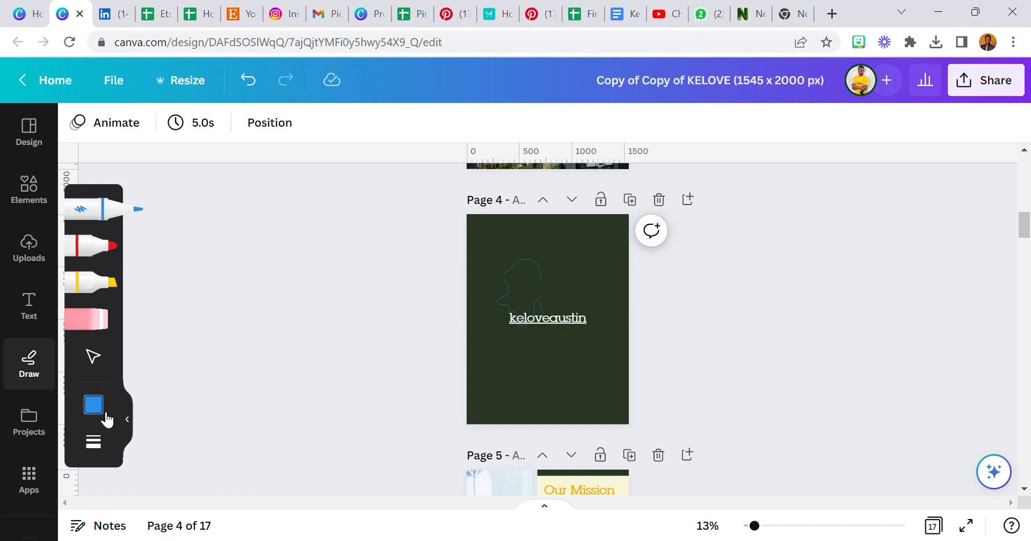
{"action": "left_click", "coordinate": [93, 405]}
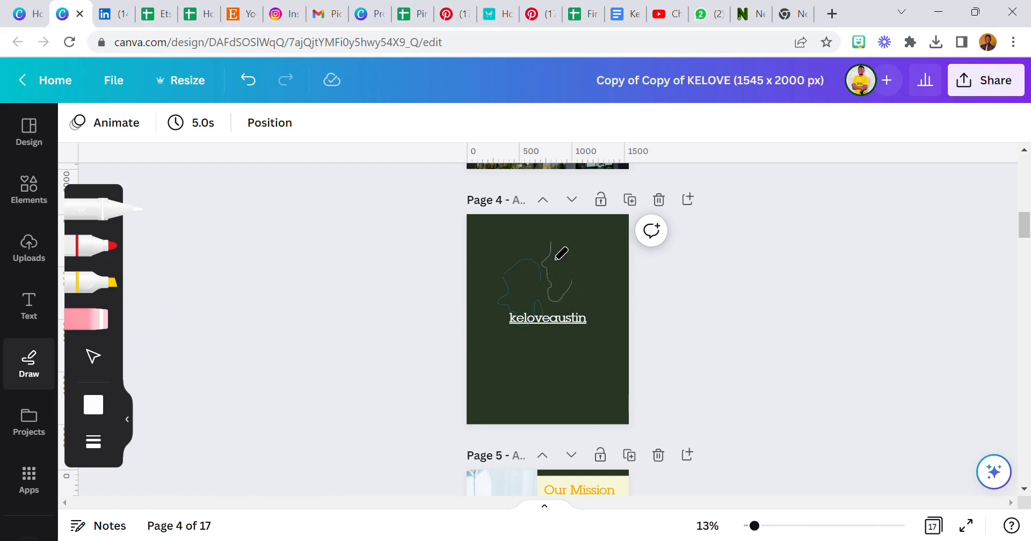
{"action": "left_click_drag", "start_coordinate": [560, 254], "coordinate": [595, 293]}
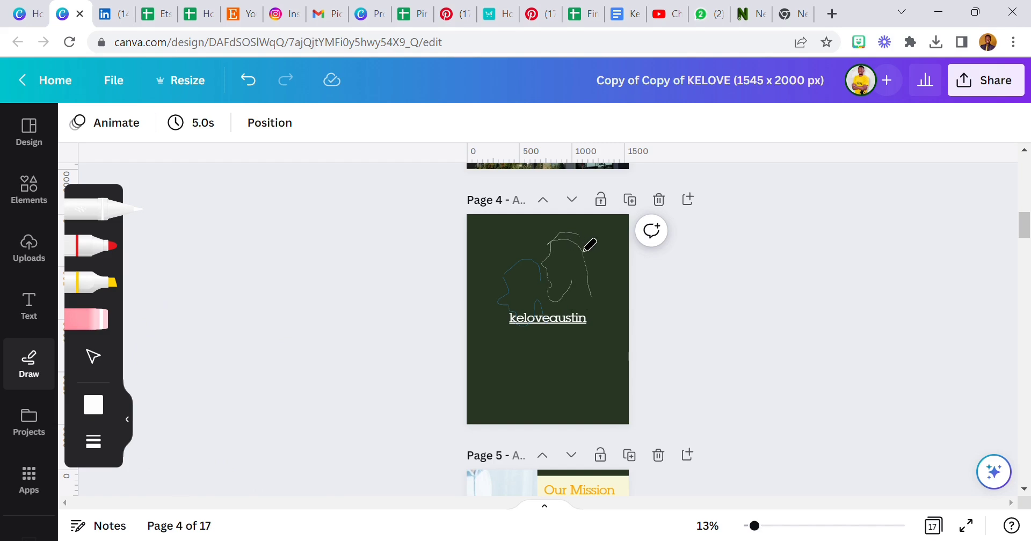
{"action": "left_click_drag", "start_coordinate": [590, 245], "coordinate": [563, 265]}
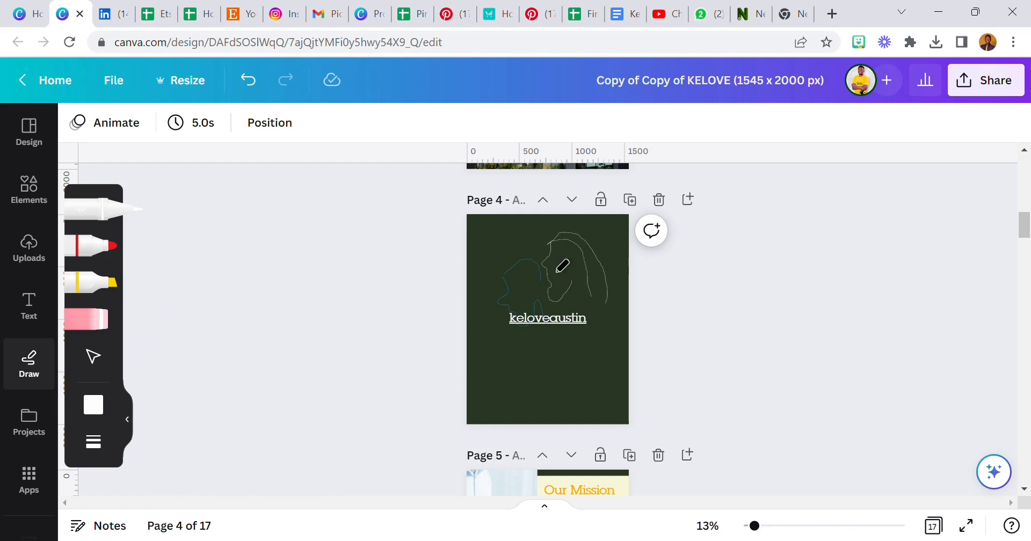
{"action": "mouse_move", "coordinate": [565, 266]}
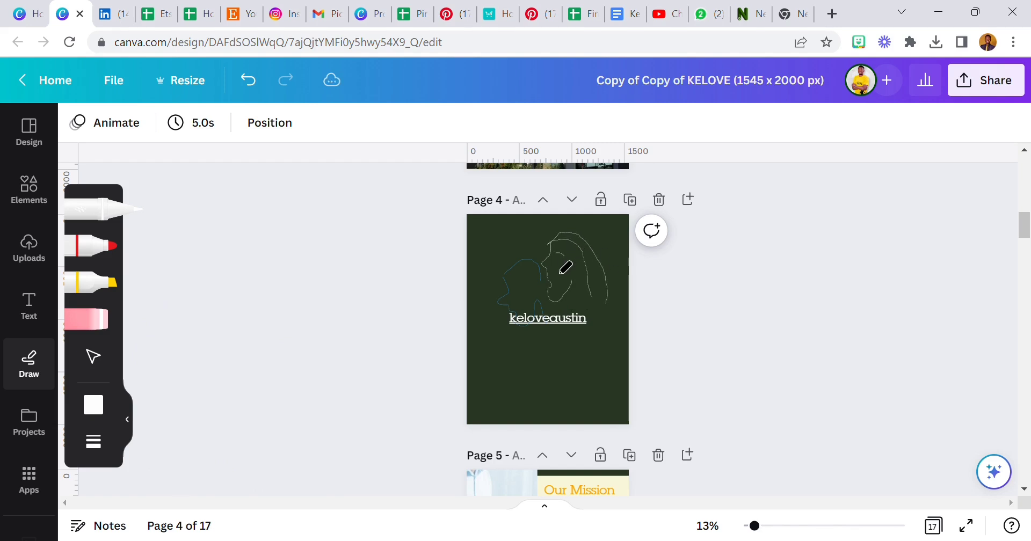
{"action": "mouse_move", "coordinate": [502, 293]}
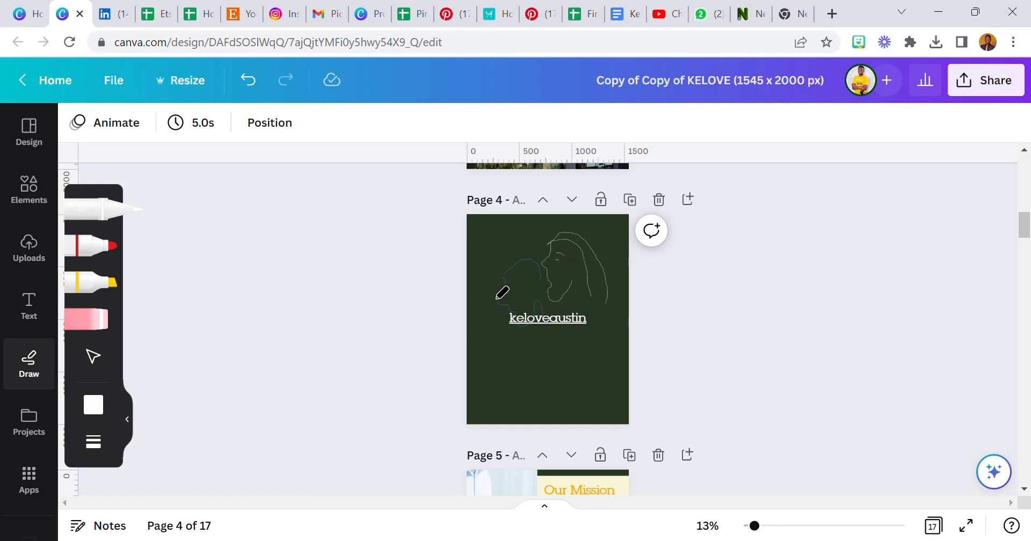
{"action": "mouse_move", "coordinate": [553, 255]}
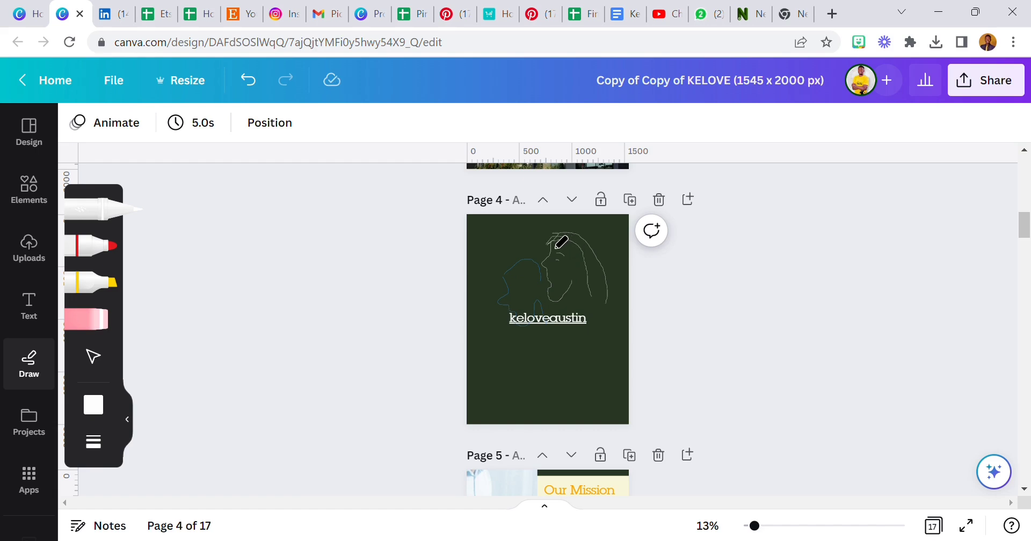
{"action": "mouse_move", "coordinate": [231, 382]}
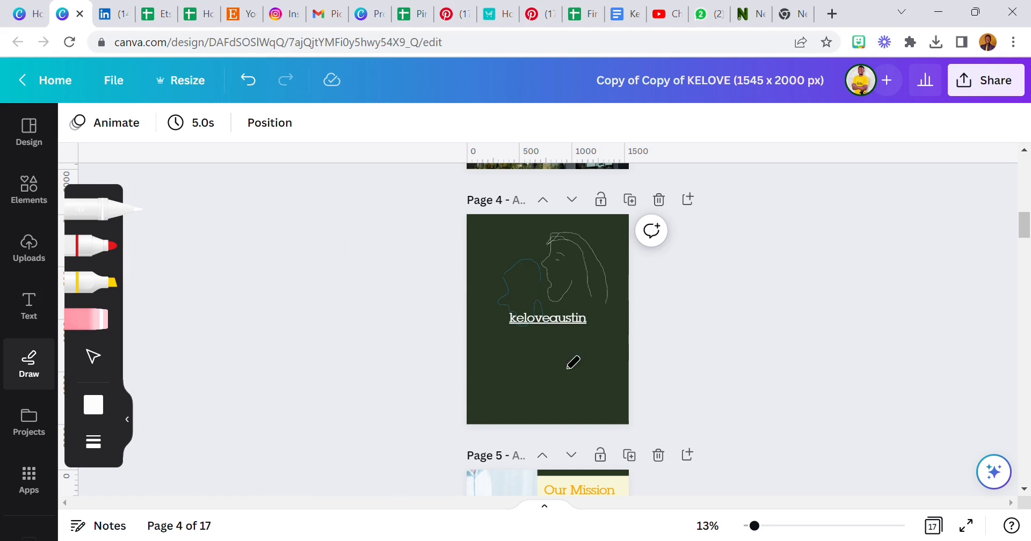
{"action": "mouse_move", "coordinate": [594, 291]}
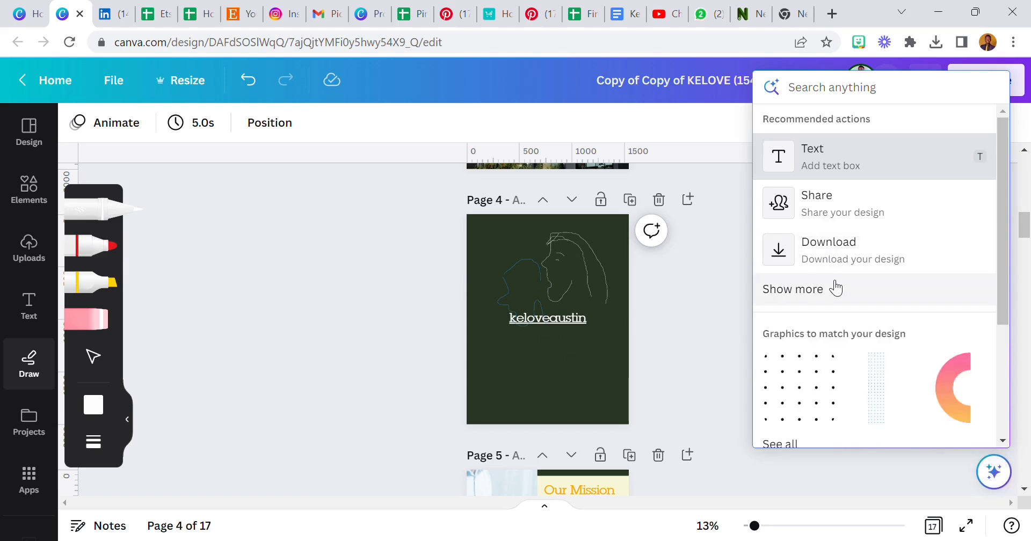
Step: Expand the Assistant's actions and add a yellow square shape to page 4
{"action": "left_click", "coordinate": [793, 289]}
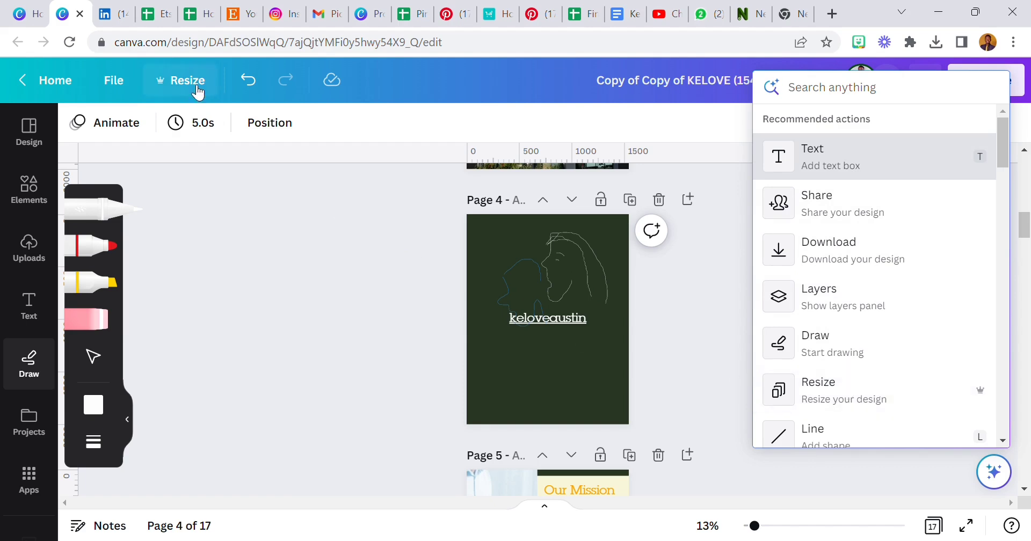
{"action": "mouse_move", "coordinate": [924, 356]}
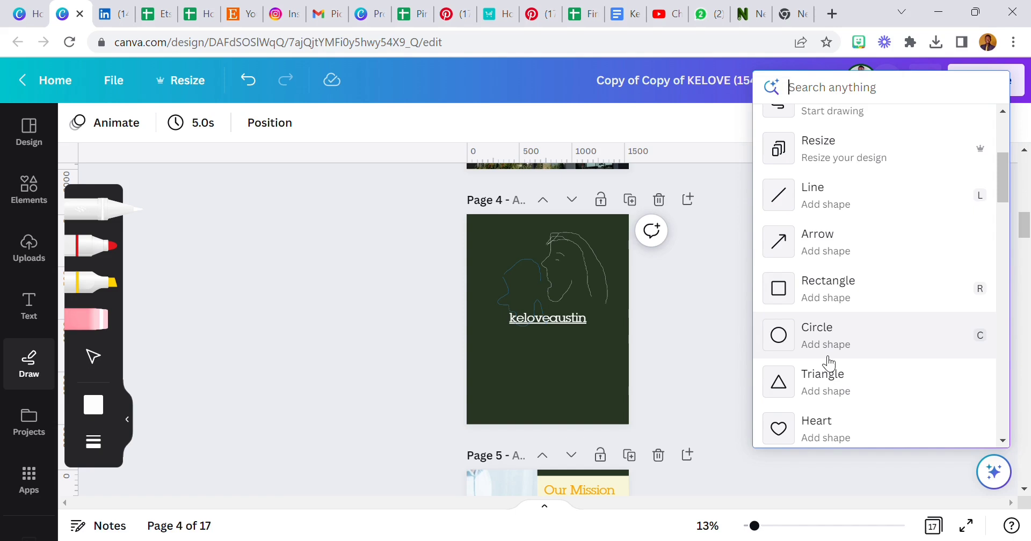
{"action": "mouse_move", "coordinate": [888, 298]}
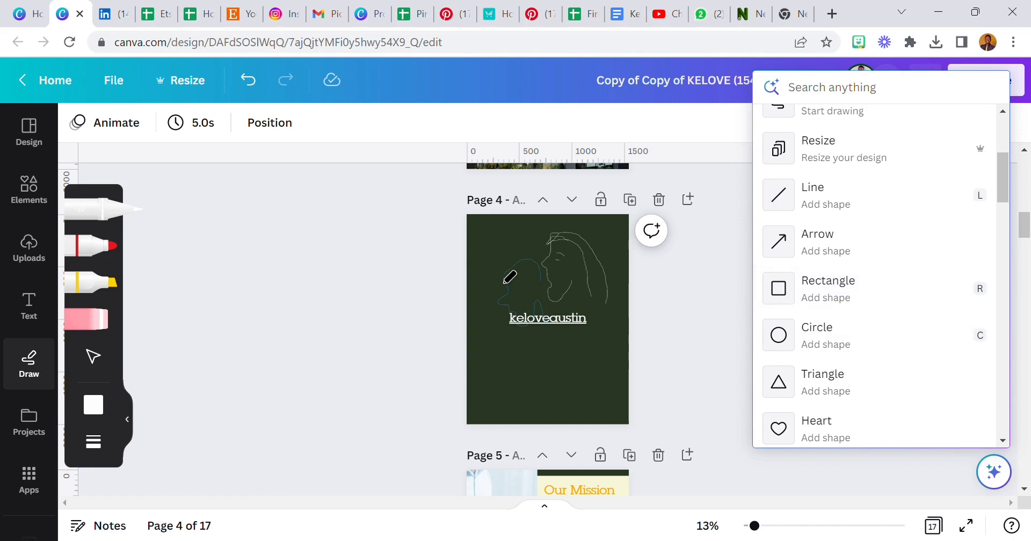
{"action": "left_click", "coordinate": [827, 288]}
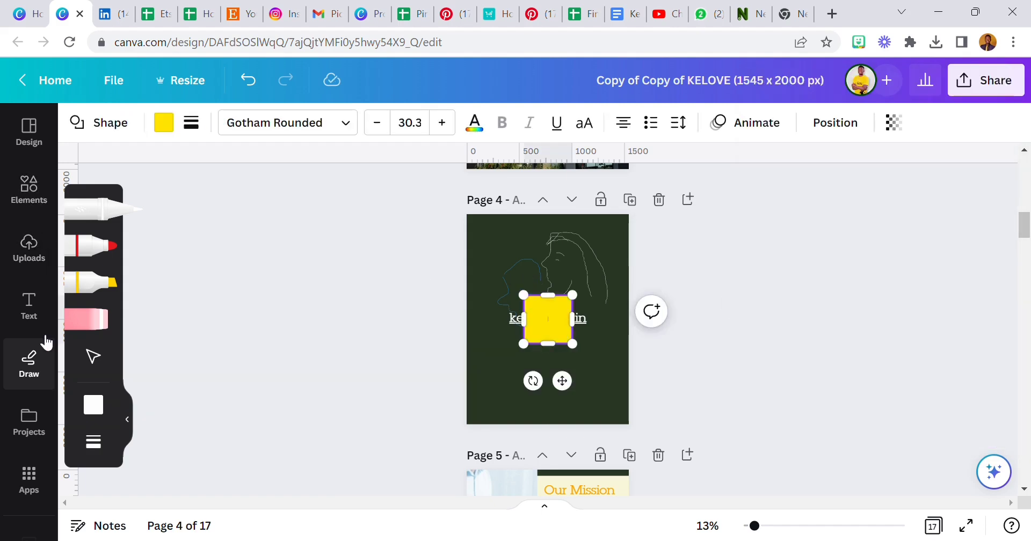
{"action": "mouse_move", "coordinate": [135, 420]}
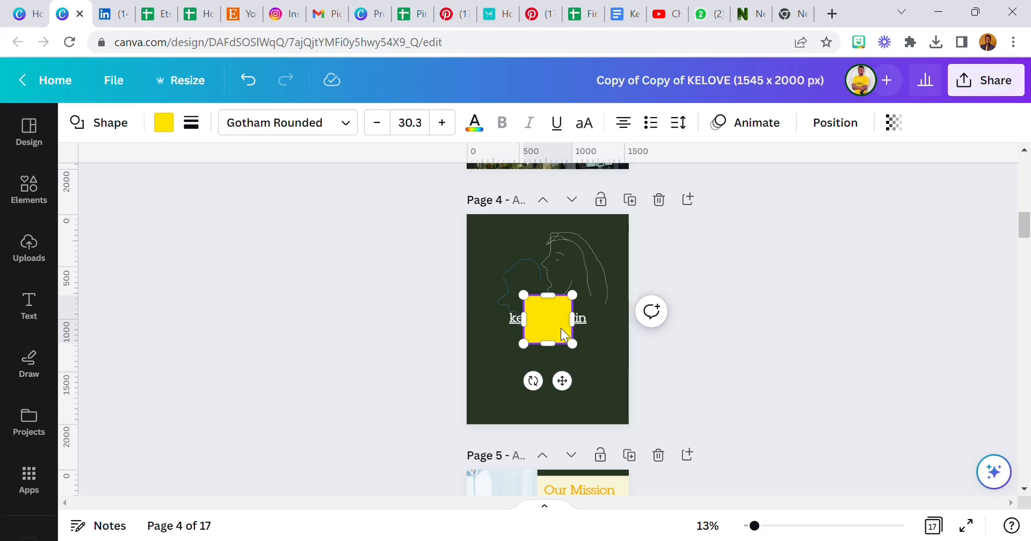
Step: Move the yellow square to page 4's lower right, then to the middle
{"action": "left_click_drag", "start_coordinate": [547, 319], "coordinate": [580, 366]}
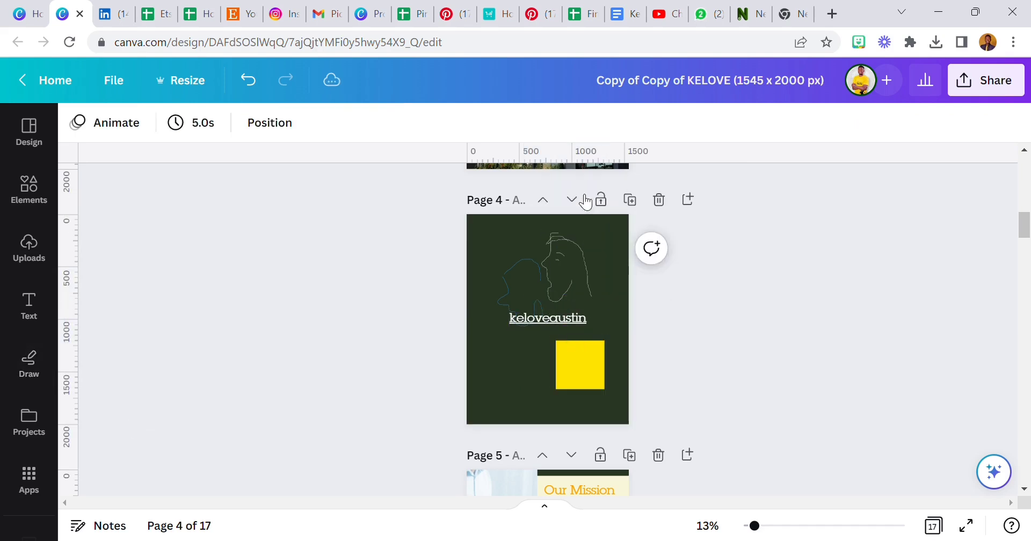
{"action": "left_click", "coordinate": [566, 270]}
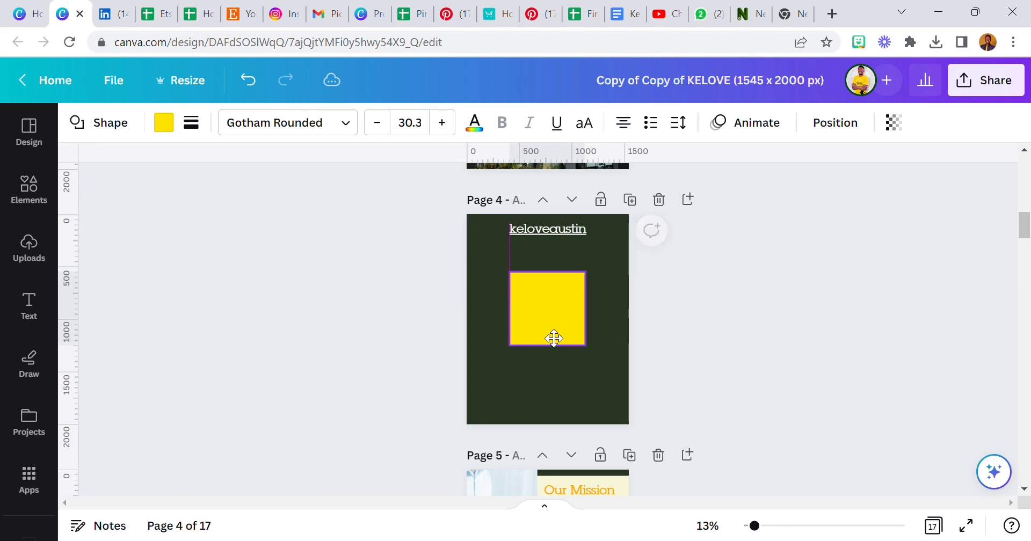
{"action": "left_click_drag", "start_coordinate": [554, 339], "coordinate": [556, 349]}
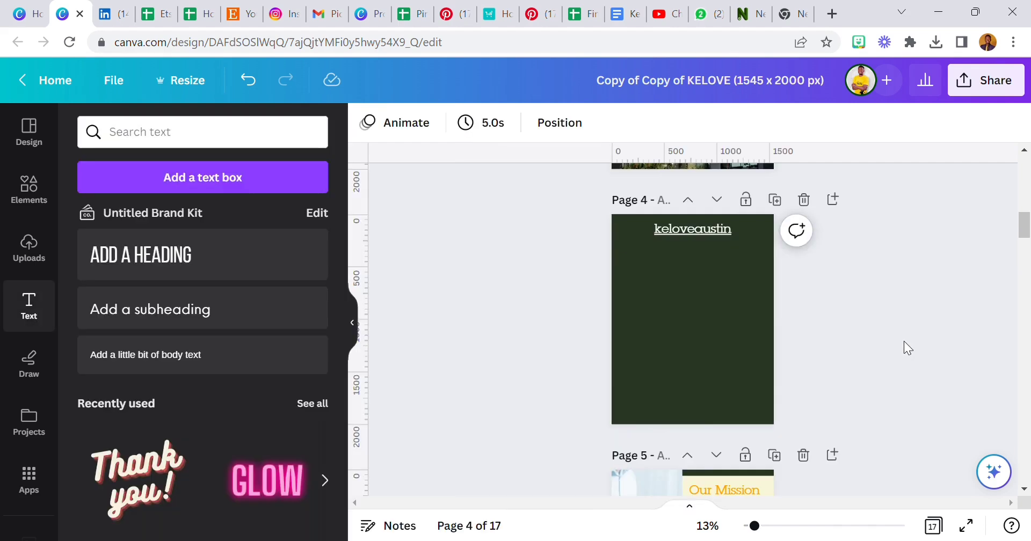
{"action": "mouse_move", "coordinate": [994, 472]}
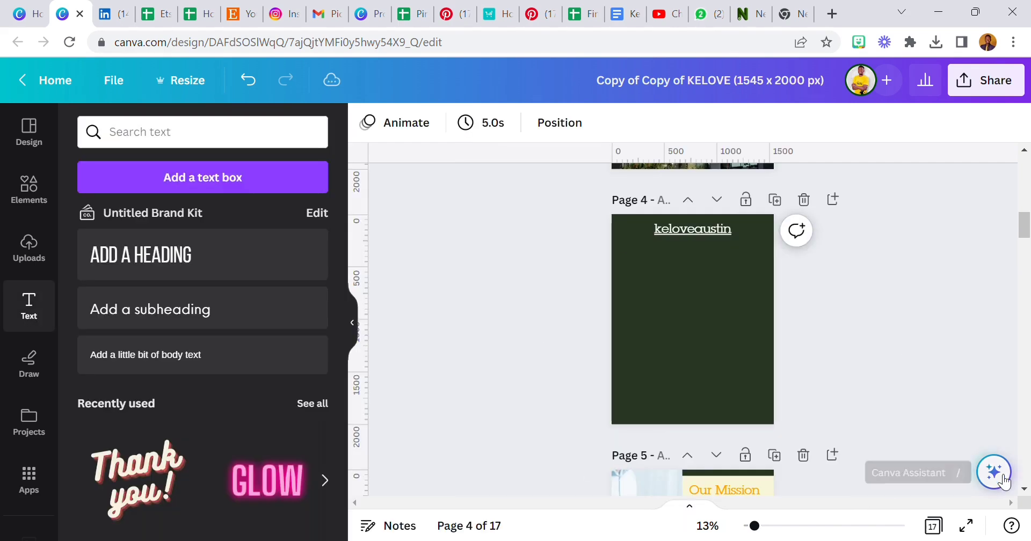
Step: Add a square through the Assistant's actions and give it a border
{"action": "left_click", "coordinate": [993, 471]}
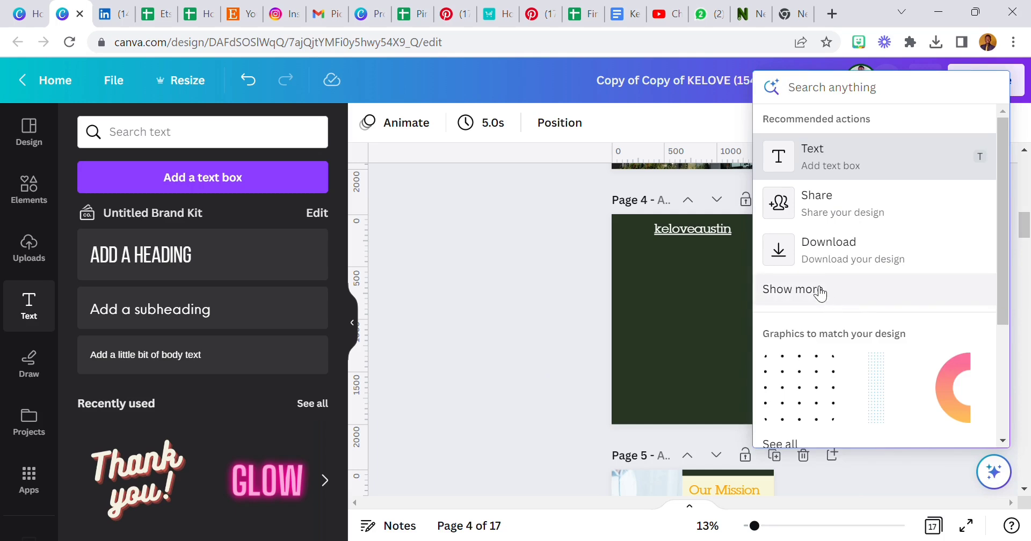
{"action": "left_click", "coordinate": [793, 289]}
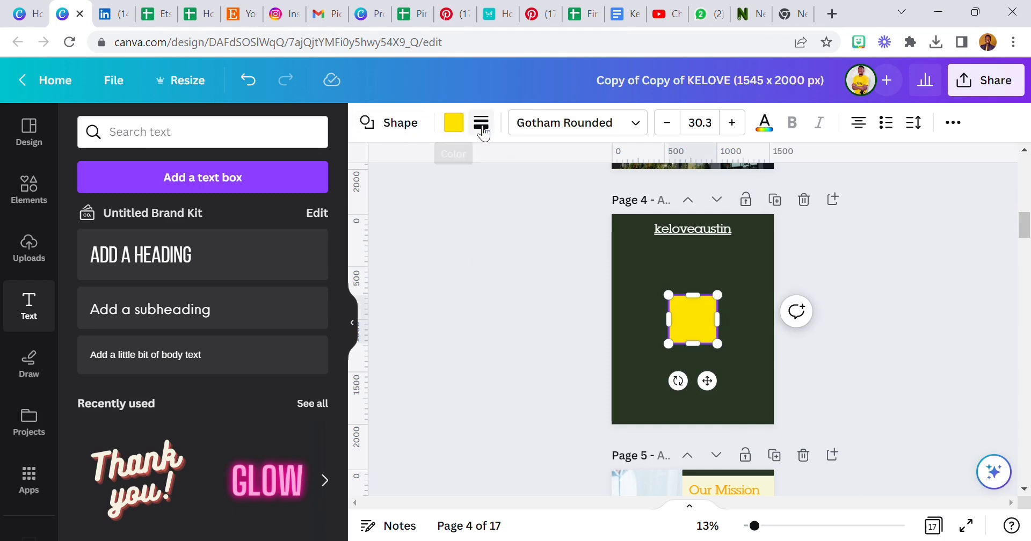
{"action": "left_click", "coordinate": [481, 123]}
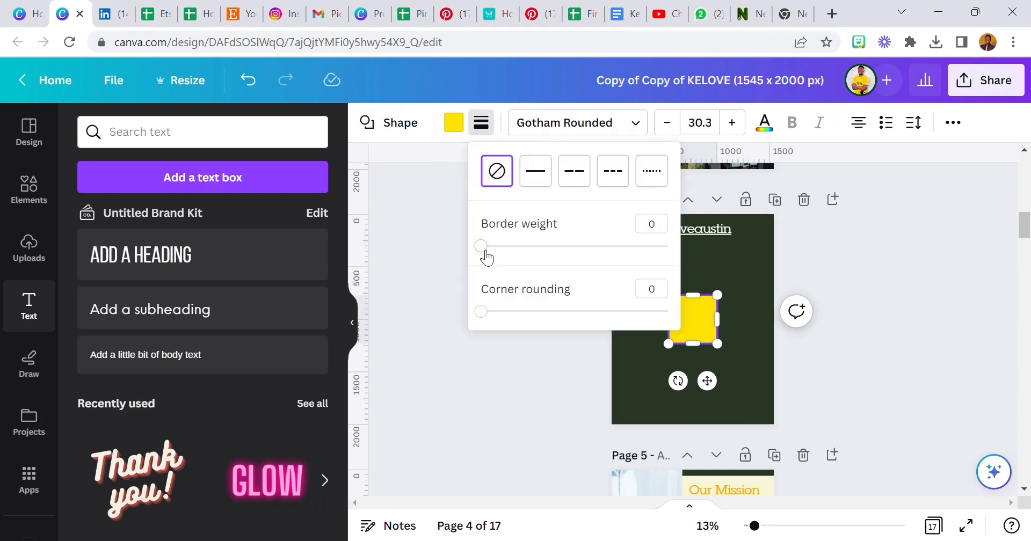
{"action": "left_click_drag", "start_coordinate": [481, 246], "coordinate": [524, 246]}
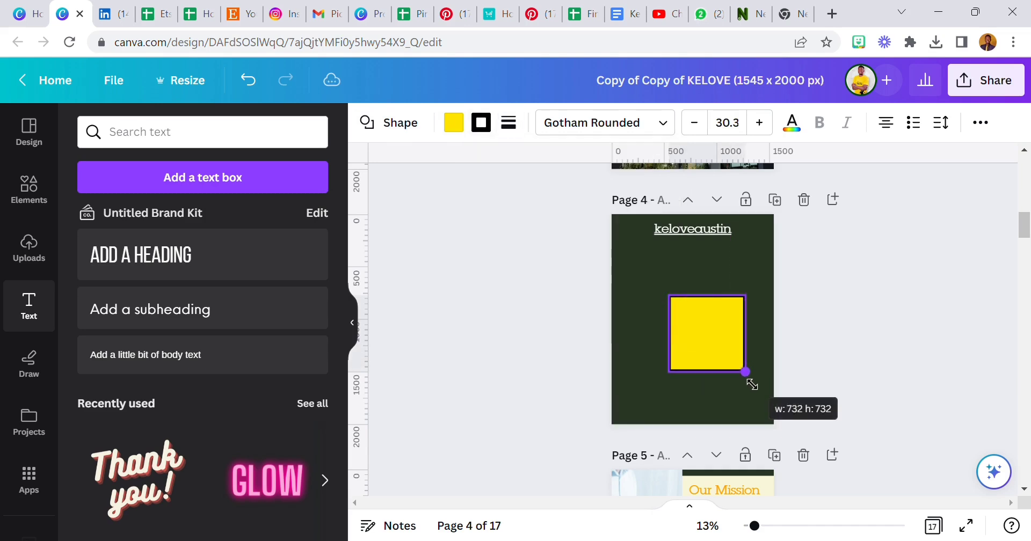
Step: Center the enlarged yellow square below the username and adjust its fill and border colours
{"action": "left_click_drag", "start_coordinate": [705, 333], "coordinate": [702, 322]}
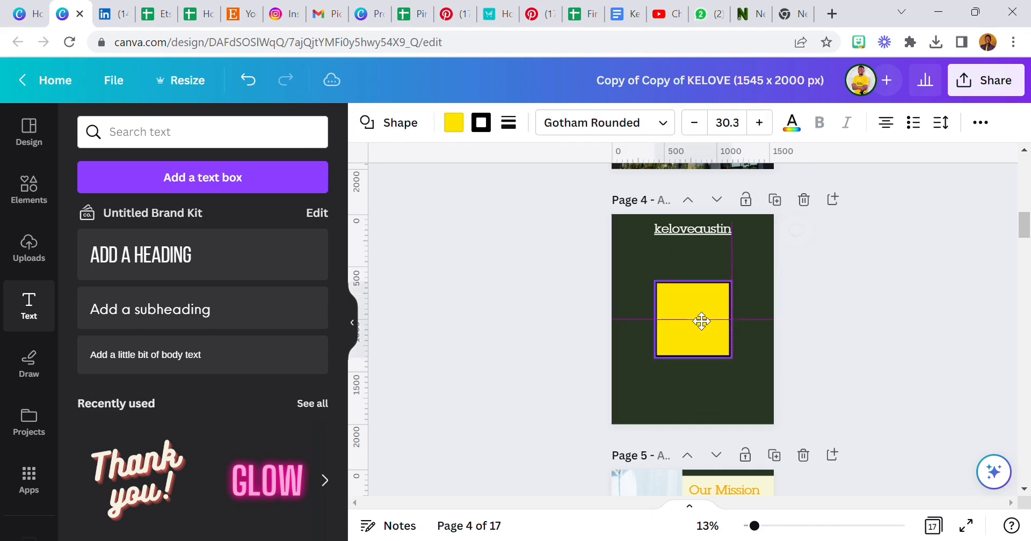
{"action": "left_click", "coordinate": [692, 321]}
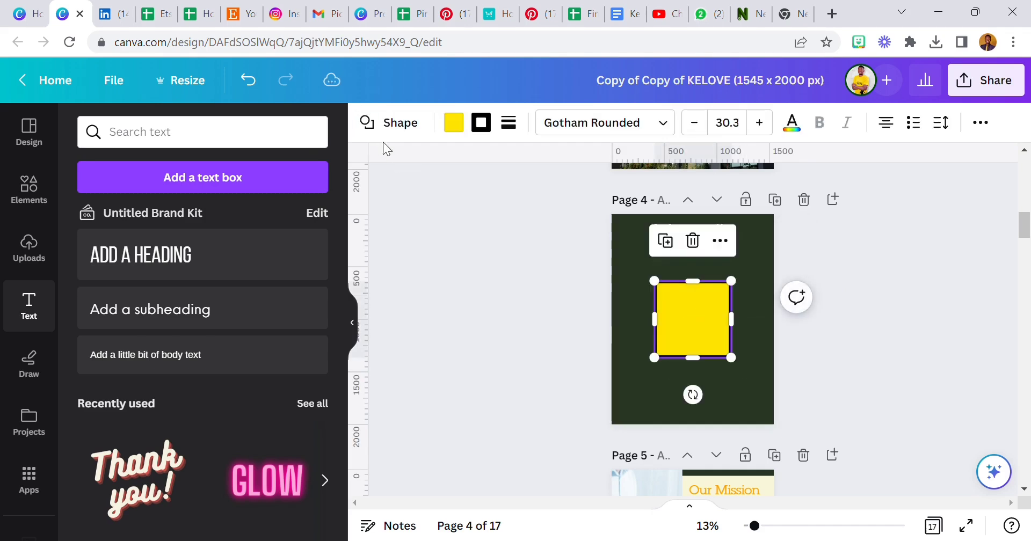
{"action": "left_click", "coordinate": [452, 123]}
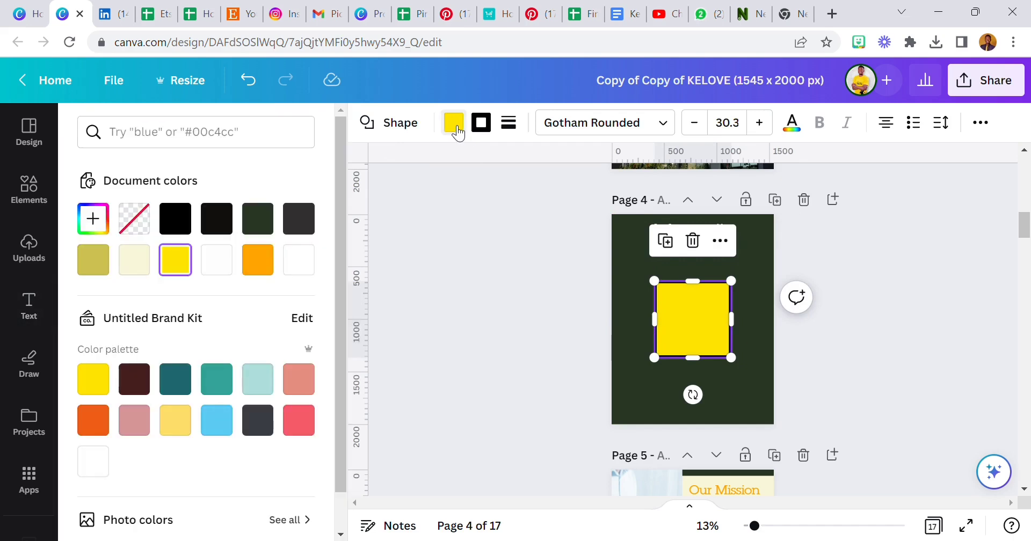
{"action": "left_click", "coordinate": [481, 122]}
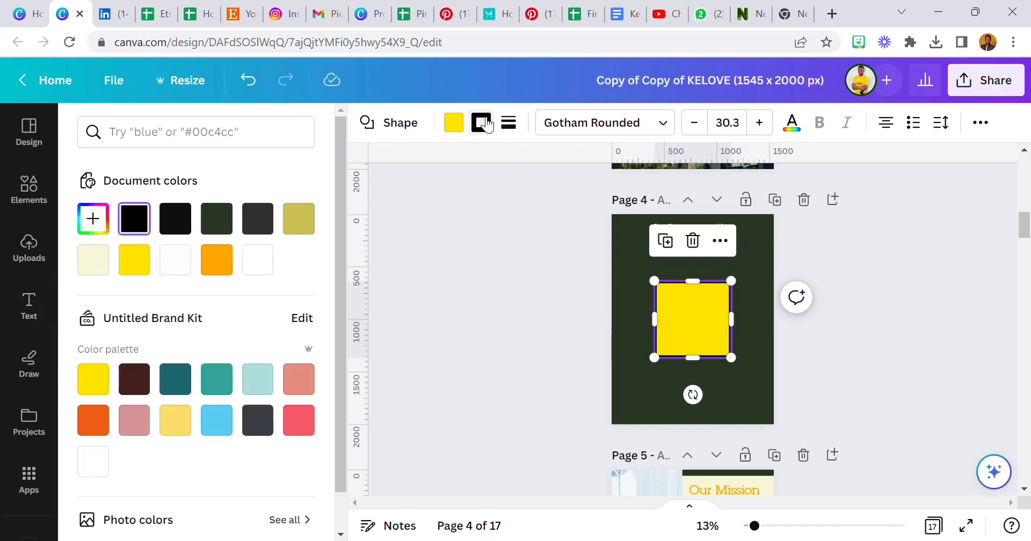
{"action": "left_click", "coordinate": [481, 123]}
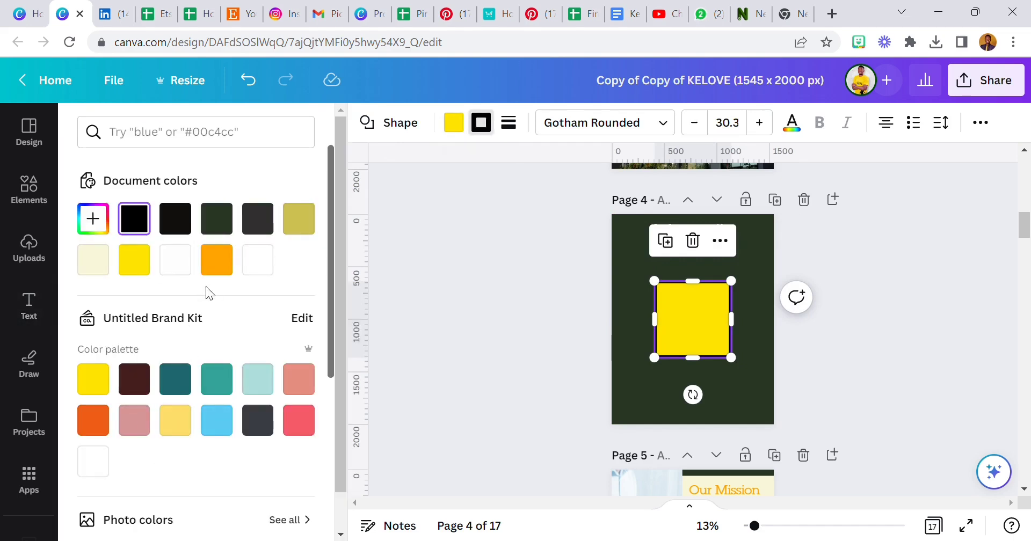
{"action": "left_click", "coordinate": [216, 260]}
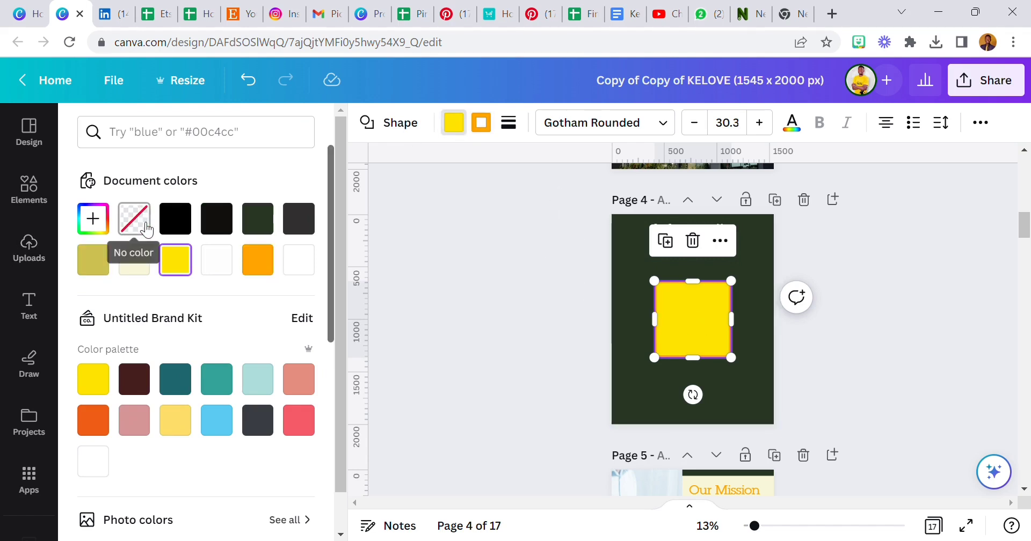
Step: Set the page 4 square's fill to No color and its corner rounding to 88
{"action": "left_click", "coordinate": [133, 219]}
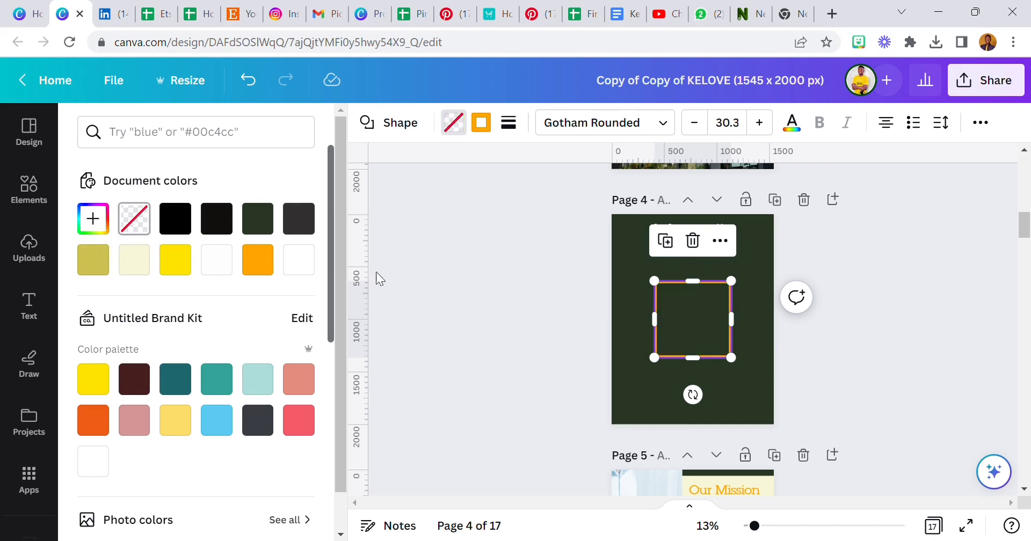
{"action": "left_click", "coordinate": [28, 306]}
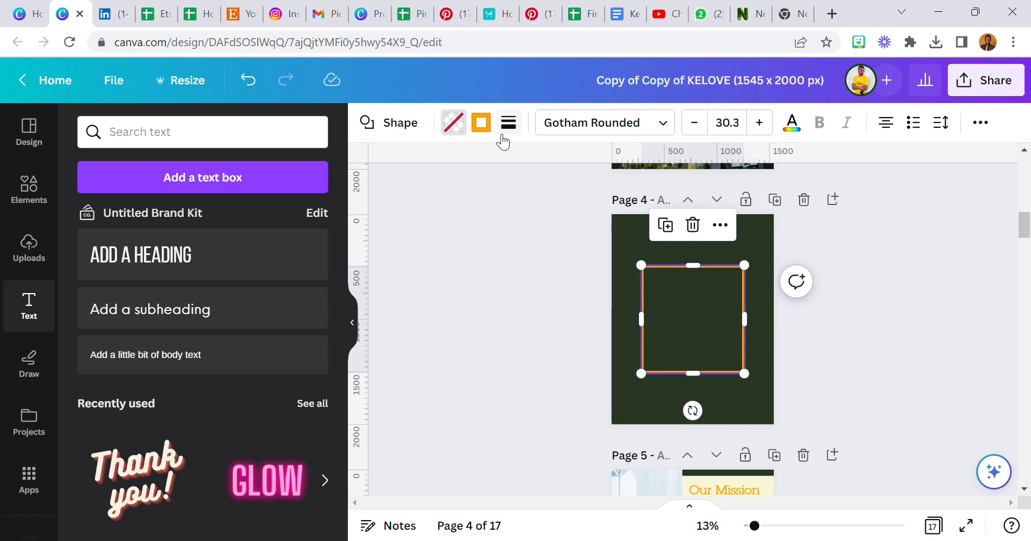
{"action": "left_click", "coordinate": [507, 123]}
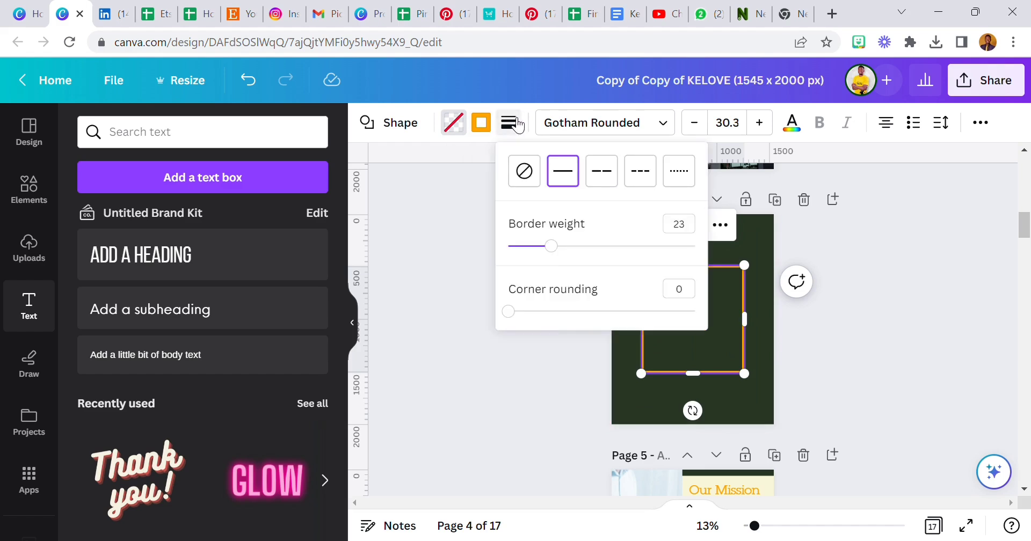
{"action": "left_click_drag", "start_coordinate": [508, 311], "coordinate": [526, 311]}
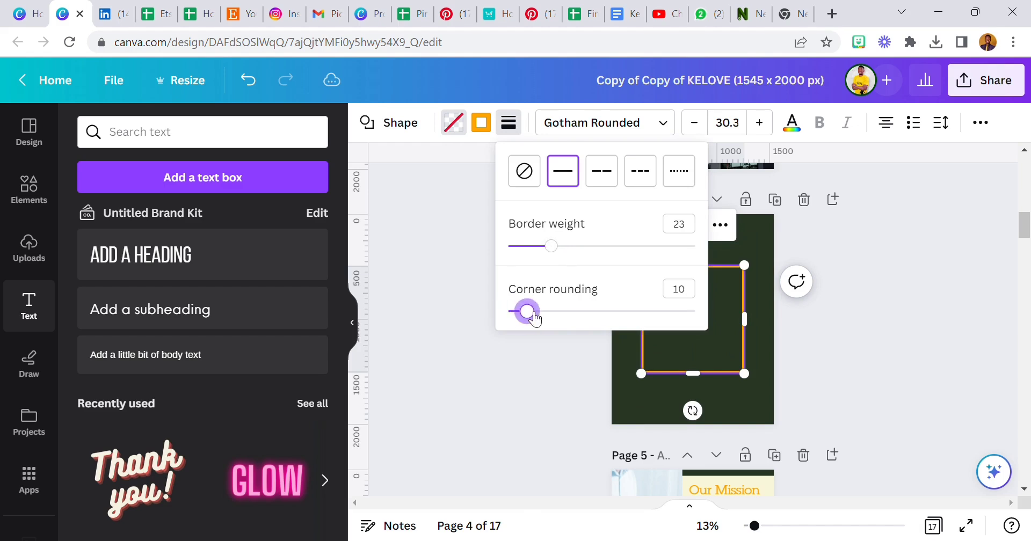
{"action": "left_click_drag", "start_coordinate": [525, 311], "coordinate": [672, 311]}
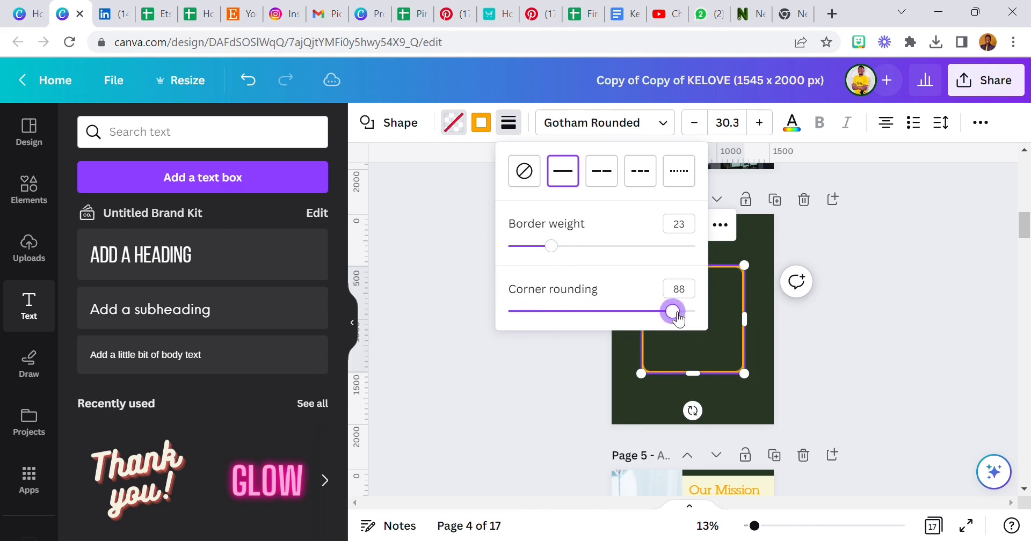
{"action": "left_click", "coordinate": [707, 336]}
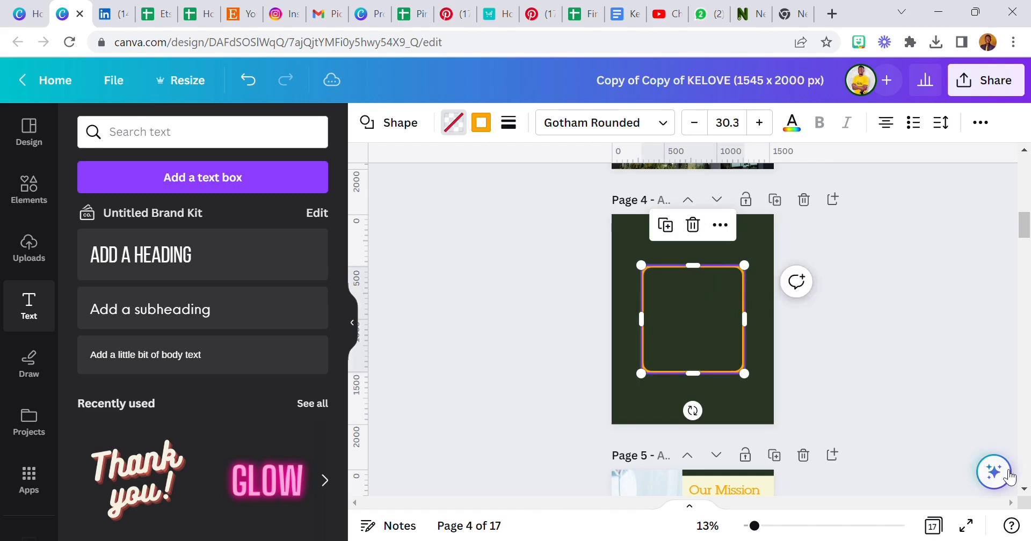
Step: Remove the outline square from page 4 and scroll the Assistant's expanded action list
{"action": "left_click", "coordinate": [994, 471]}
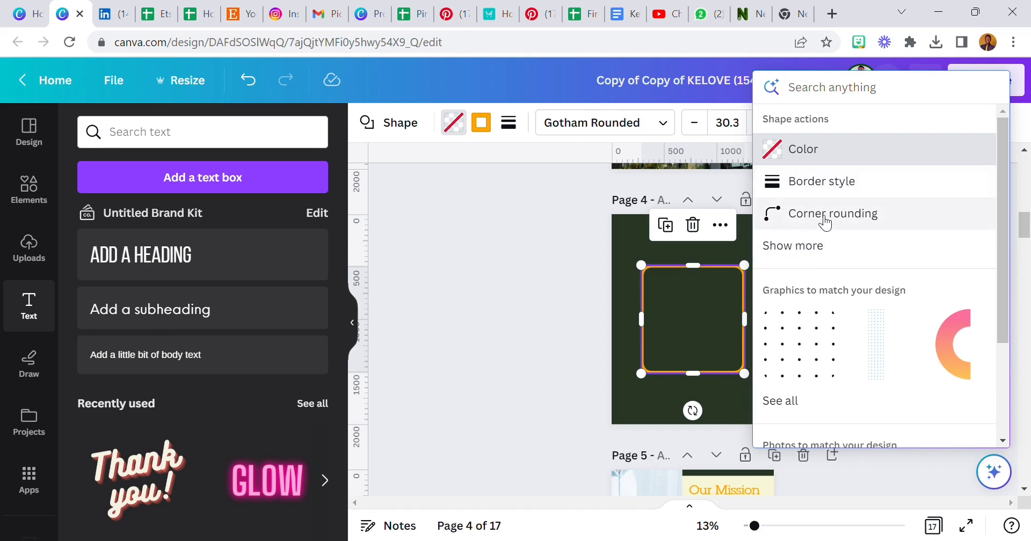
{"action": "left_click", "coordinate": [792, 245]}
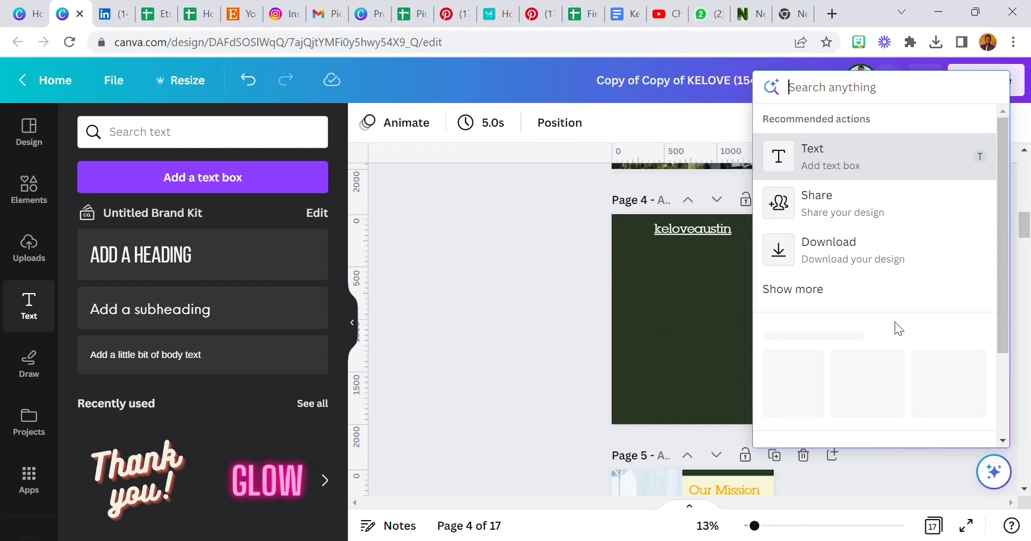
{"action": "left_click", "coordinate": [792, 289]}
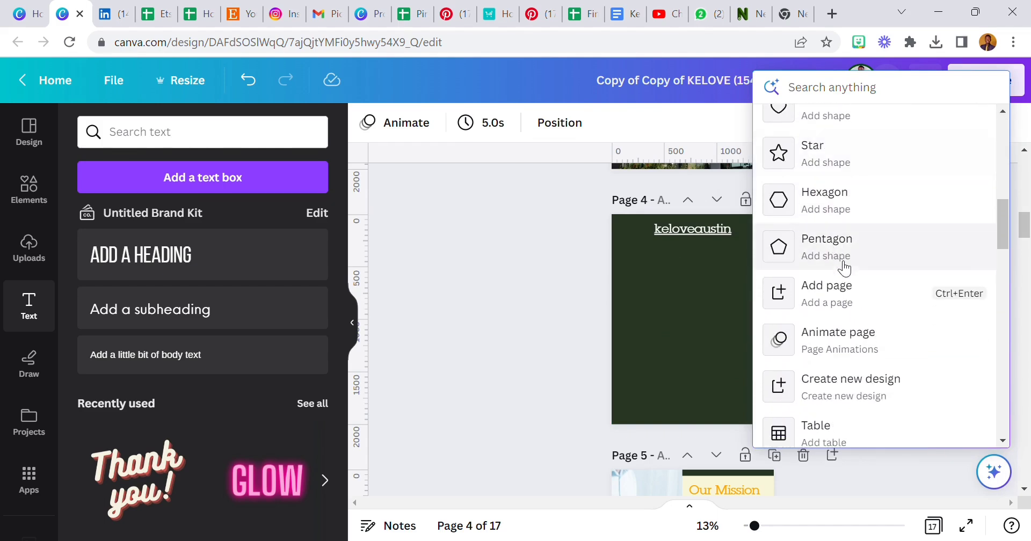
{"action": "mouse_move", "coordinate": [839, 251]}
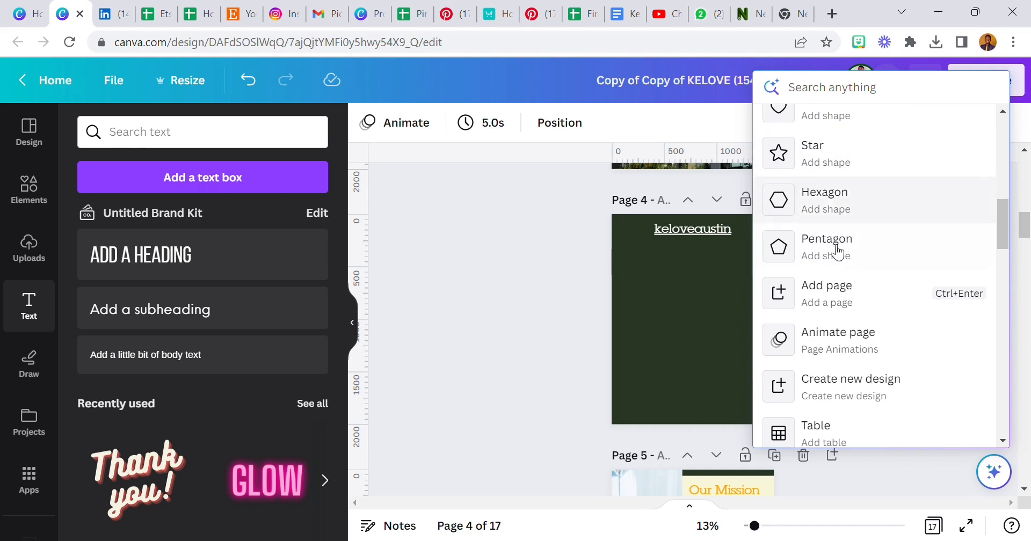
{"action": "scroll", "scroll_direction": "down", "scroll_amount": 3}
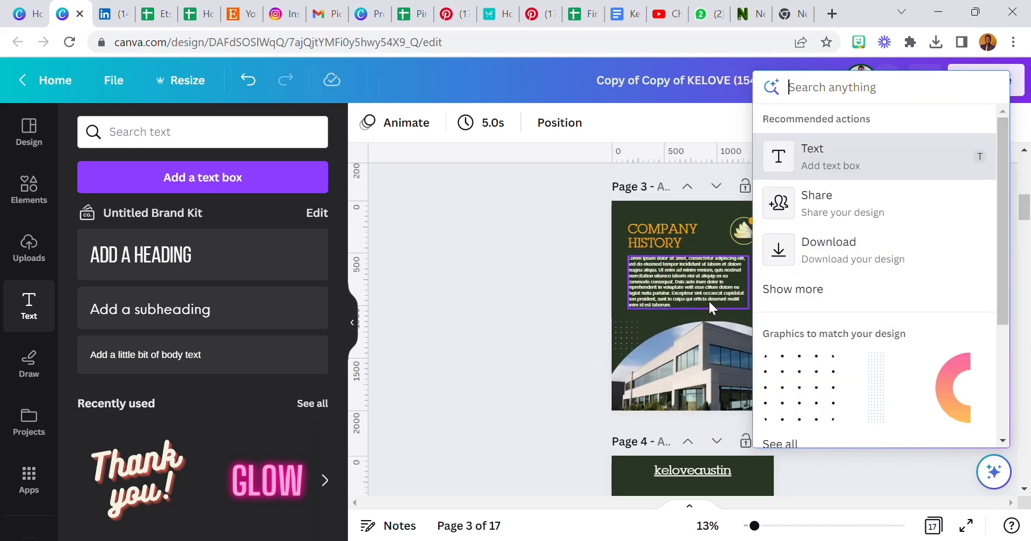
{"action": "scroll", "scroll_direction": "down", "scroll_amount": 3}
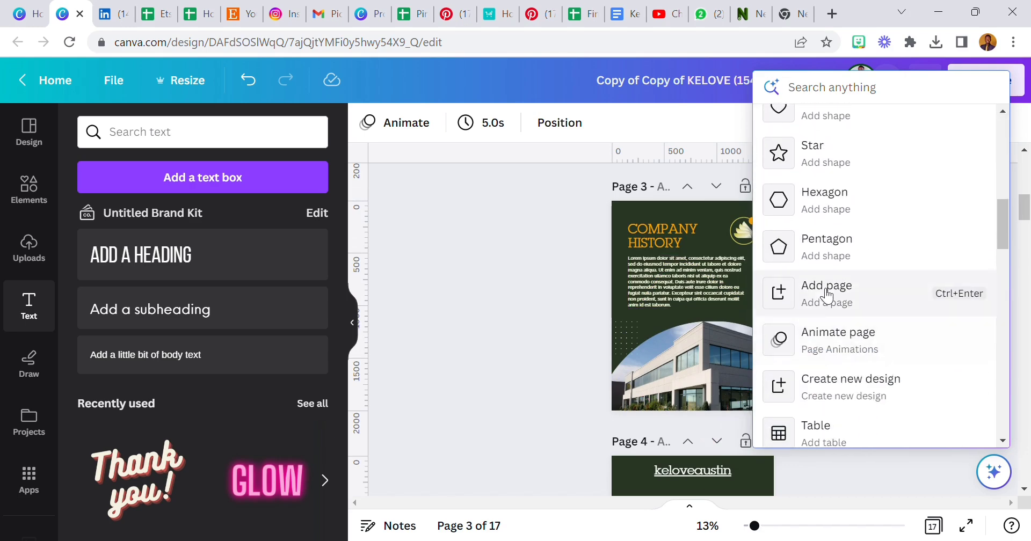
{"action": "scroll", "scroll_direction": "down", "scroll_amount": 3}
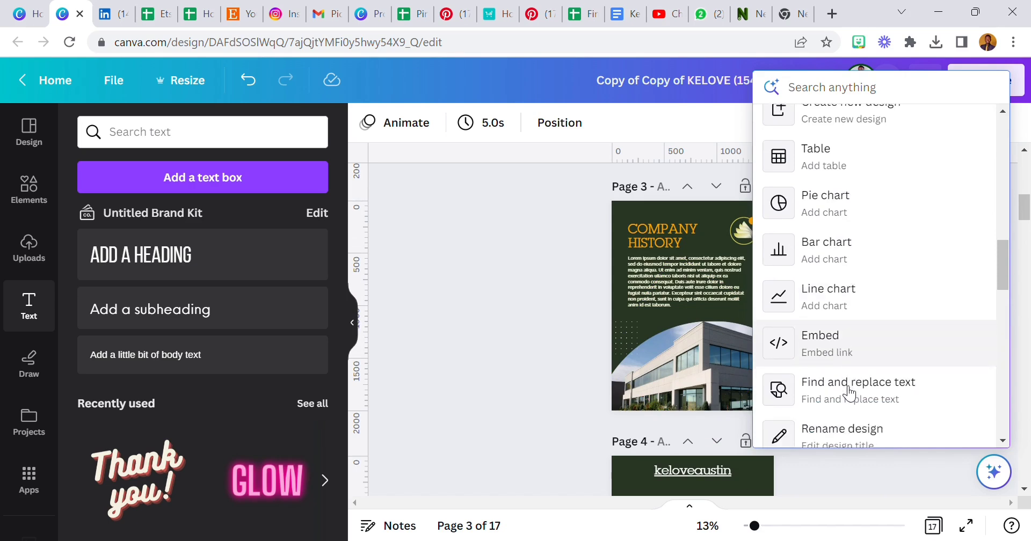
{"action": "scroll", "scroll_direction": "down", "scroll_amount": 3}
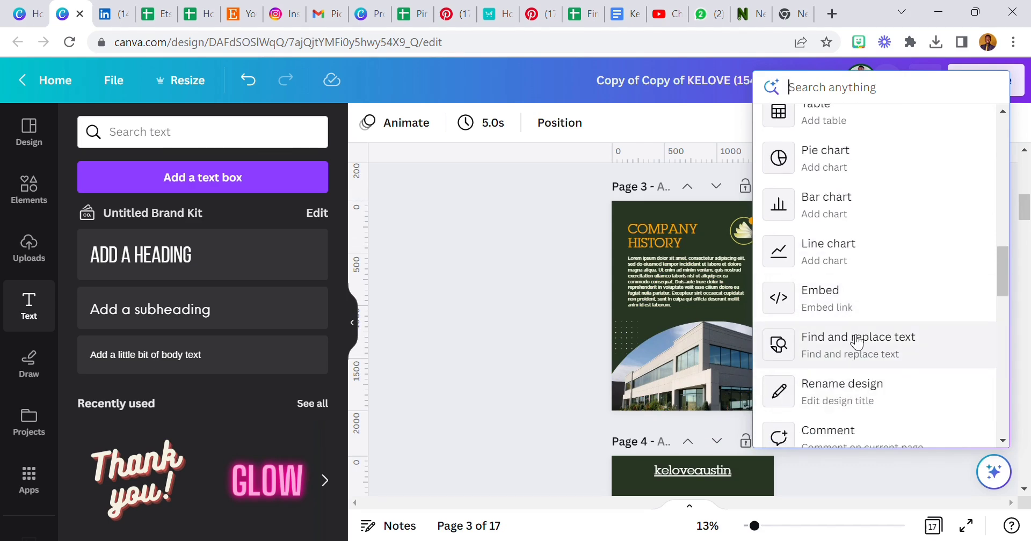
{"action": "mouse_move", "coordinate": [848, 358]}
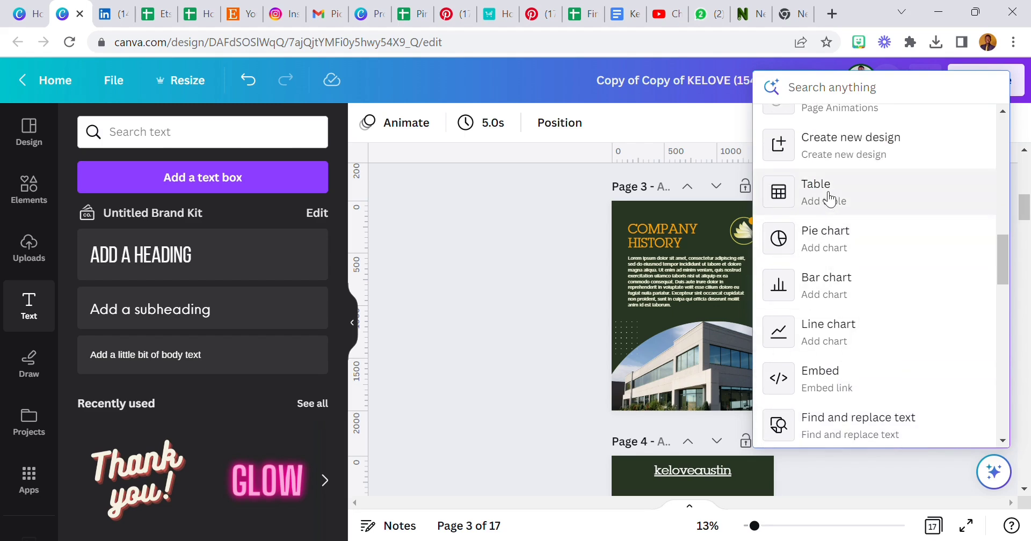
{"action": "mouse_move", "coordinate": [849, 275]}
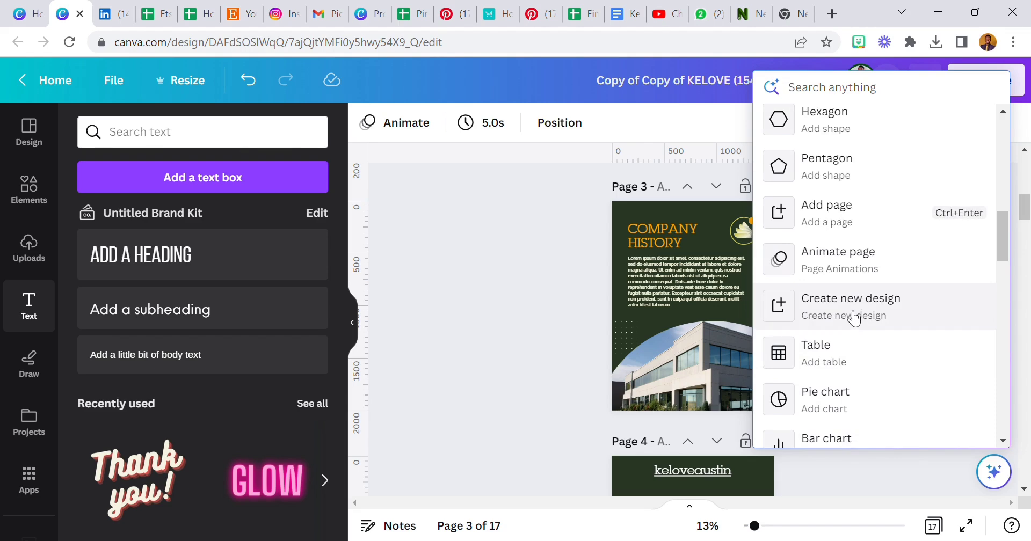
Step: Start a new design, showing types like custom size, Doc, Video and social posts
{"action": "left_click", "coordinate": [113, 80]}
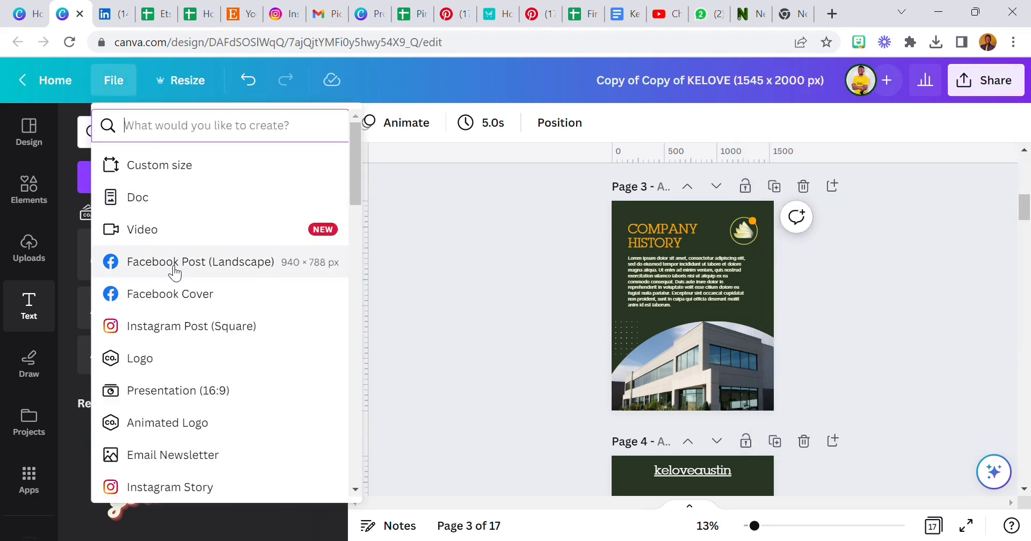
{"action": "mouse_move", "coordinate": [184, 294]}
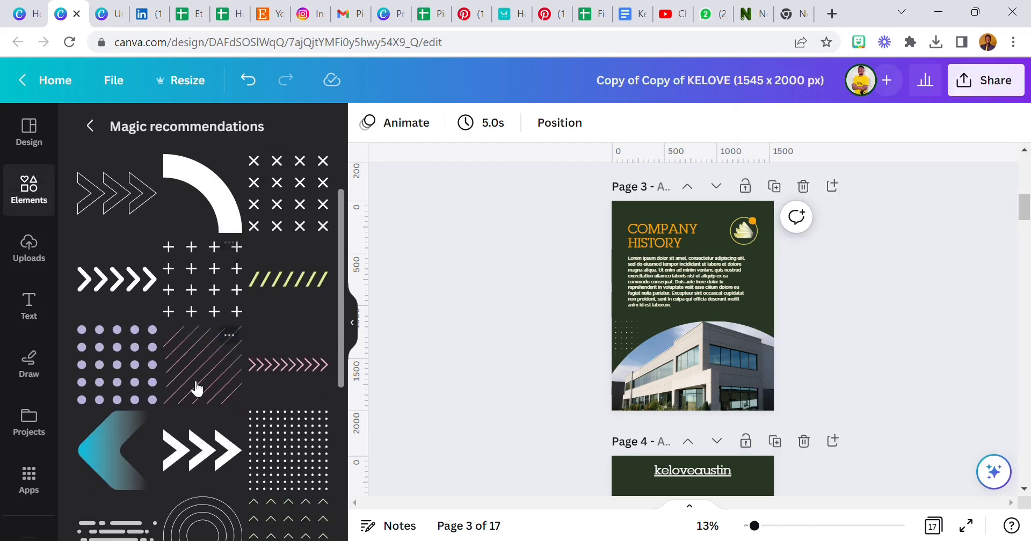
{"action": "mouse_move", "coordinate": [209, 413]}
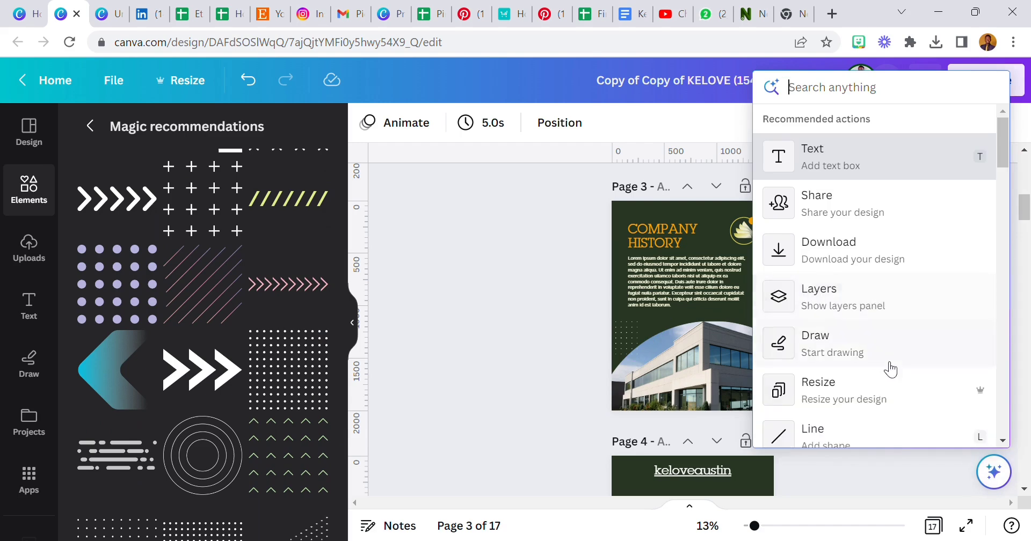
Step: Expand the Assistant list and scroll past Duplicate page to Elements, Lines & Shapes and Frames
{"action": "scroll", "scroll_direction": "down", "scroll_amount": 3}
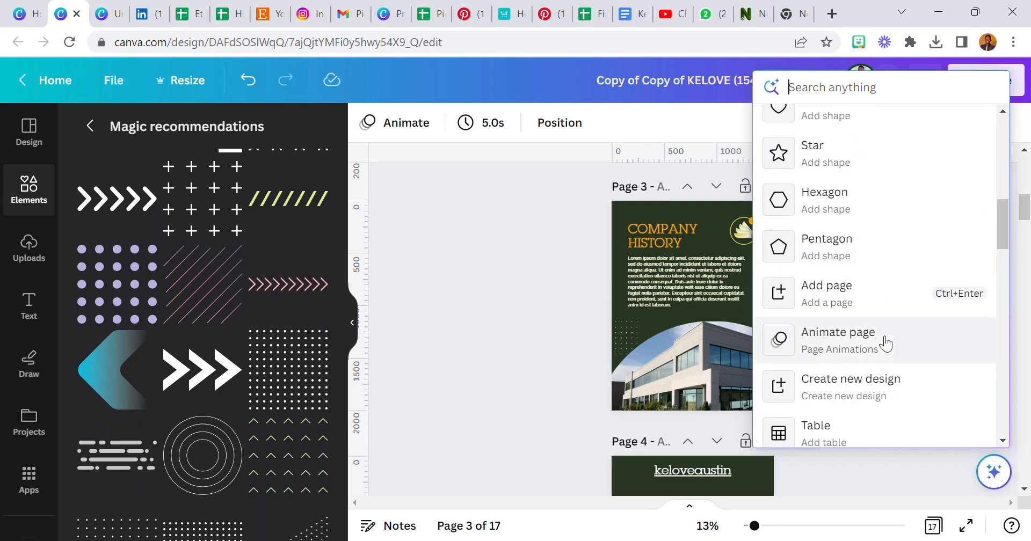
{"action": "left_click", "coordinate": [838, 333]}
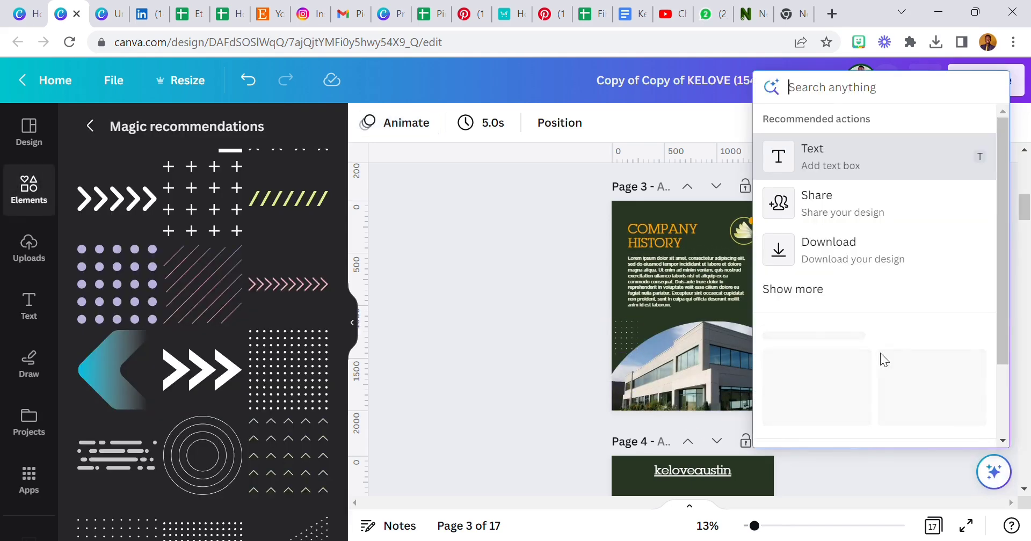
{"action": "left_click", "coordinate": [793, 289]}
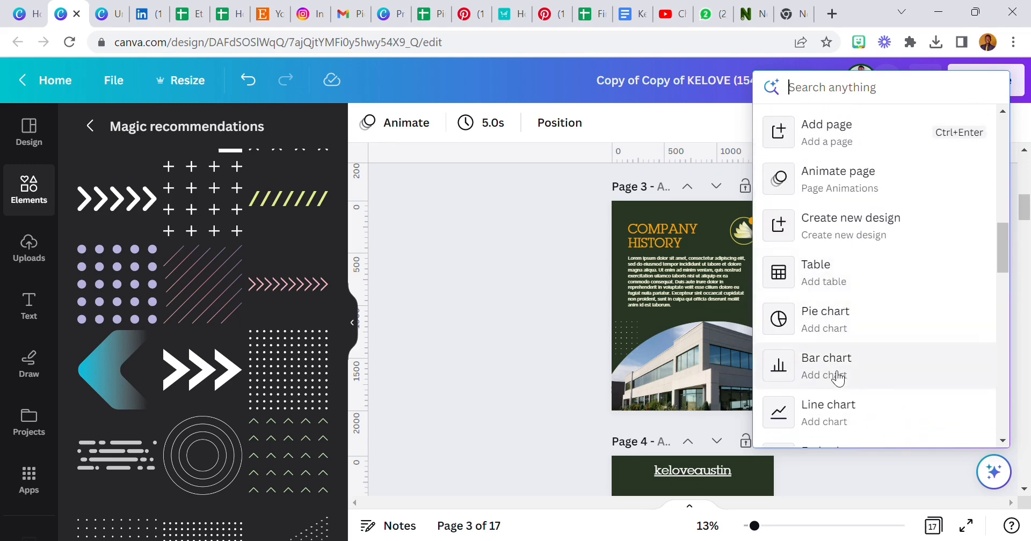
{"action": "scroll", "scroll_direction": "down", "scroll_amount": 3}
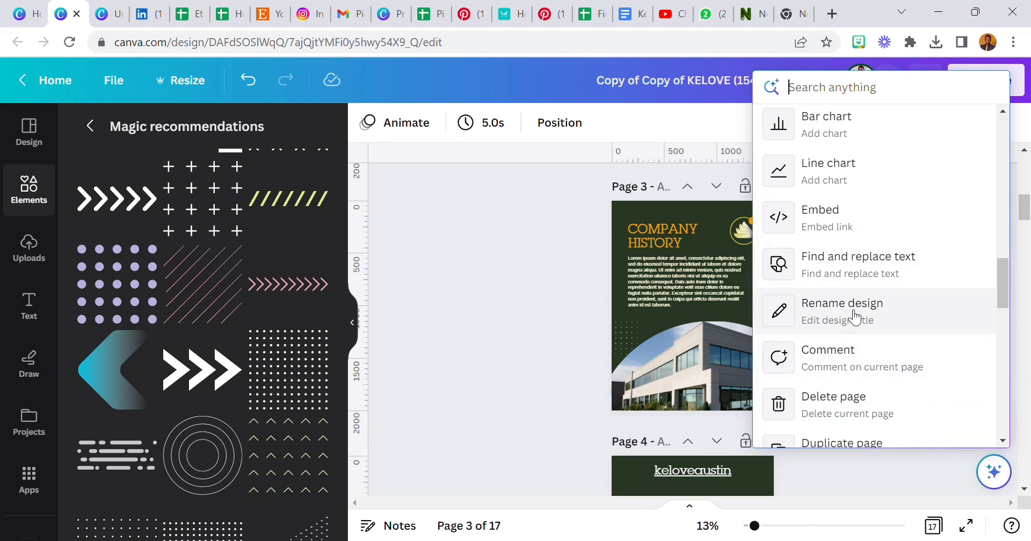
{"action": "mouse_move", "coordinate": [783, 217]}
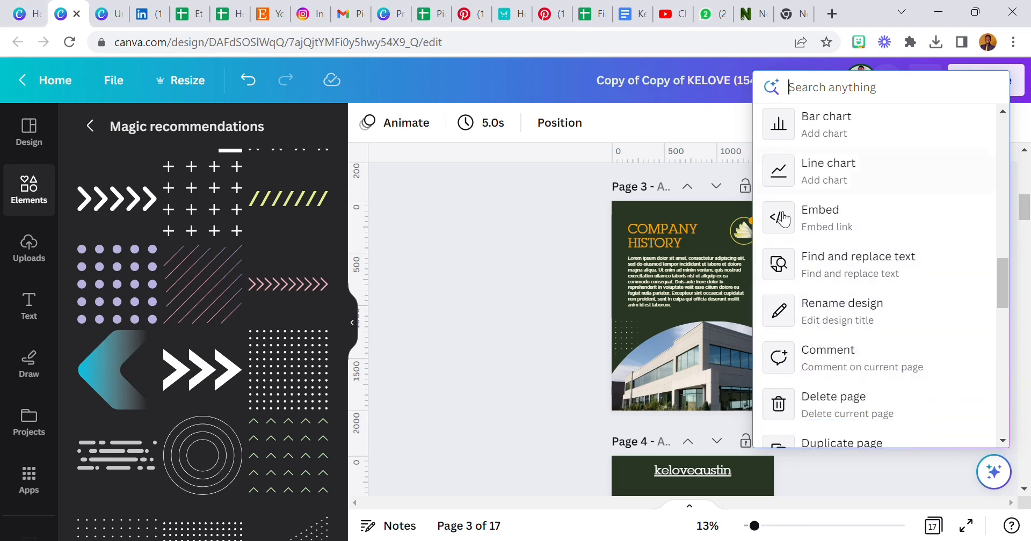
{"action": "scroll", "scroll_direction": "down", "scroll_amount": 3}
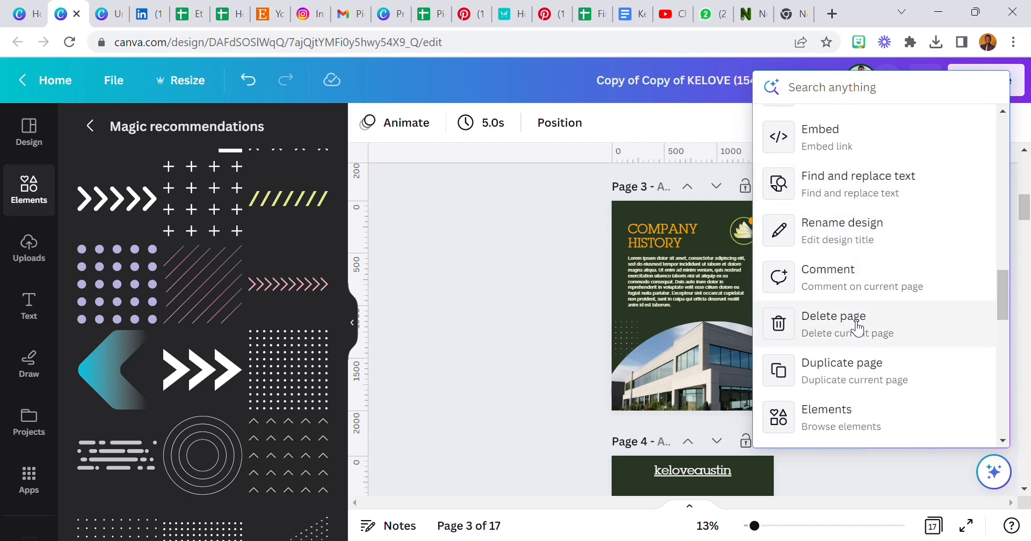
{"action": "scroll", "scroll_direction": "down", "scroll_amount": 3}
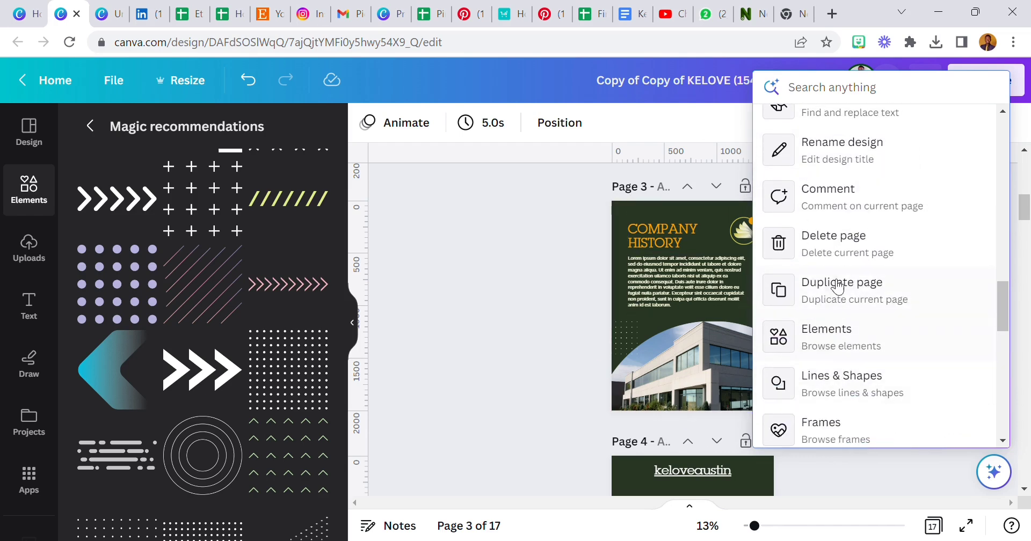
{"action": "scroll", "scroll_direction": "down", "scroll_amount": 3}
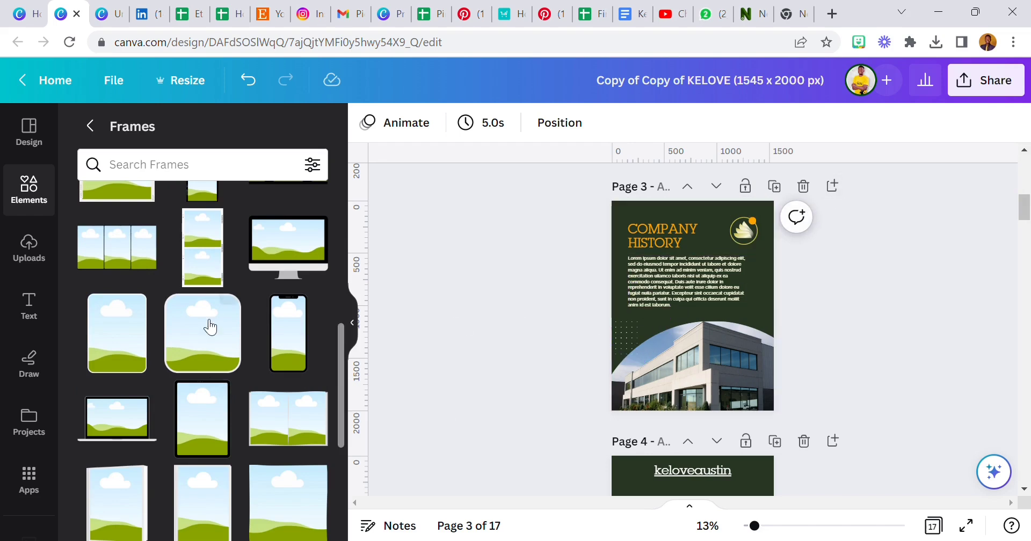
{"action": "mouse_move", "coordinate": [875, 413]}
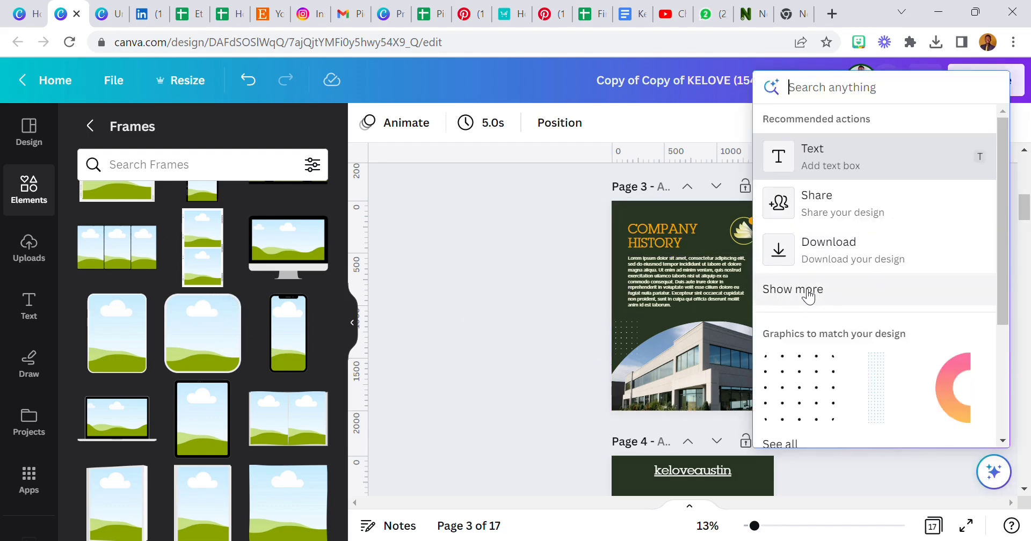
Step: Scroll the expanded Assistant list to 'Graphics to match your design' and 'Photos to match your design'
{"action": "left_click", "coordinate": [793, 289]}
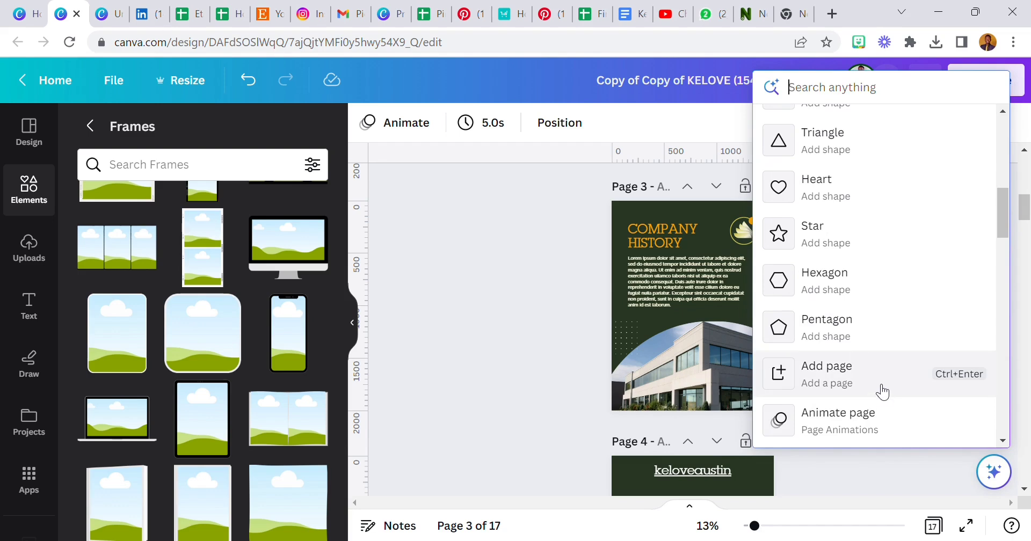
{"action": "scroll", "scroll_direction": "down", "scroll_amount": 3}
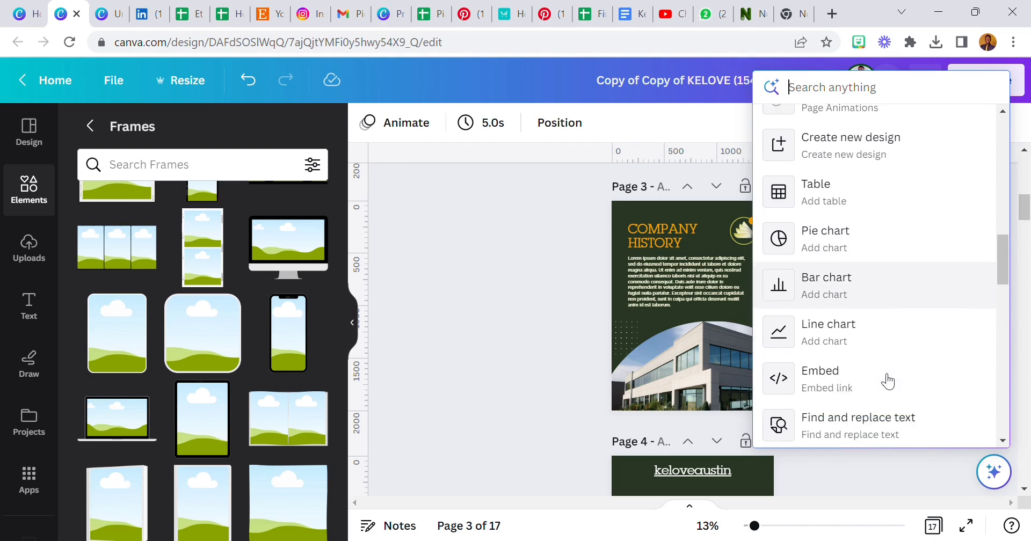
{"action": "scroll", "scroll_direction": "down", "scroll_amount": 3}
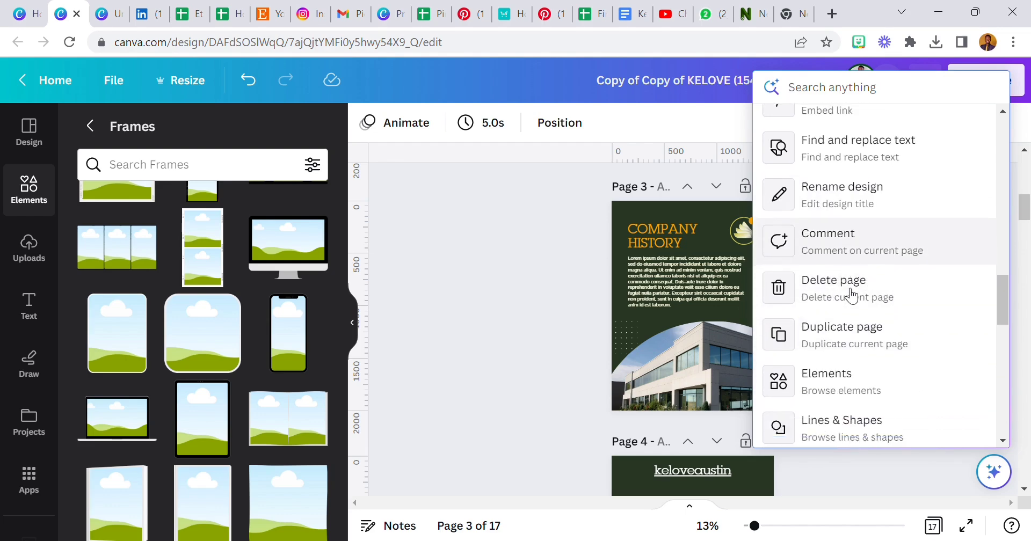
{"action": "scroll", "scroll_direction": "down", "scroll_amount": 3}
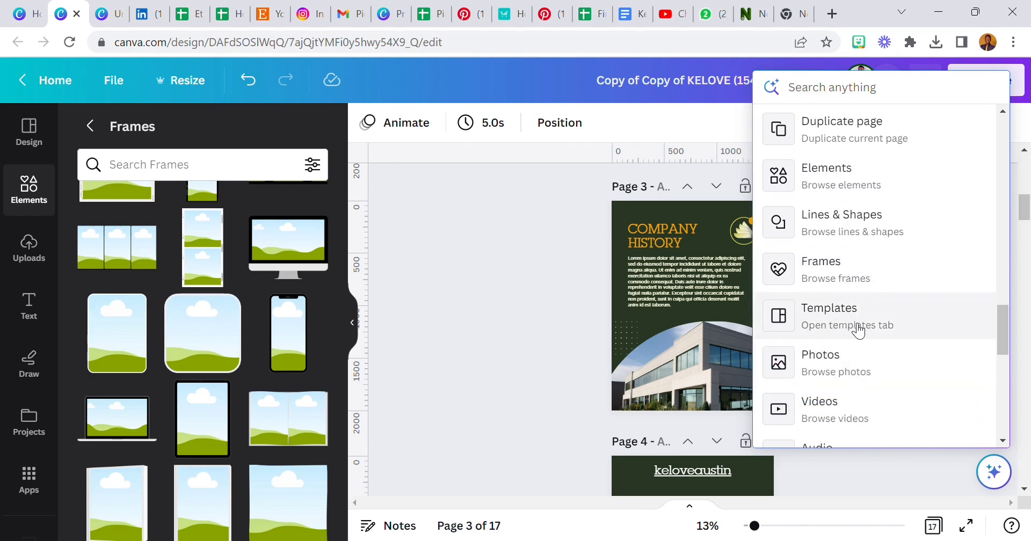
{"action": "scroll", "scroll_direction": "down", "scroll_amount": 3}
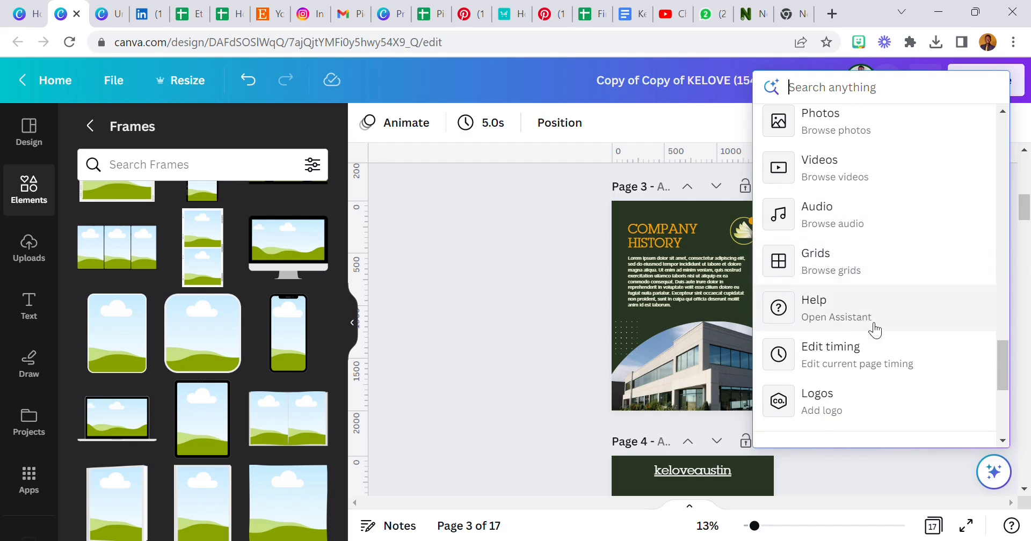
{"action": "scroll", "scroll_direction": "down", "scroll_amount": 3}
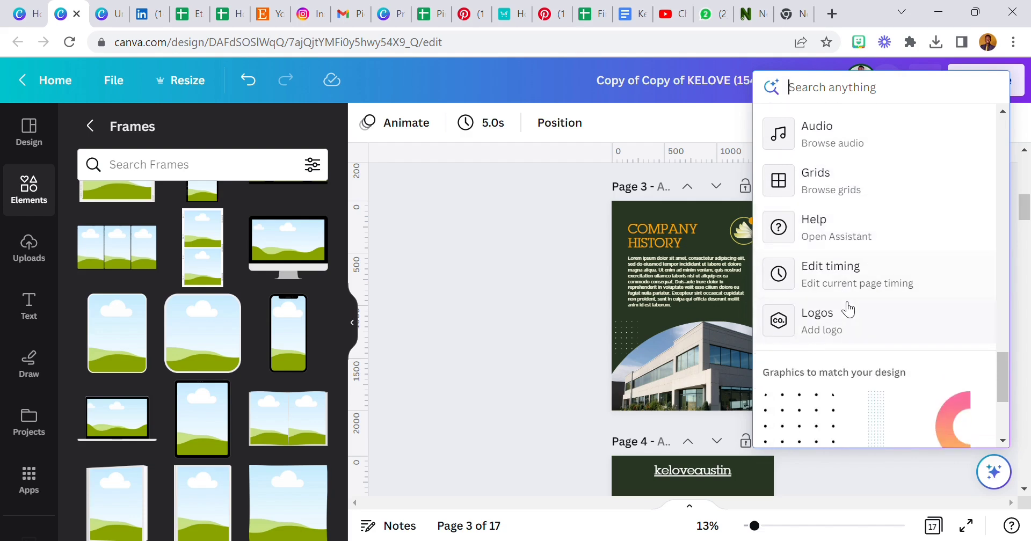
{"action": "scroll", "scroll_direction": "down", "scroll_amount": 3}
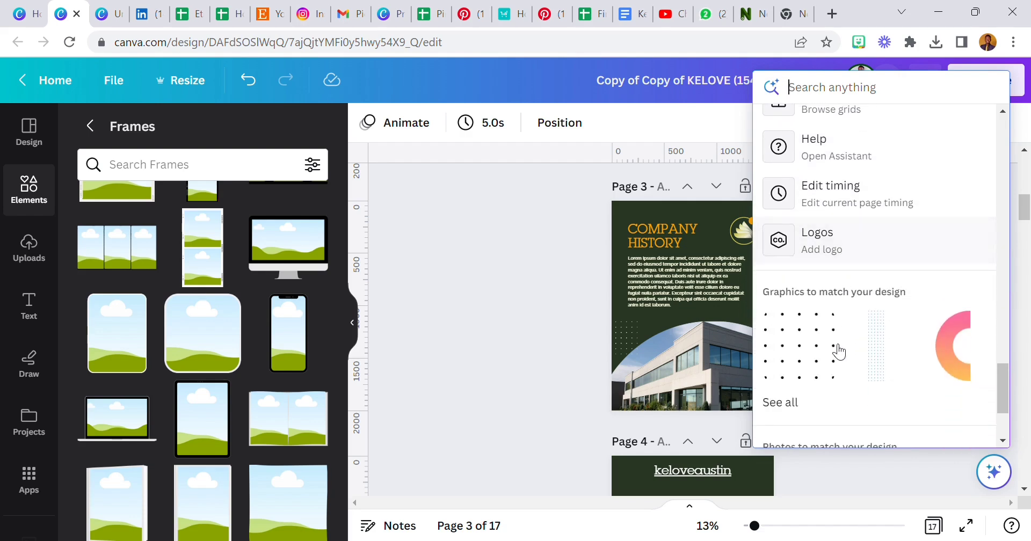
{"action": "scroll", "scroll_direction": "down", "scroll_amount": 3}
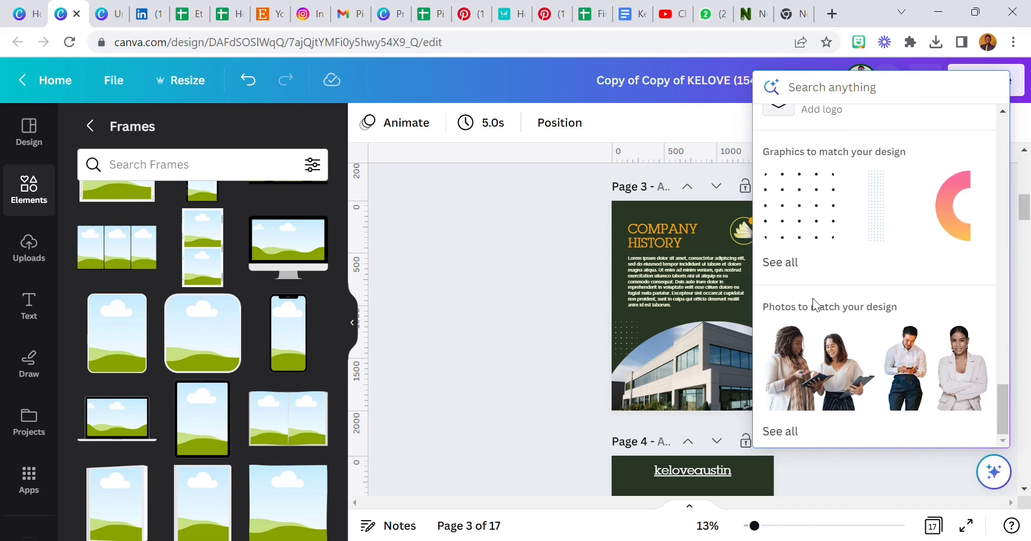
{"action": "mouse_move", "coordinate": [838, 322]}
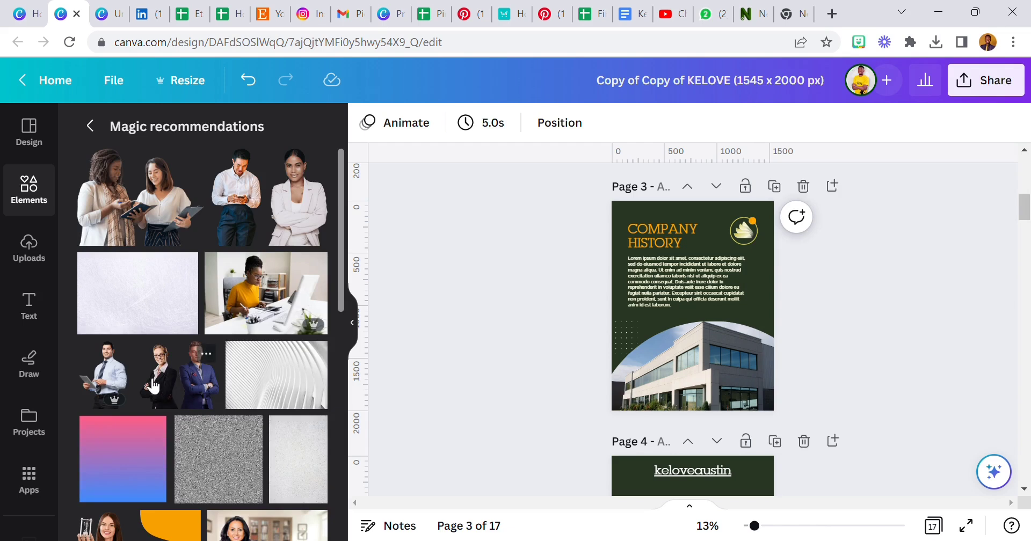
{"action": "mouse_move", "coordinate": [276, 202]}
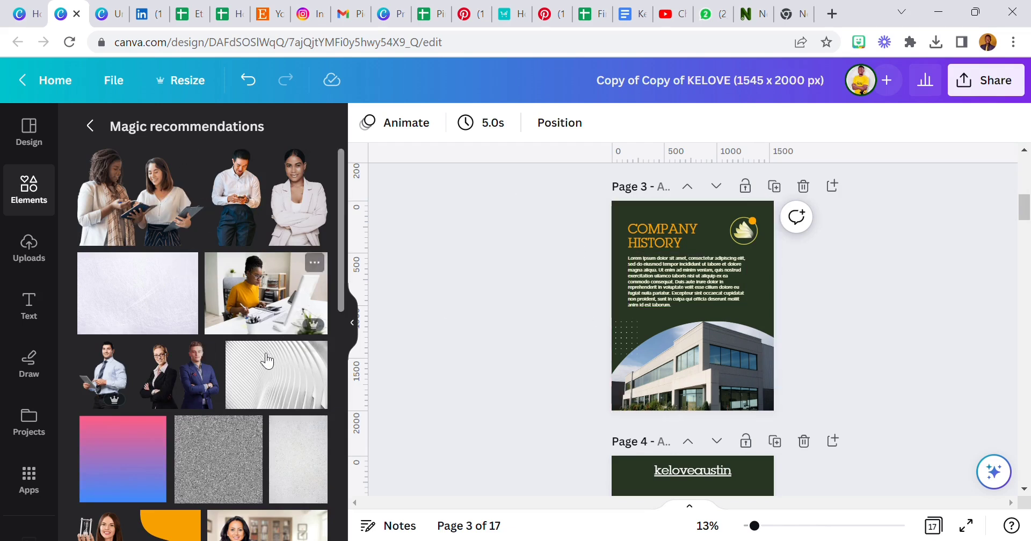
Step: Browse the matching business photos and textures, then reopen the Assistant action list
{"action": "scroll", "scroll_direction": "down", "scroll_amount": 3}
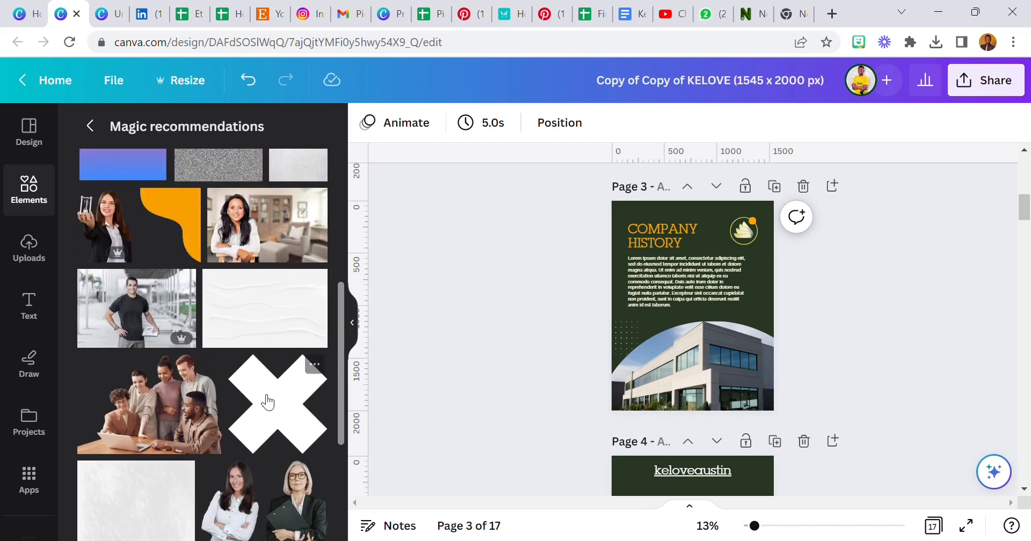
{"action": "scroll", "scroll_direction": "down", "scroll_amount": 3}
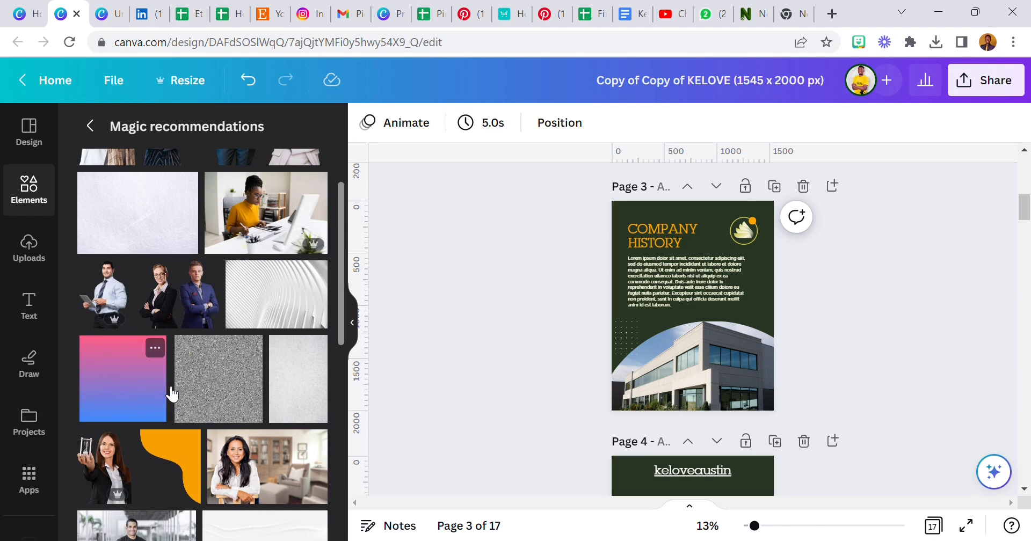
{"action": "mouse_move", "coordinate": [170, 387]}
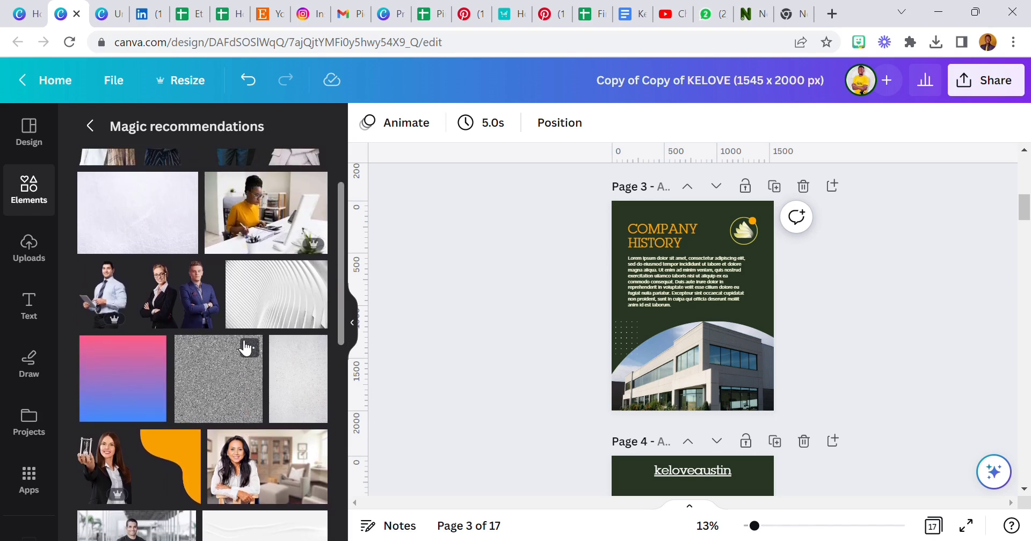
{"action": "mouse_move", "coordinate": [164, 340]}
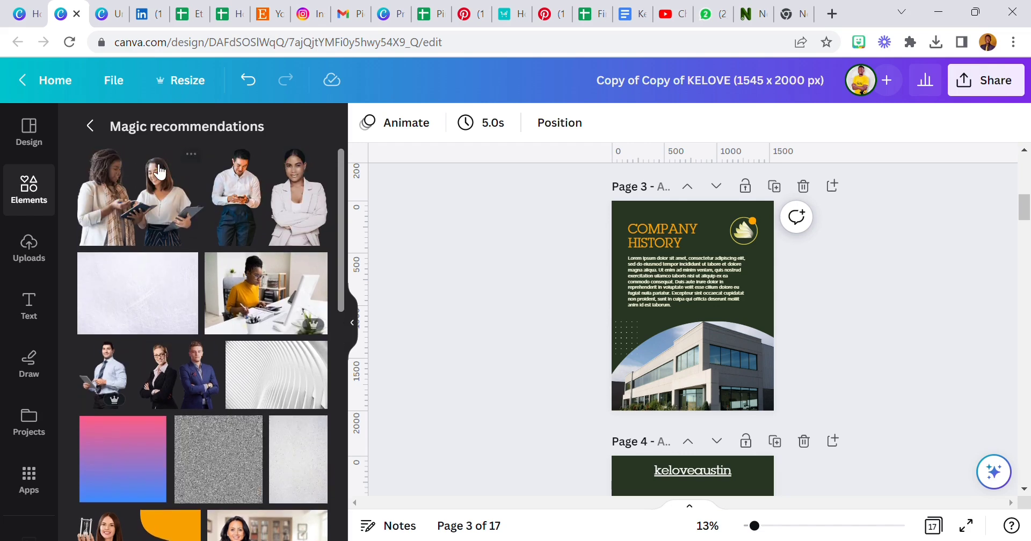
{"action": "left_click", "coordinate": [684, 283]}
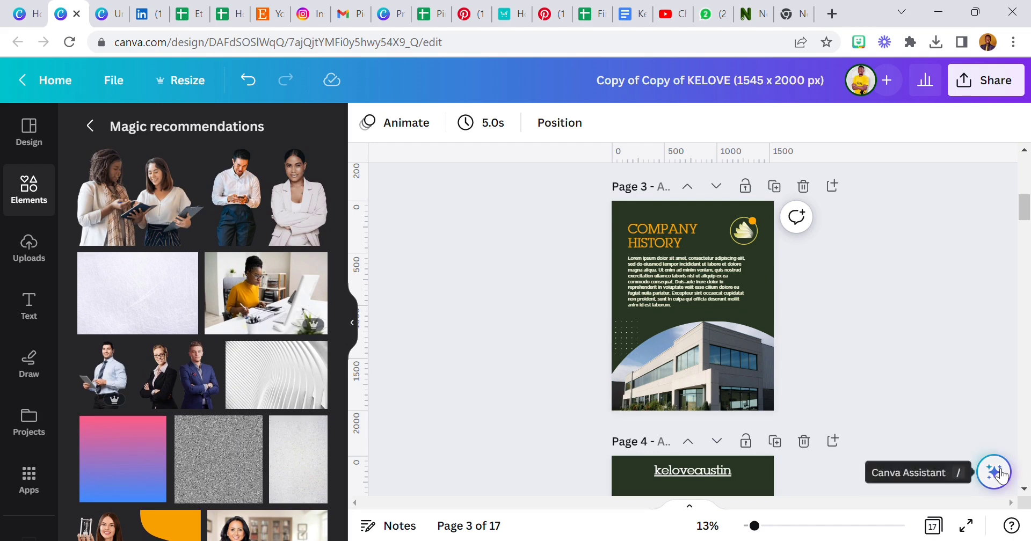
{"action": "left_click", "coordinate": [994, 472]}
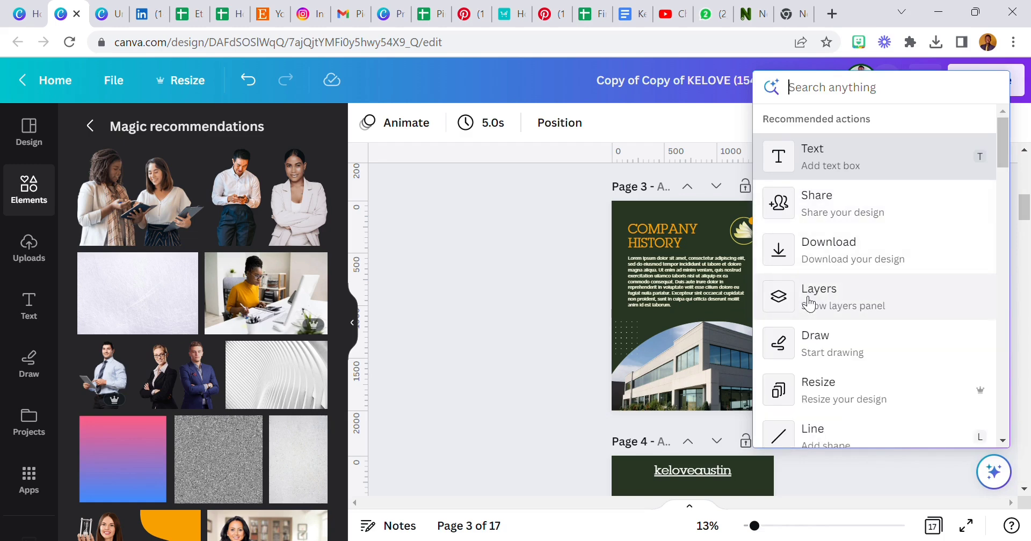
Step: Scroll the Assistant actions and choose Layers to list page 3's elements
{"action": "scroll", "scroll_direction": "down", "scroll_amount": 3}
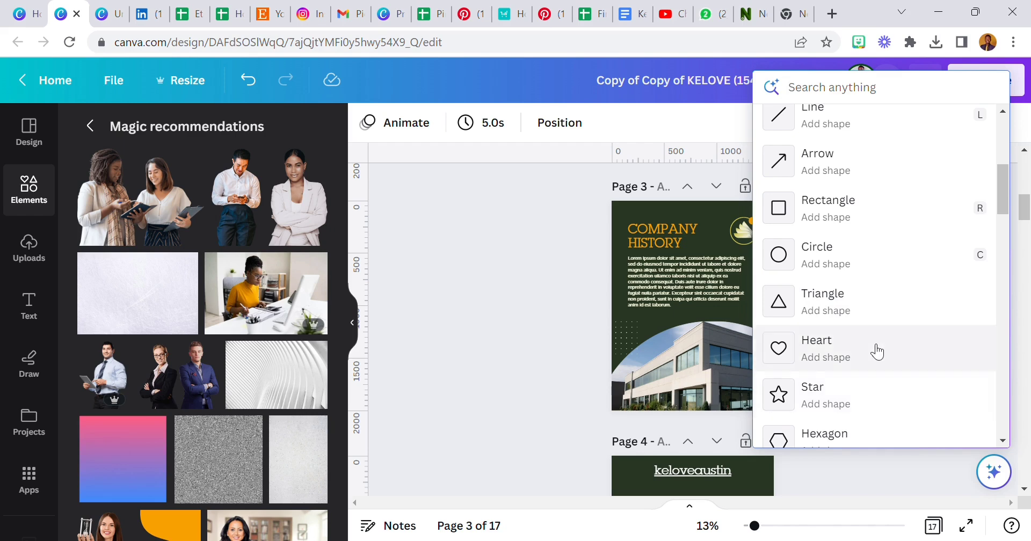
{"action": "mouse_move", "coordinate": [987, 113]}
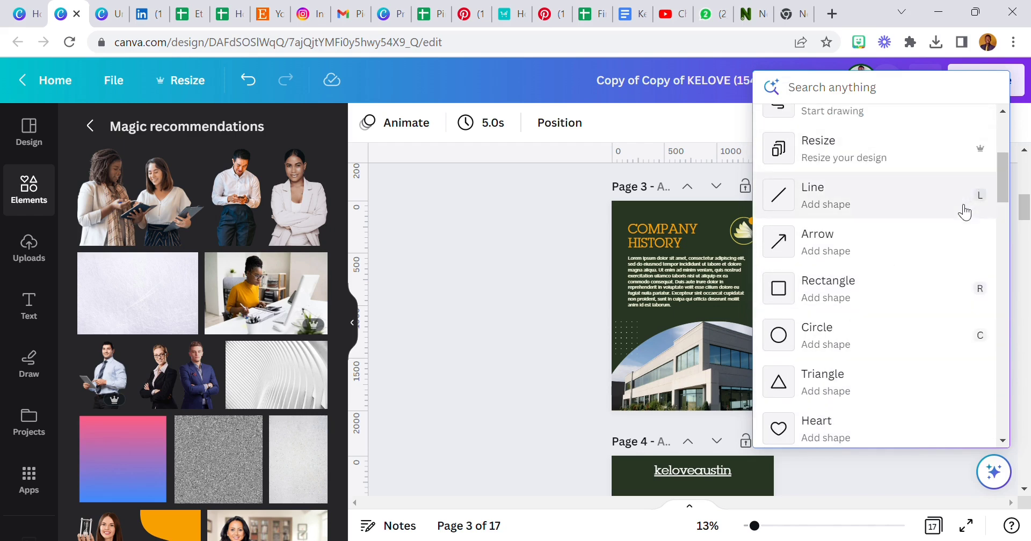
{"action": "mouse_move", "coordinate": [990, 345]}
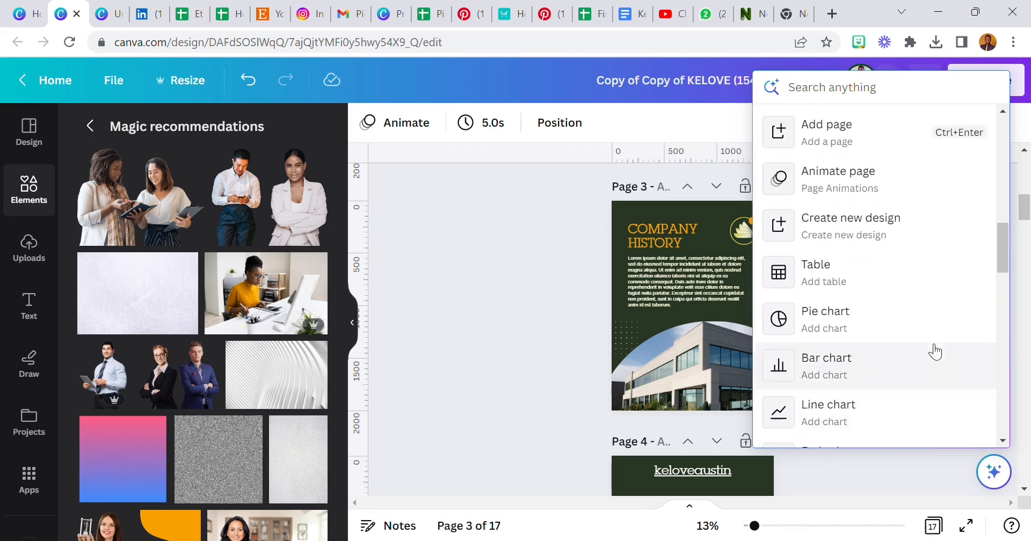
{"action": "scroll", "scroll_direction": "down", "scroll_amount": 3}
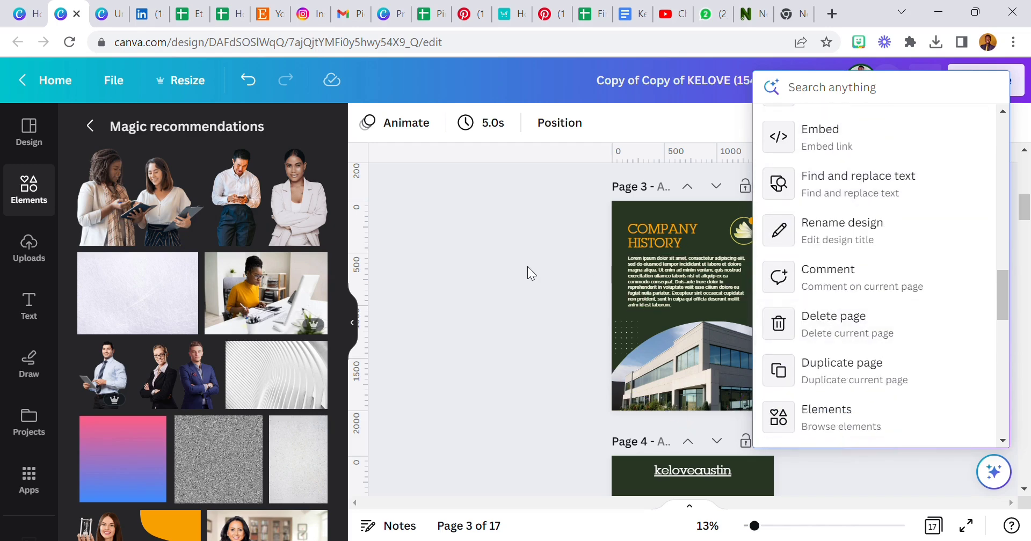
{"action": "mouse_move", "coordinate": [841, 371]}
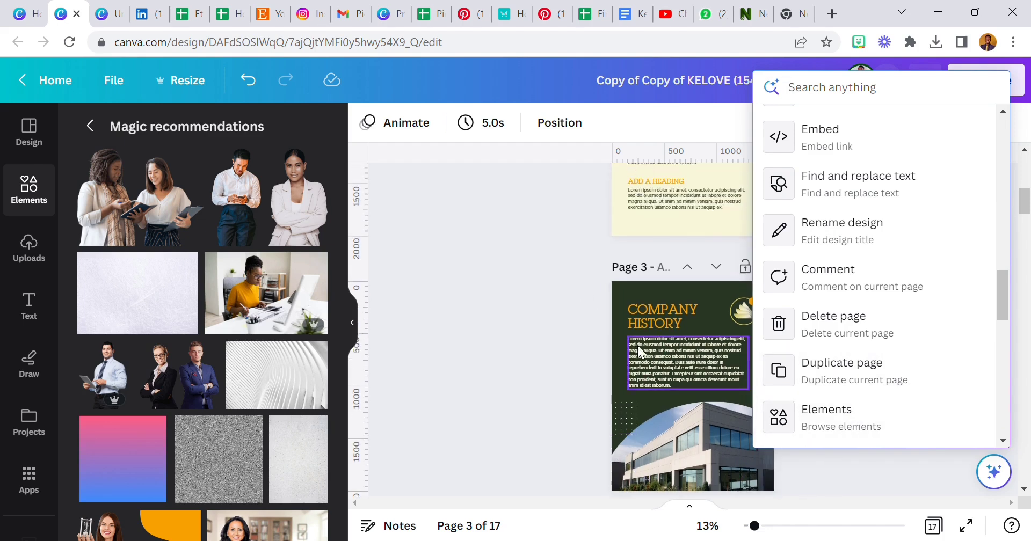
{"action": "left_click", "coordinate": [570, 381]}
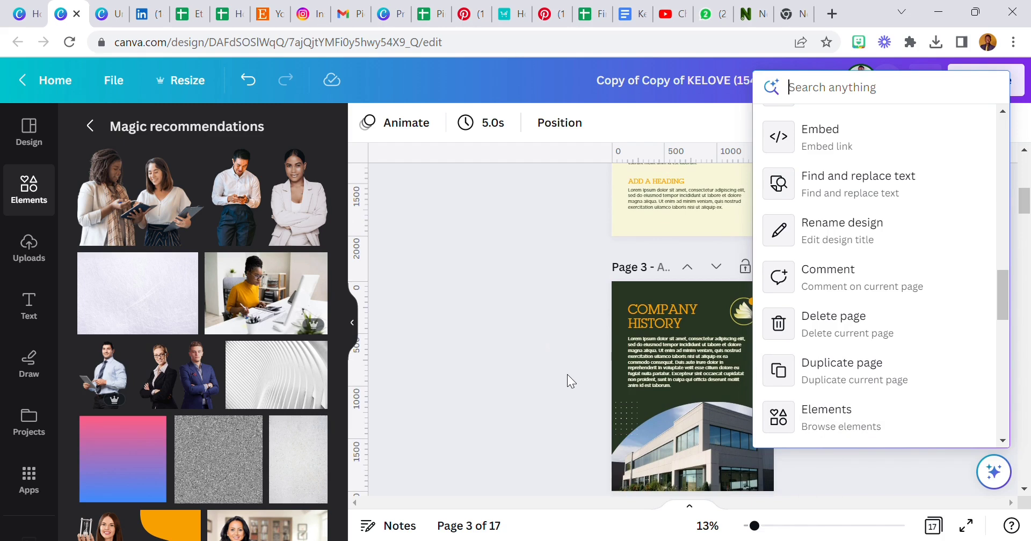
{"action": "mouse_move", "coordinate": [566, 381]}
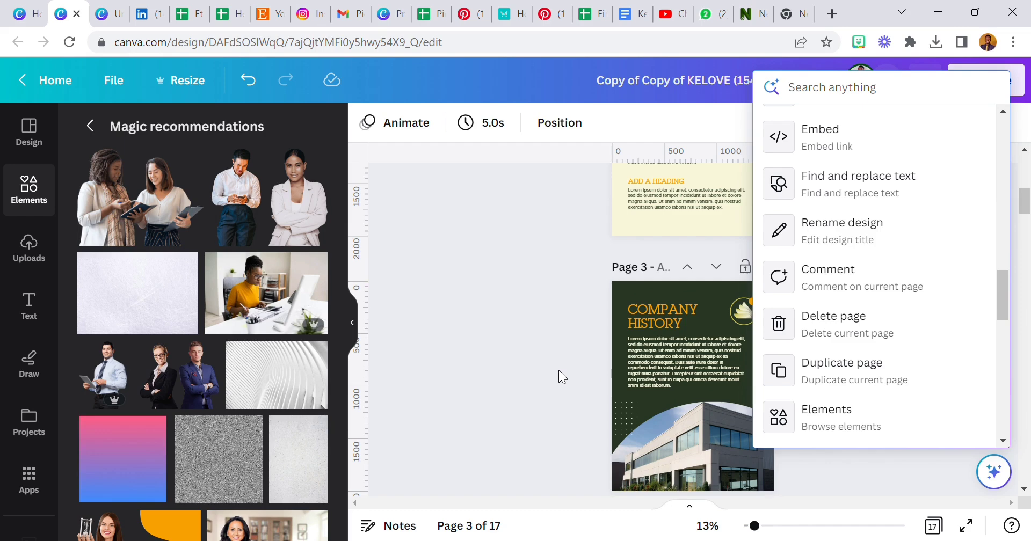
{"action": "scroll", "scroll_direction": "down", "scroll_amount": 3}
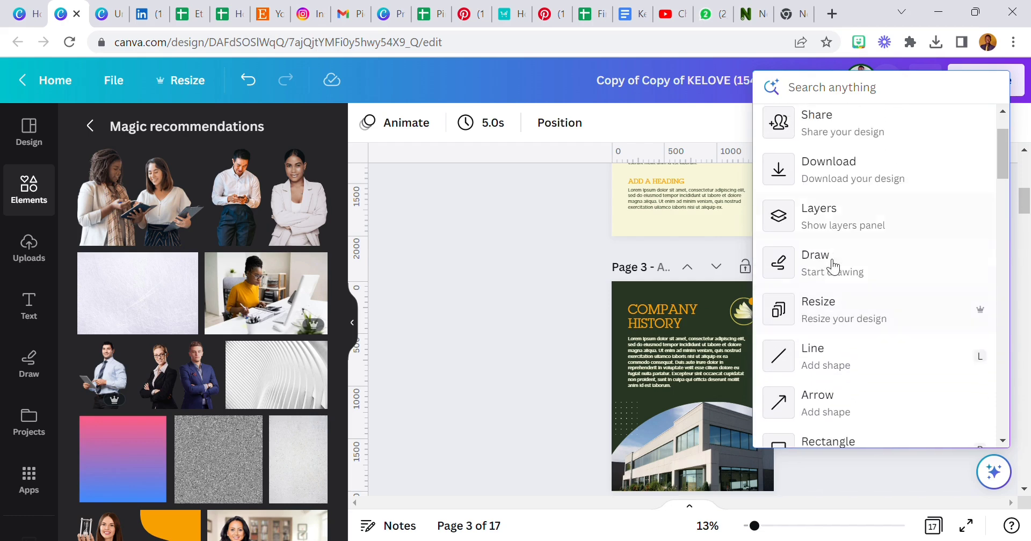
{"action": "mouse_move", "coordinate": [834, 217]}
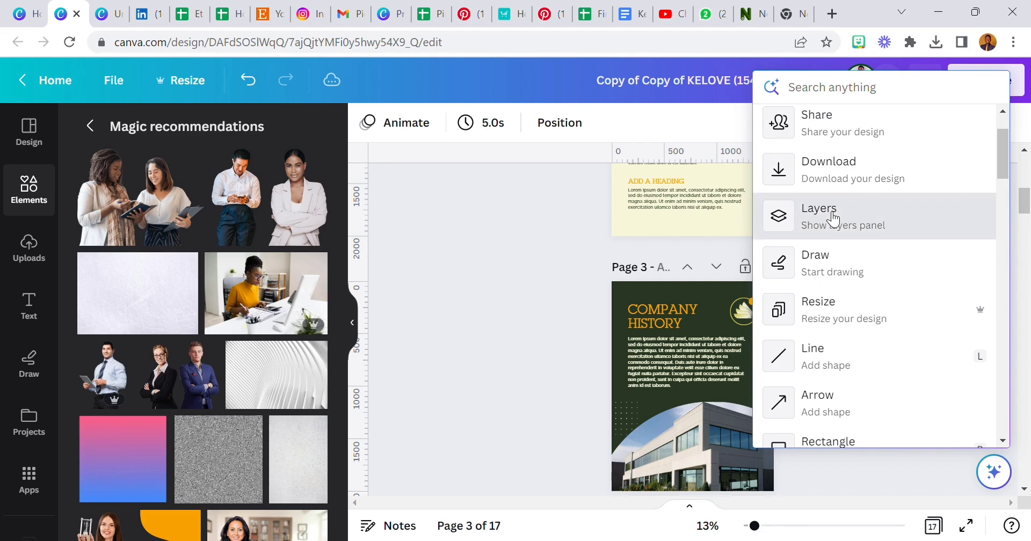
{"action": "left_click", "coordinate": [818, 216]}
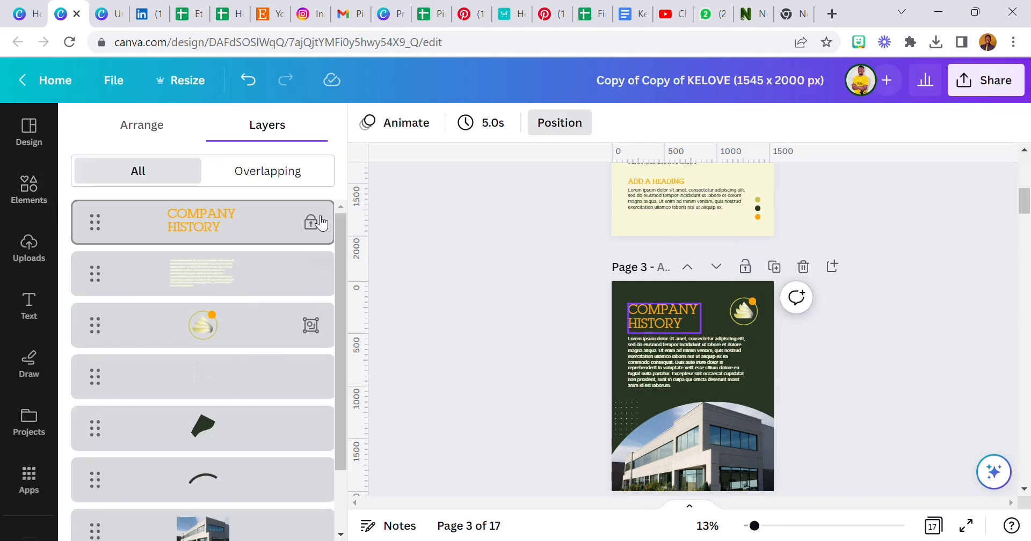
{"action": "mouse_move", "coordinate": [310, 223]}
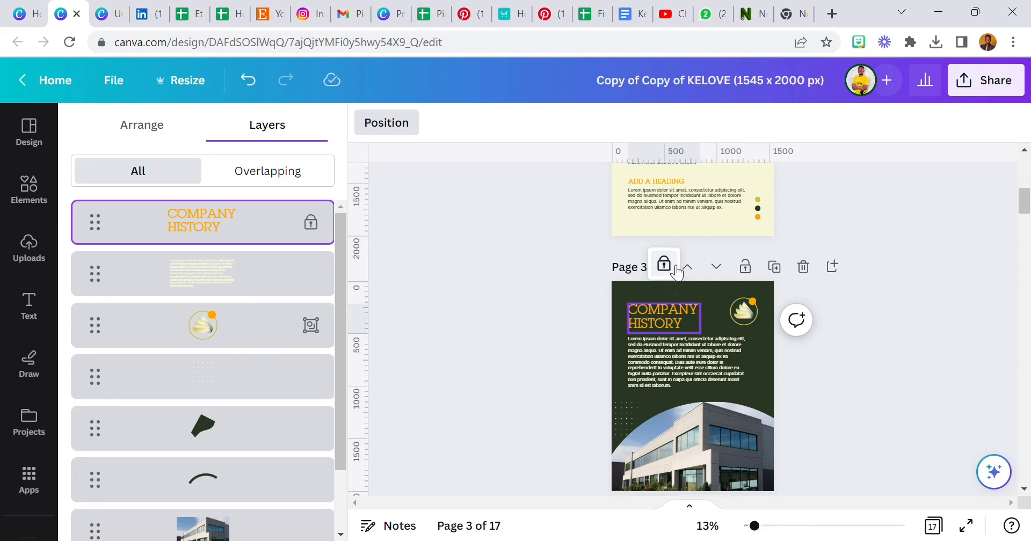
{"action": "mouse_move", "coordinate": [104, 229]}
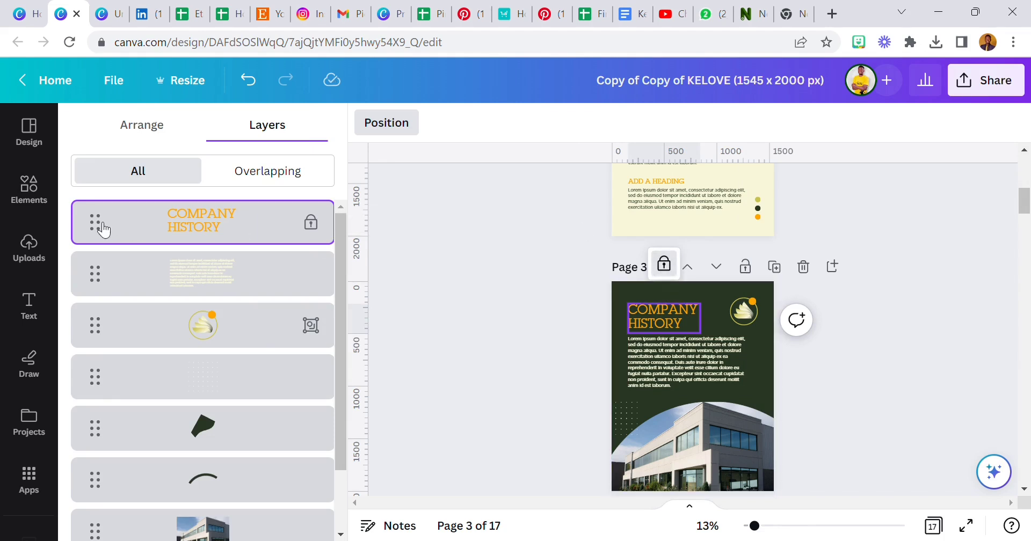
{"action": "mouse_move", "coordinate": [291, 252]}
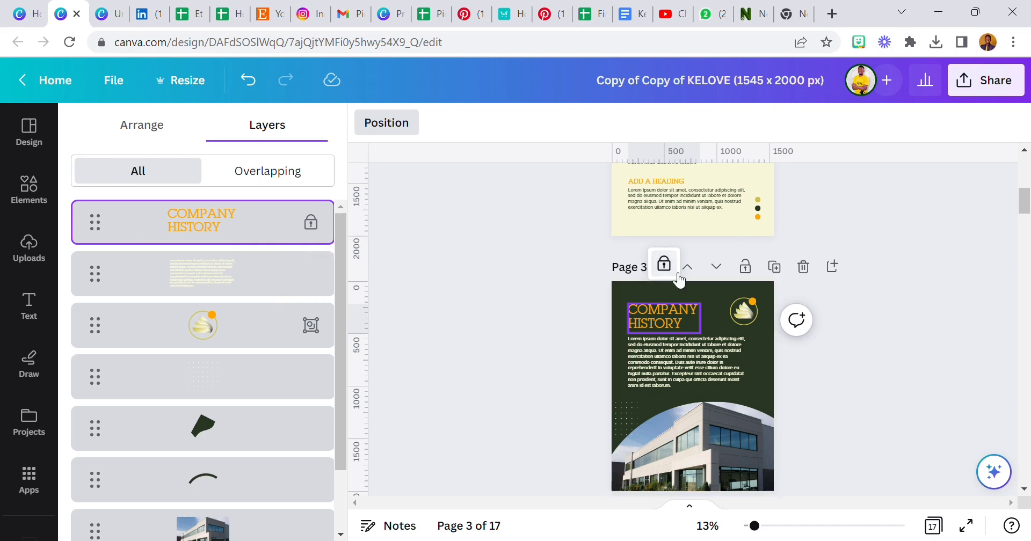
Step: Unlock the COMPANY HISTORY heading layer and close the Layers panel
{"action": "left_click", "coordinate": [662, 316]}
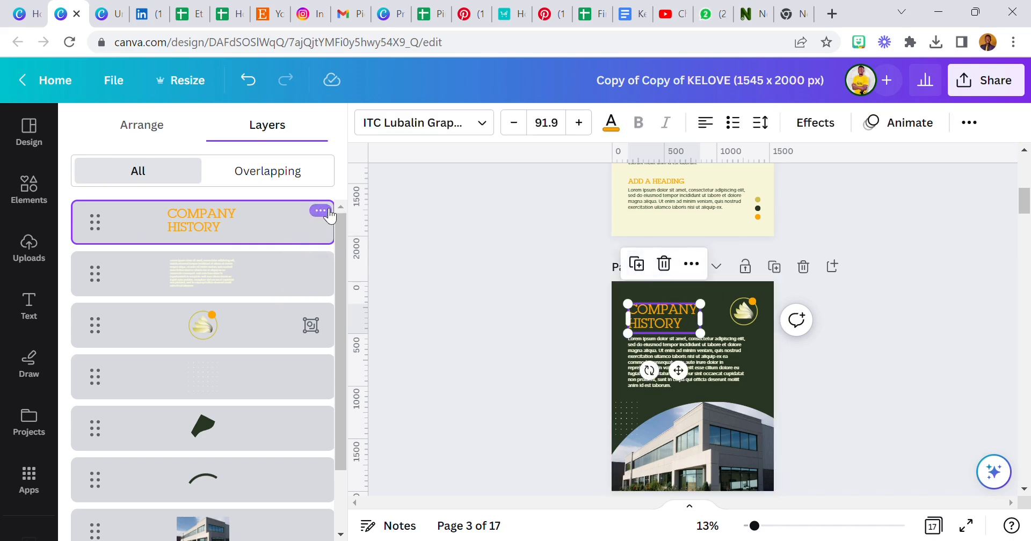
{"action": "left_click", "coordinate": [320, 211]}
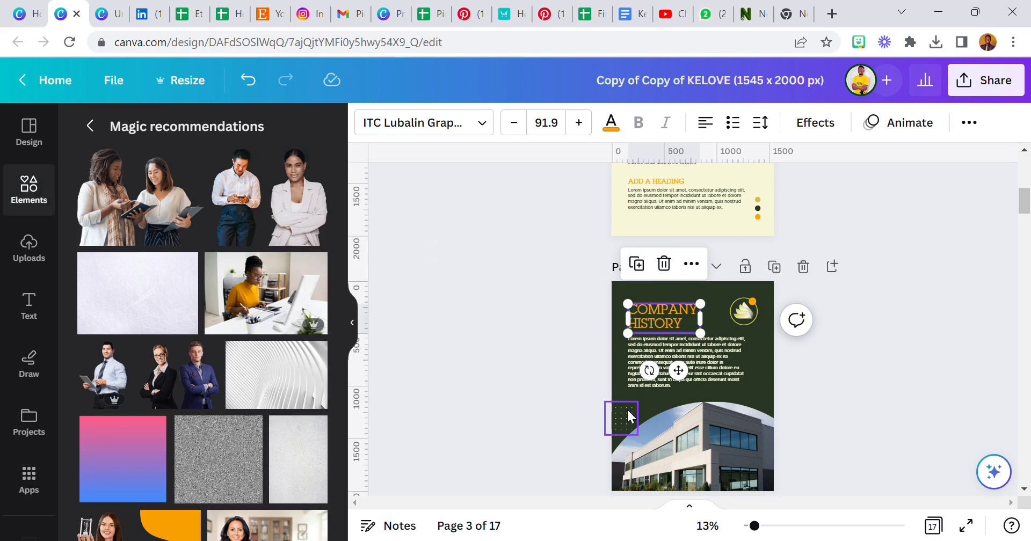
{"action": "left_click", "coordinate": [691, 362]}
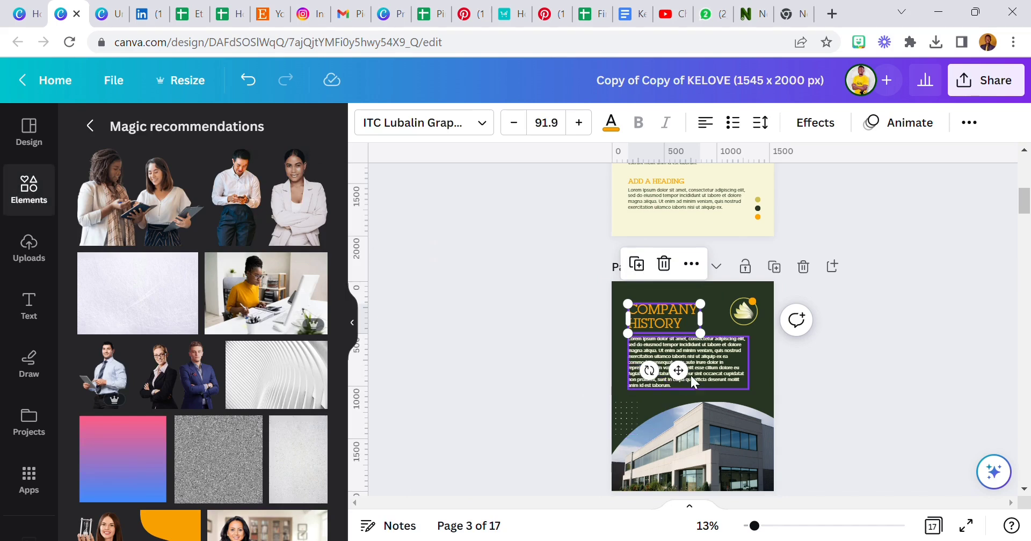
{"action": "left_click", "coordinate": [563, 325]}
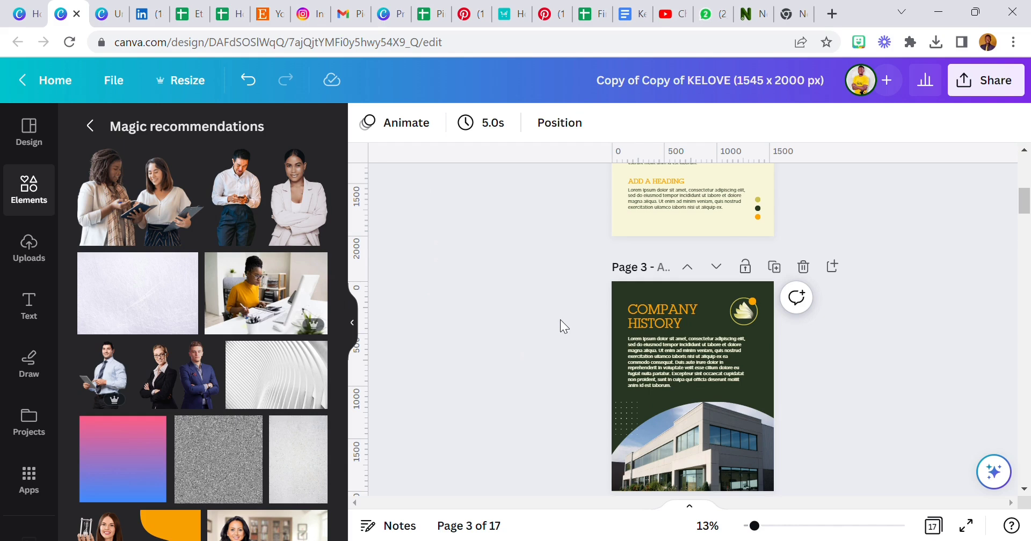
{"action": "mouse_move", "coordinate": [568, 335]}
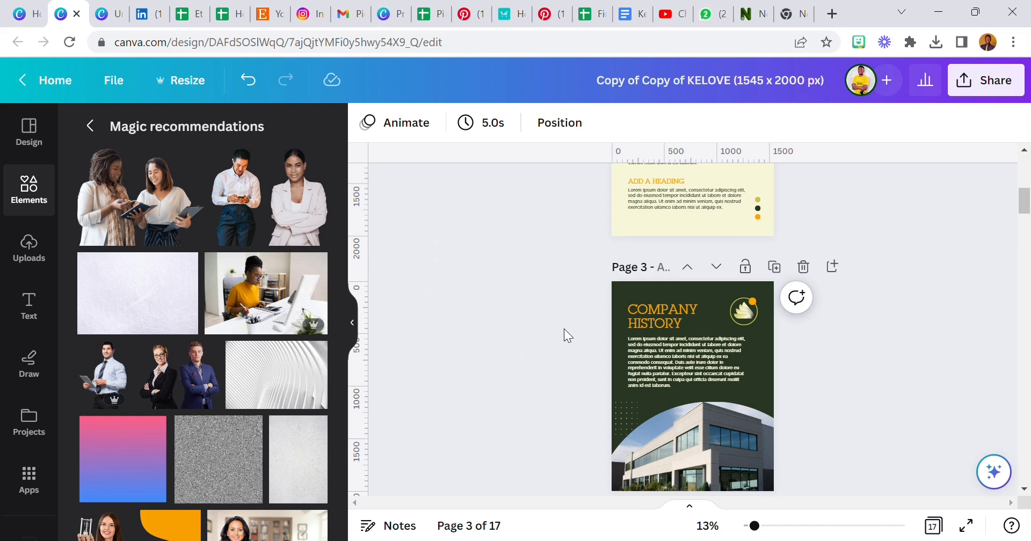